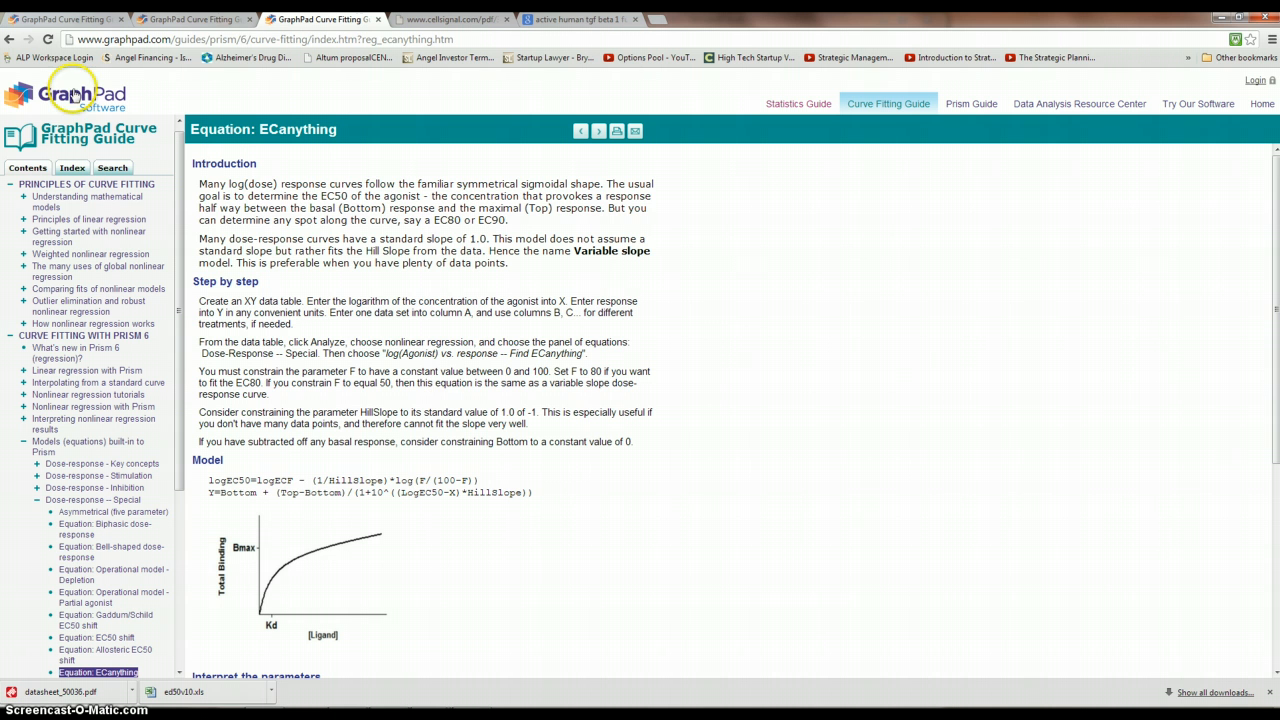
{"action": "mouse_move", "coordinate": [280, 132]}
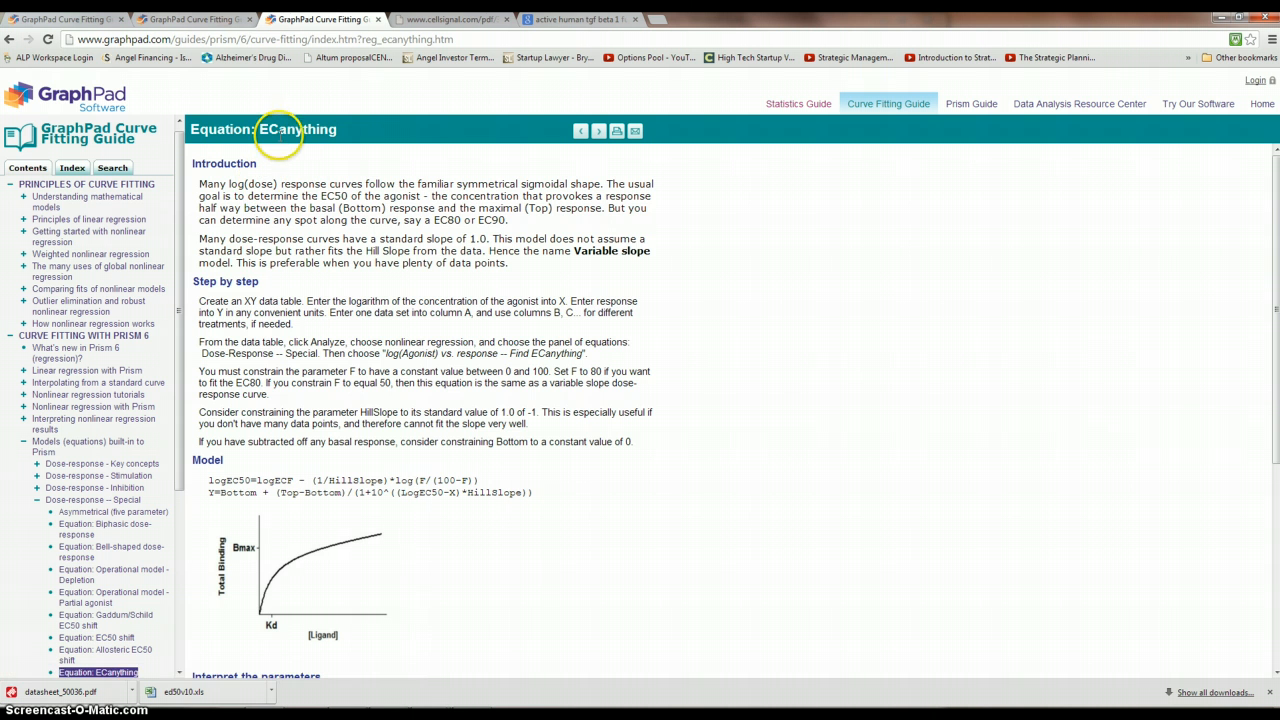
{"action": "mouse_move", "coordinate": [430, 476]}
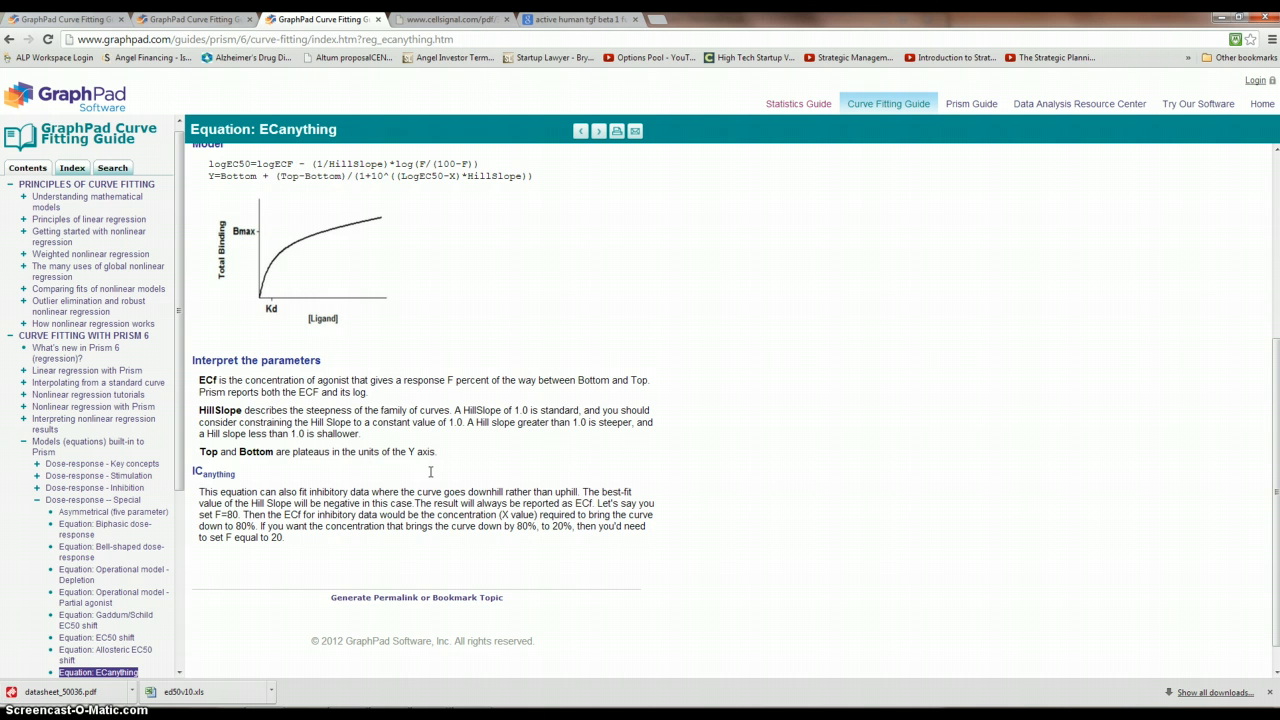
Scroll the ECanything equation page, then switch to the Excel dose-response workbook.
{"action": "scroll", "scroll_direction": "up", "scroll_amount": 3}
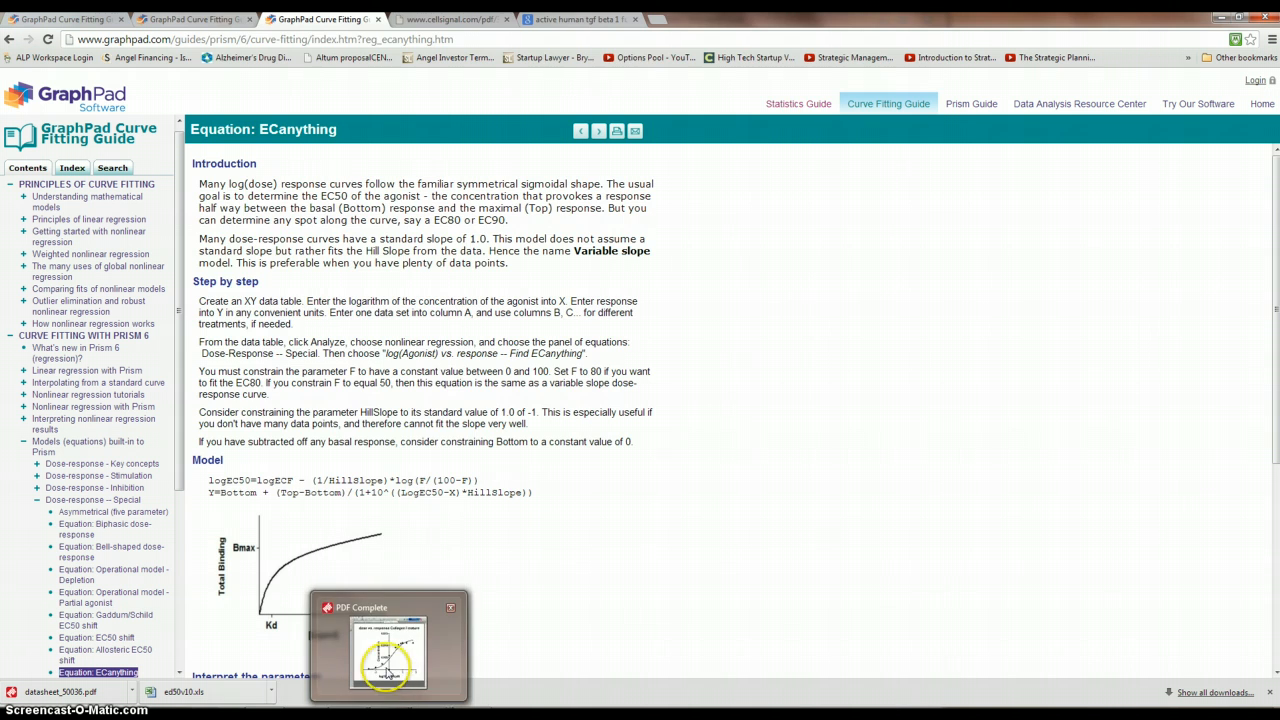
{"action": "left_click", "coordinate": [388, 656]}
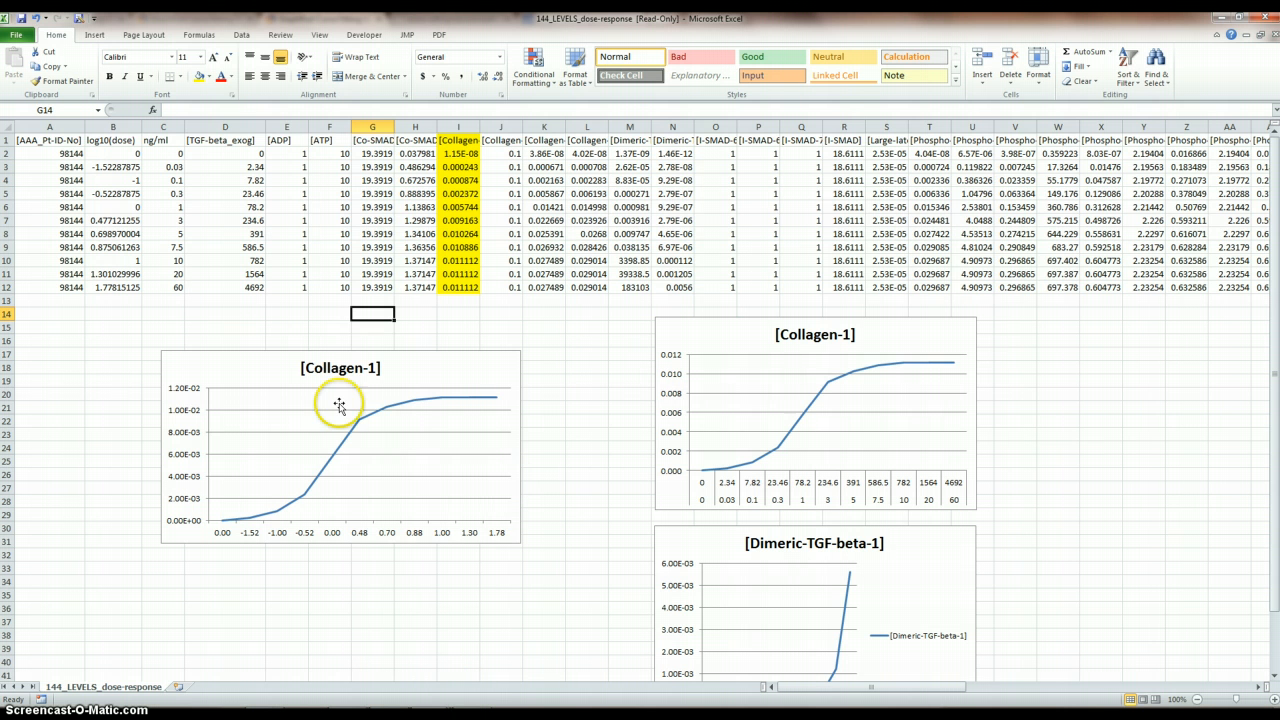
{"action": "mouse_move", "coordinate": [304, 380]}
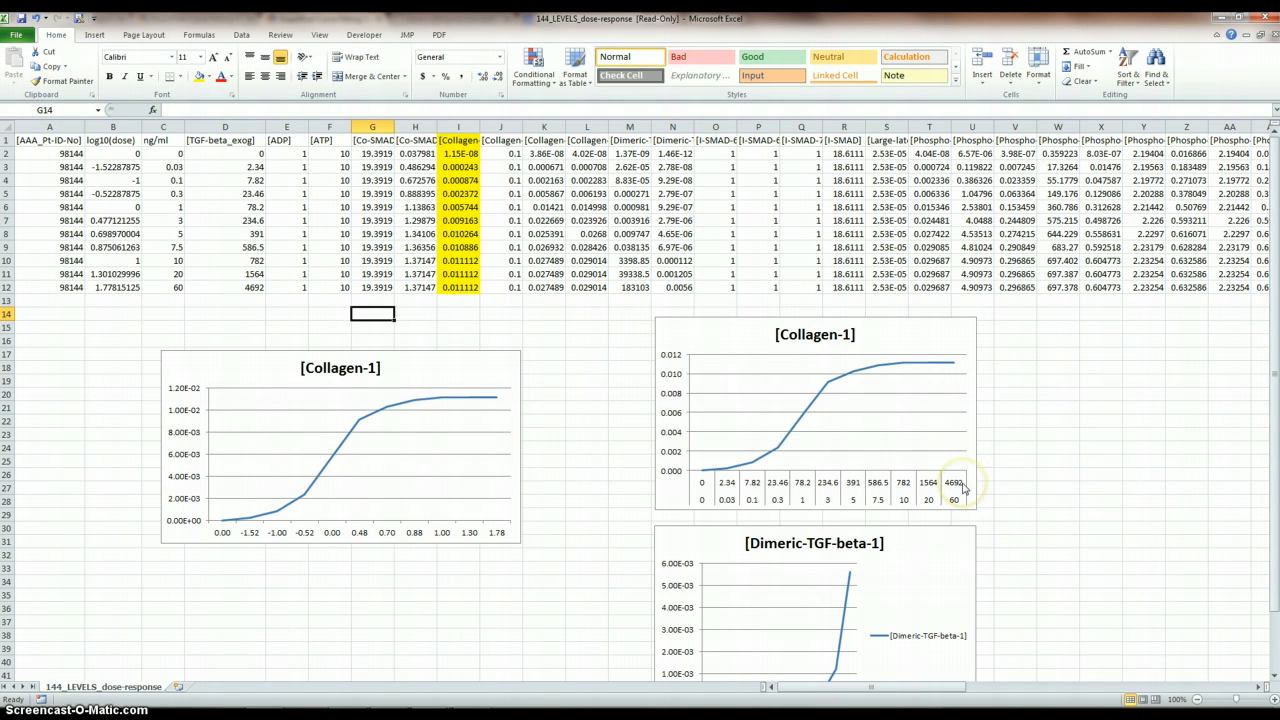
{"action": "mouse_move", "coordinate": [960, 482]}
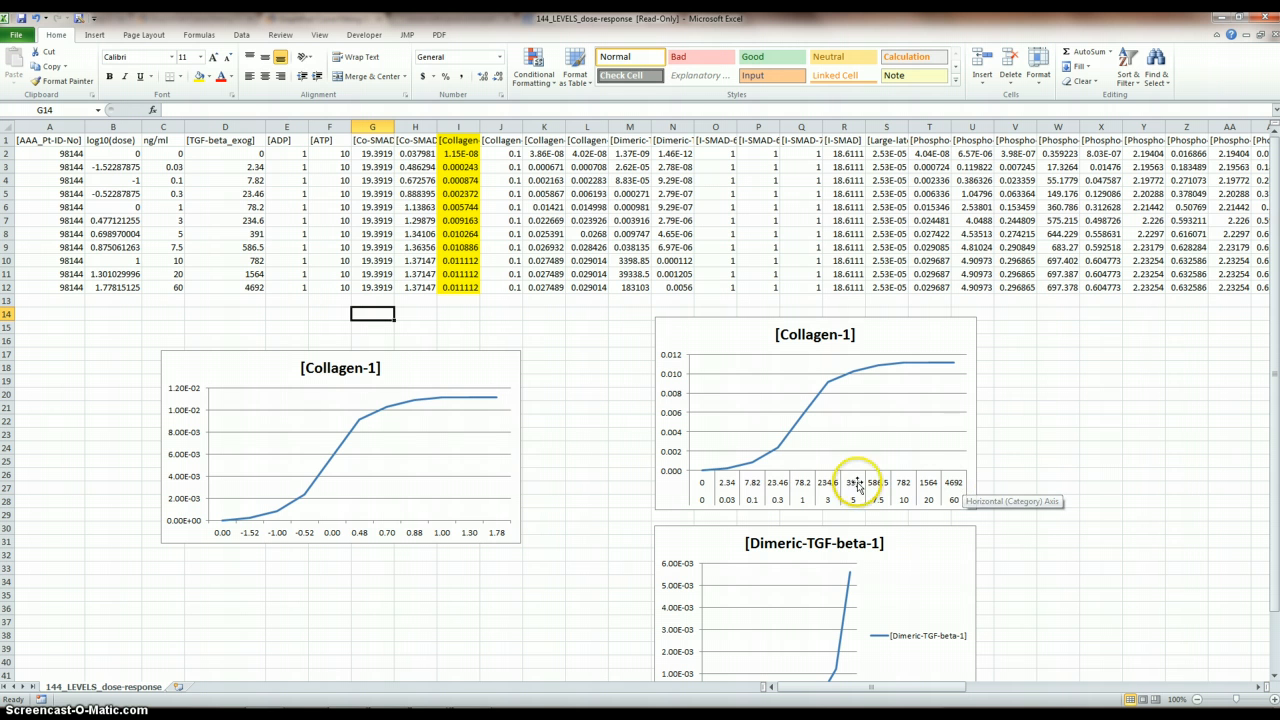
{"action": "mouse_move", "coordinate": [956, 504]}
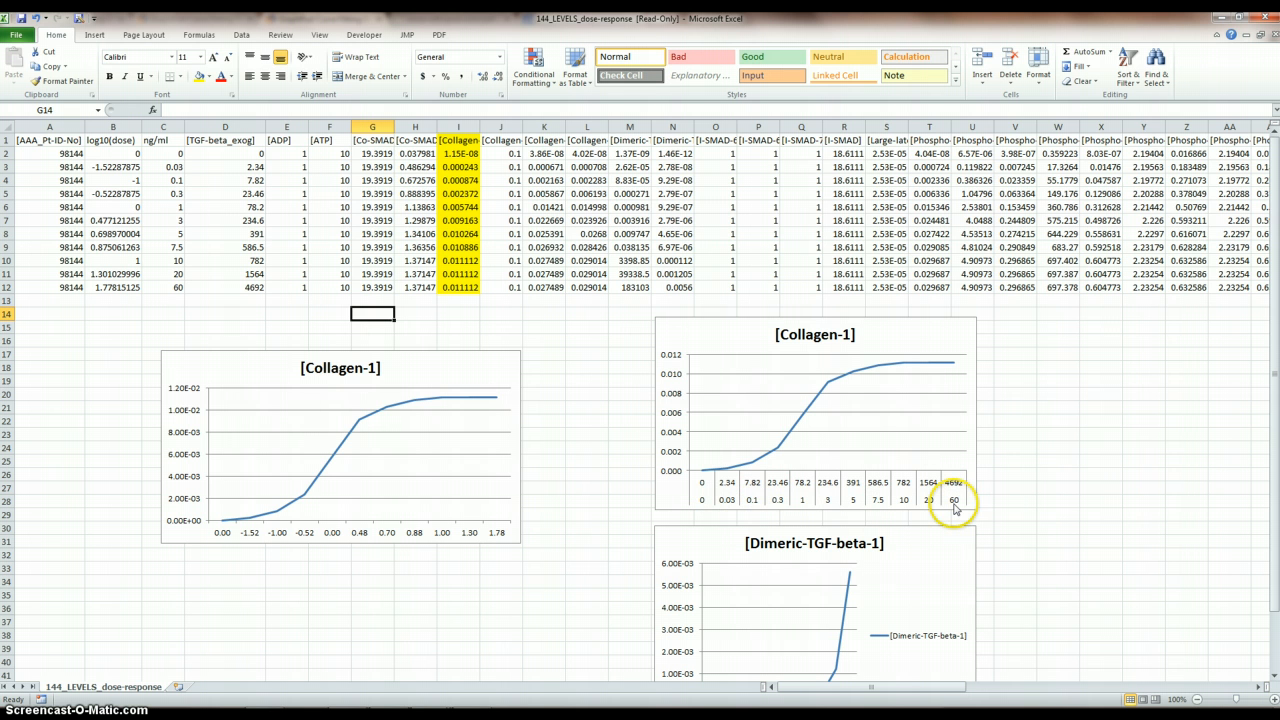
{"action": "mouse_move", "coordinate": [952, 504]}
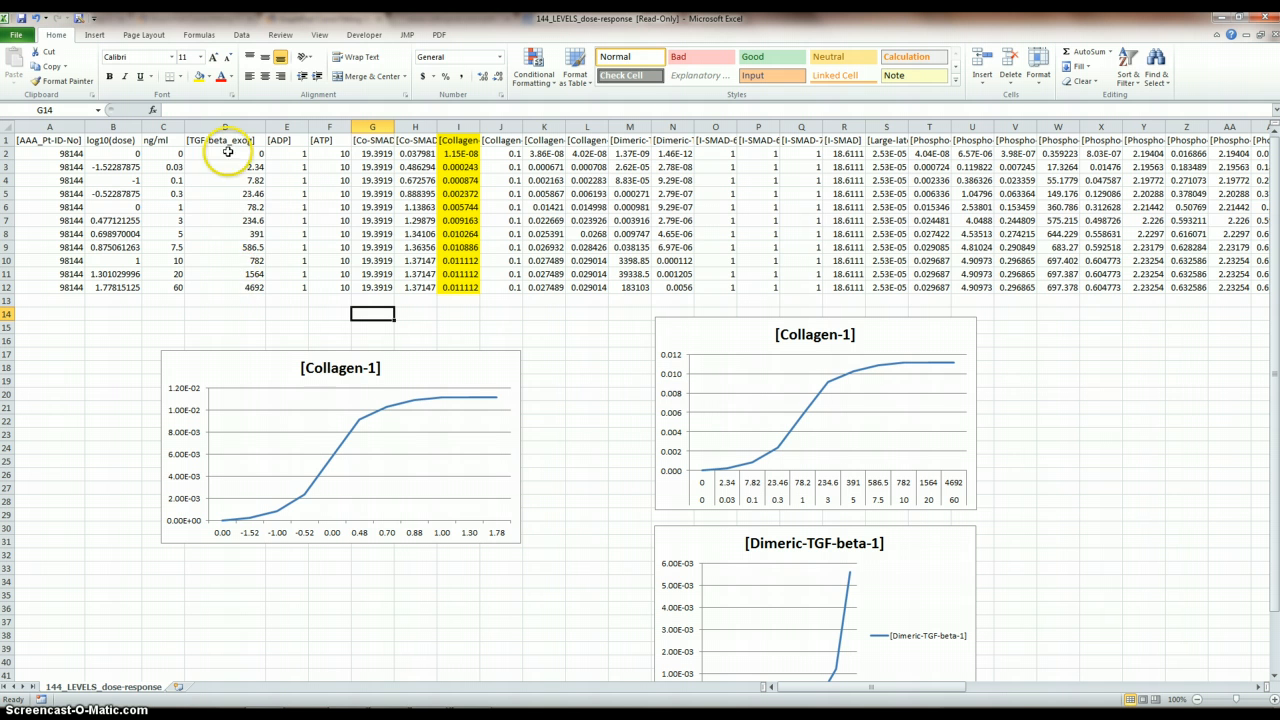
{"action": "mouse_move", "coordinate": [226, 264]}
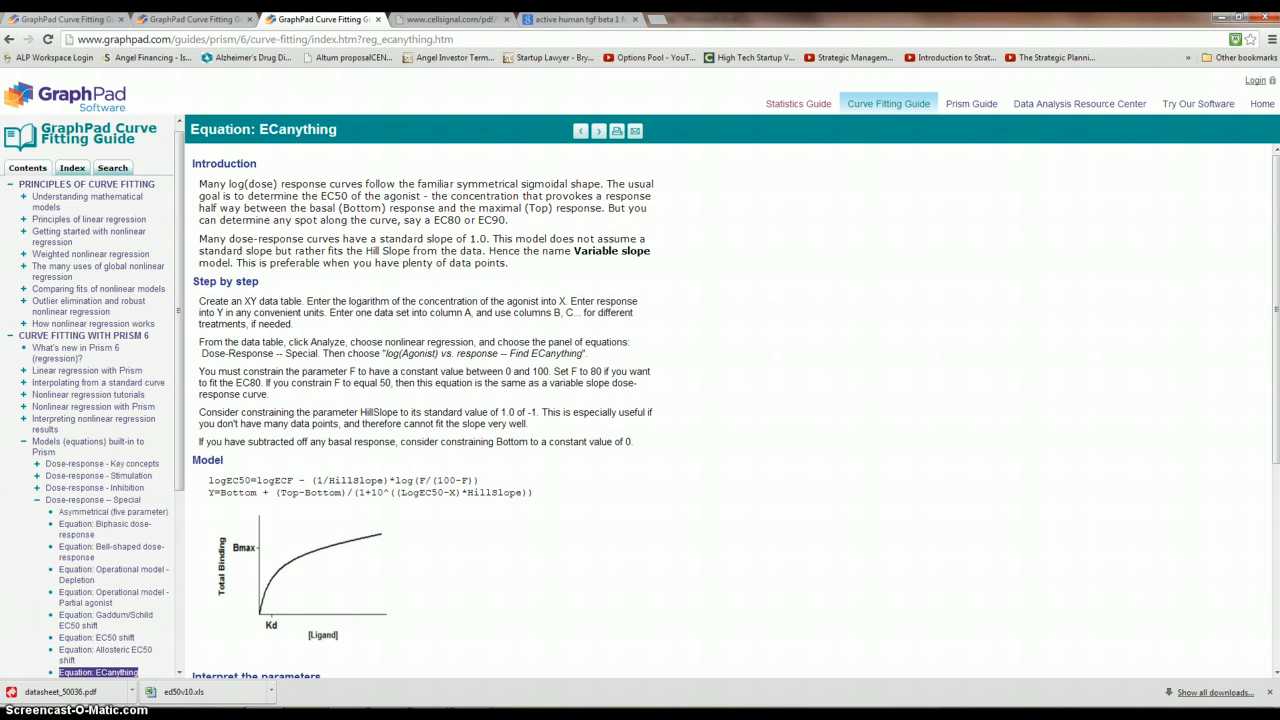
{"action": "mouse_move", "coordinate": [560, 80]}
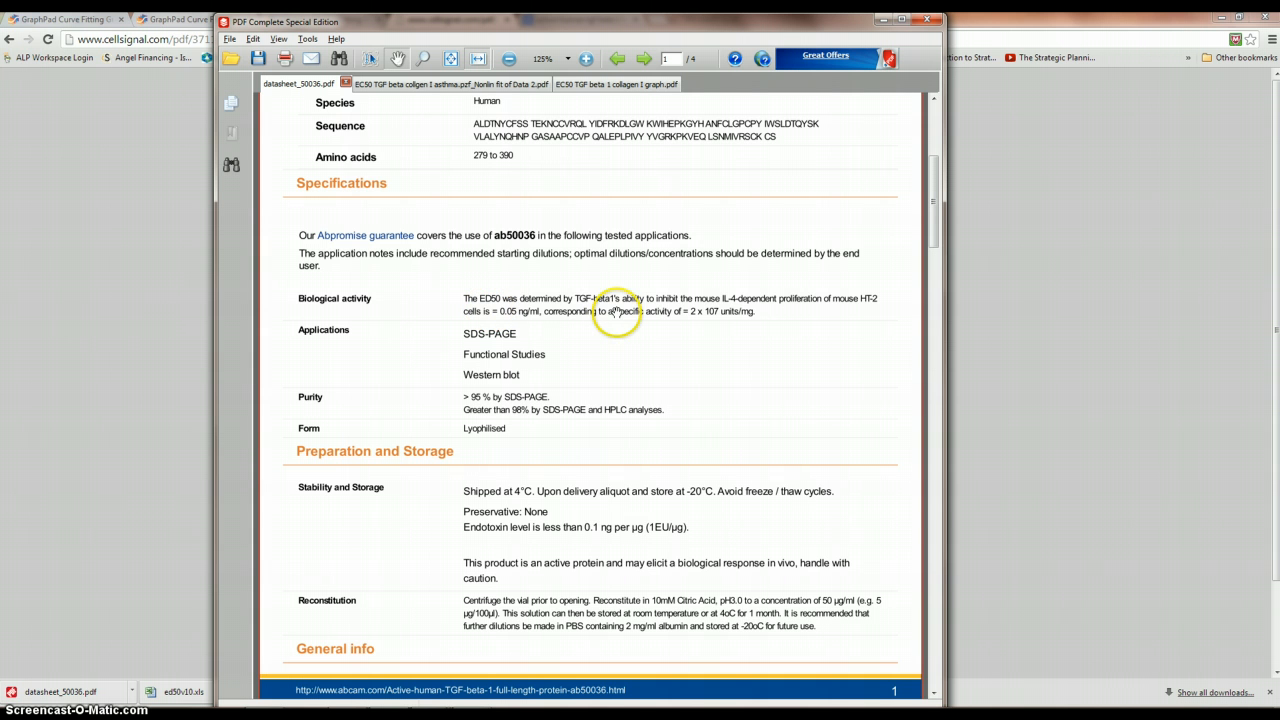
{"action": "mouse_move", "coordinate": [712, 308]}
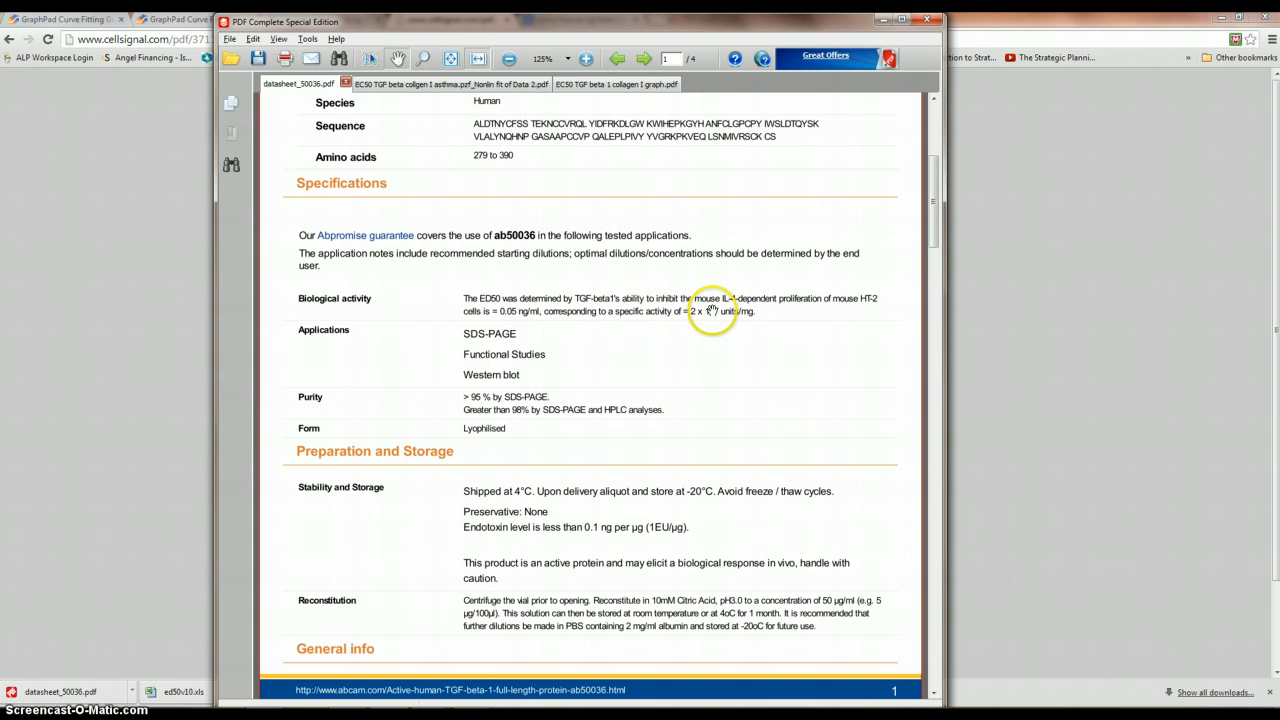
{"action": "mouse_move", "coordinate": [888, 308]}
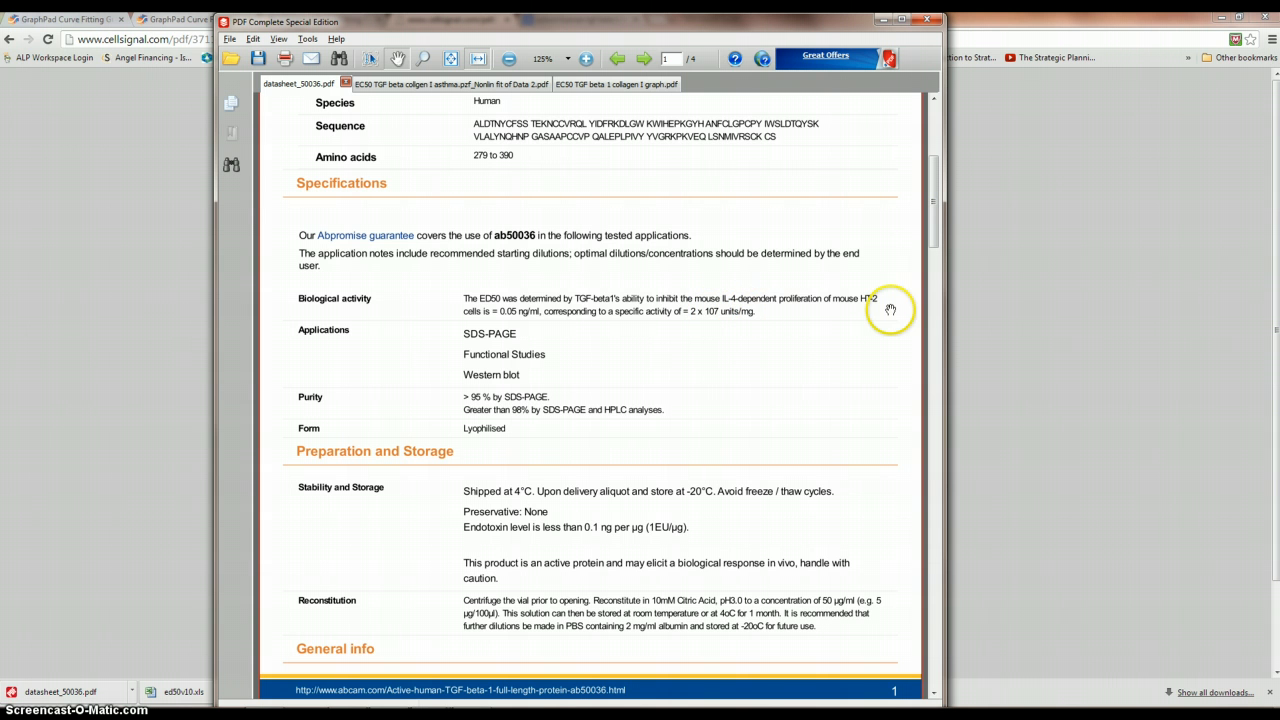
{"action": "mouse_move", "coordinate": [810, 308]}
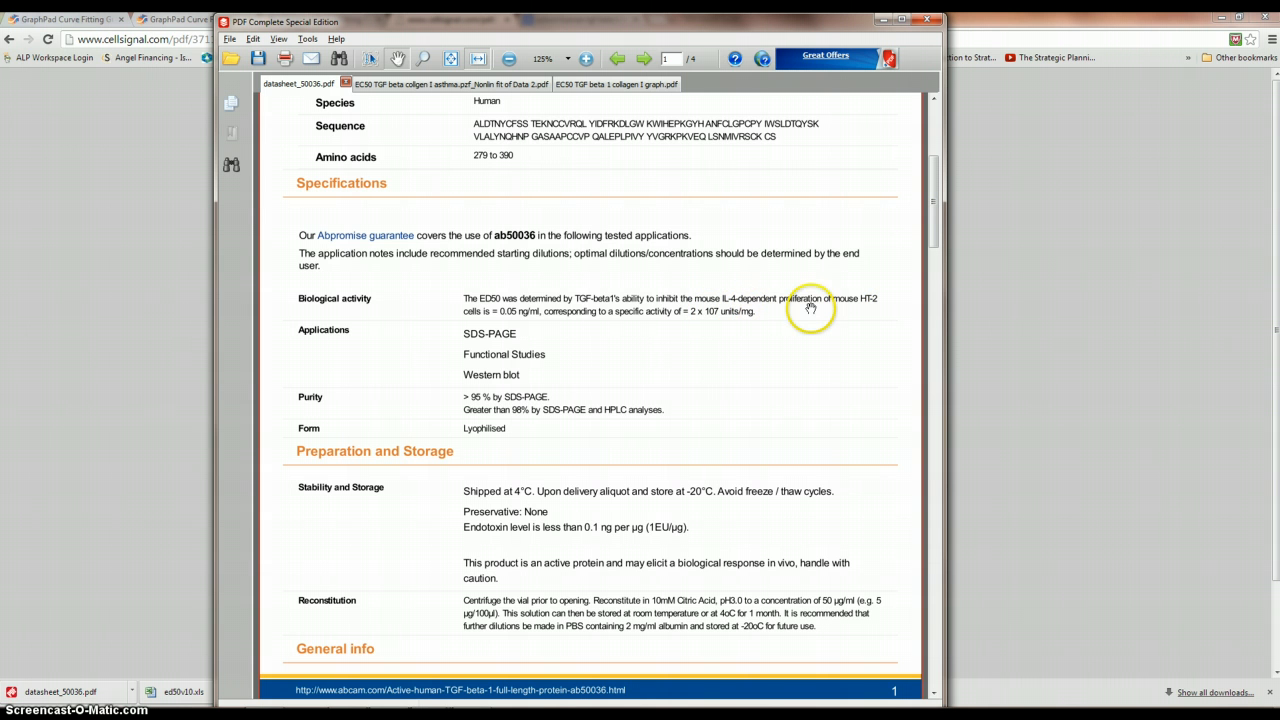
{"action": "mouse_move", "coordinate": [512, 318]}
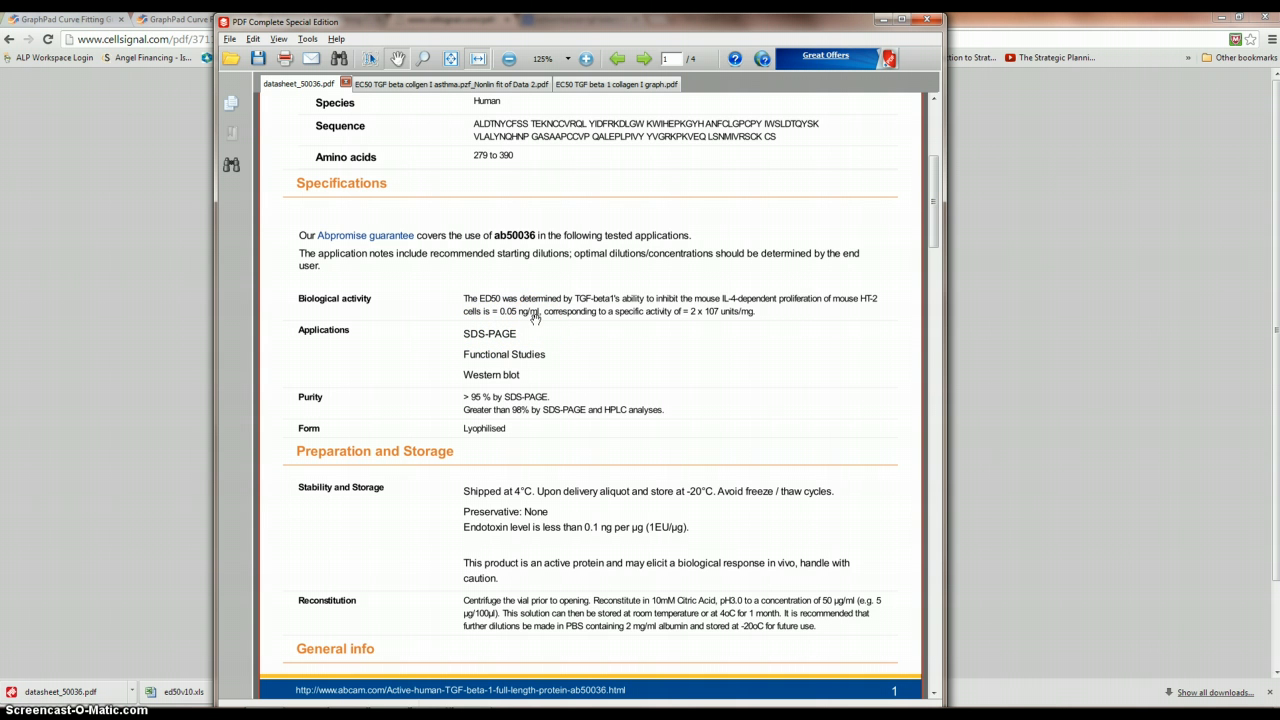
Scroll to the datasheet's Biological activity ED50 of 0.05 ng/ml and bring the TGF-beta datasheet back up.
{"action": "scroll", "scroll_direction": "down", "scroll_amount": 3}
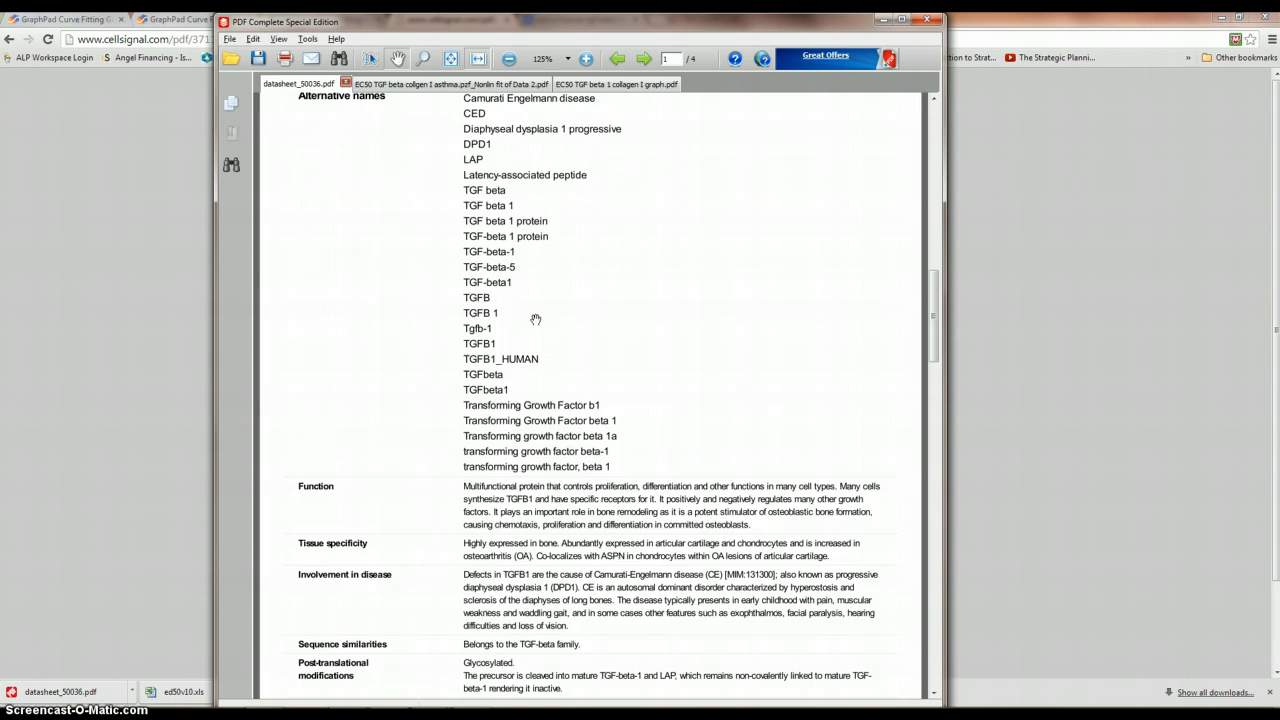
{"action": "scroll", "scroll_direction": "down", "scroll_amount": 3}
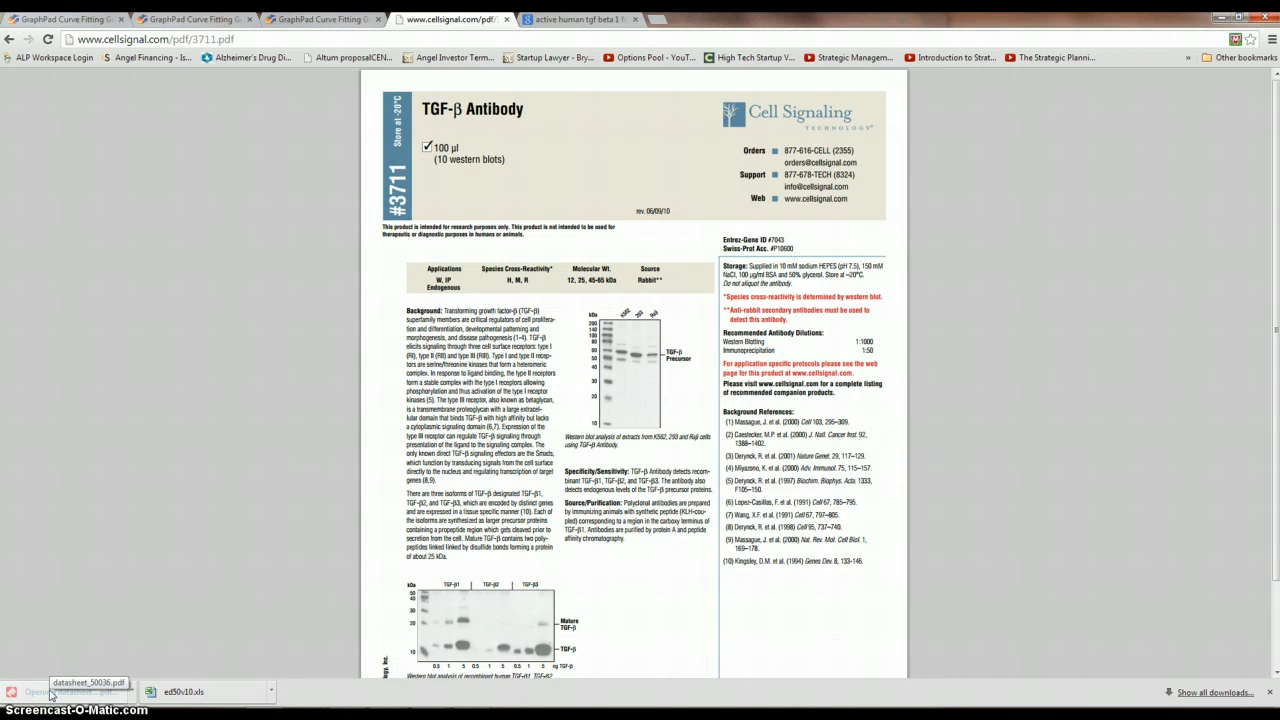
{"action": "left_click", "coordinate": [88, 688]}
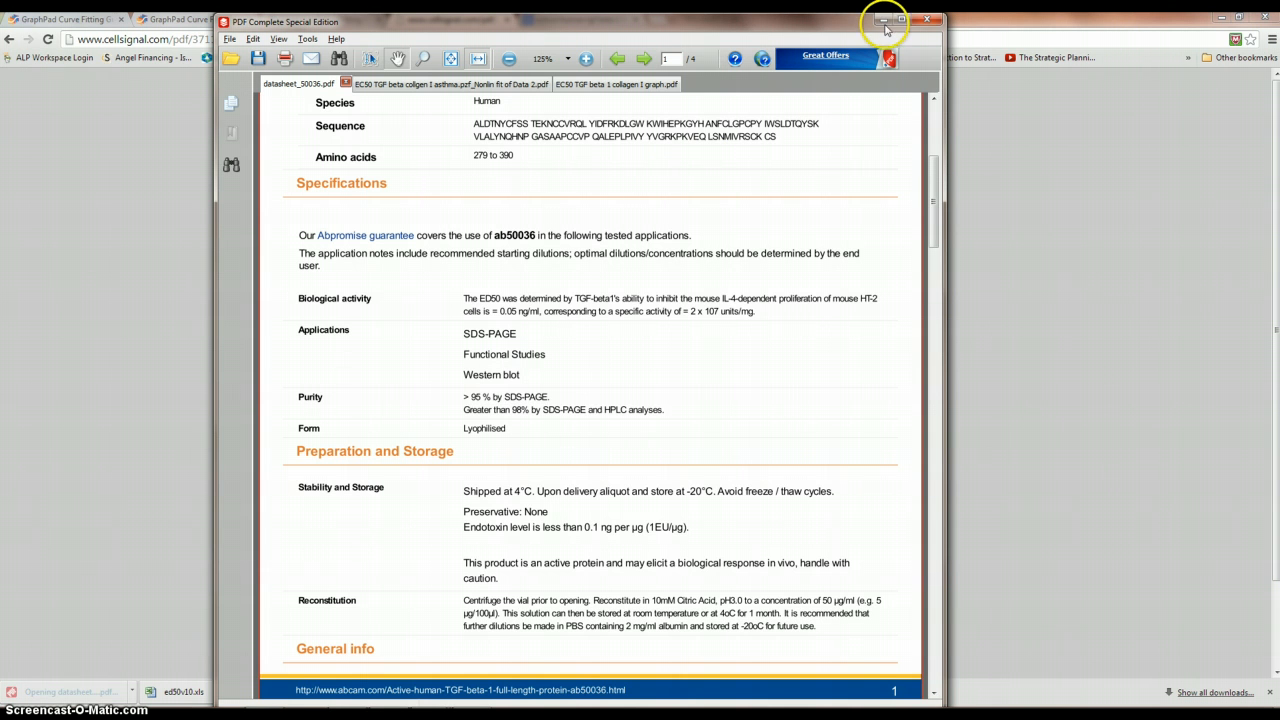
{"action": "mouse_move", "coordinate": [884, 20]}
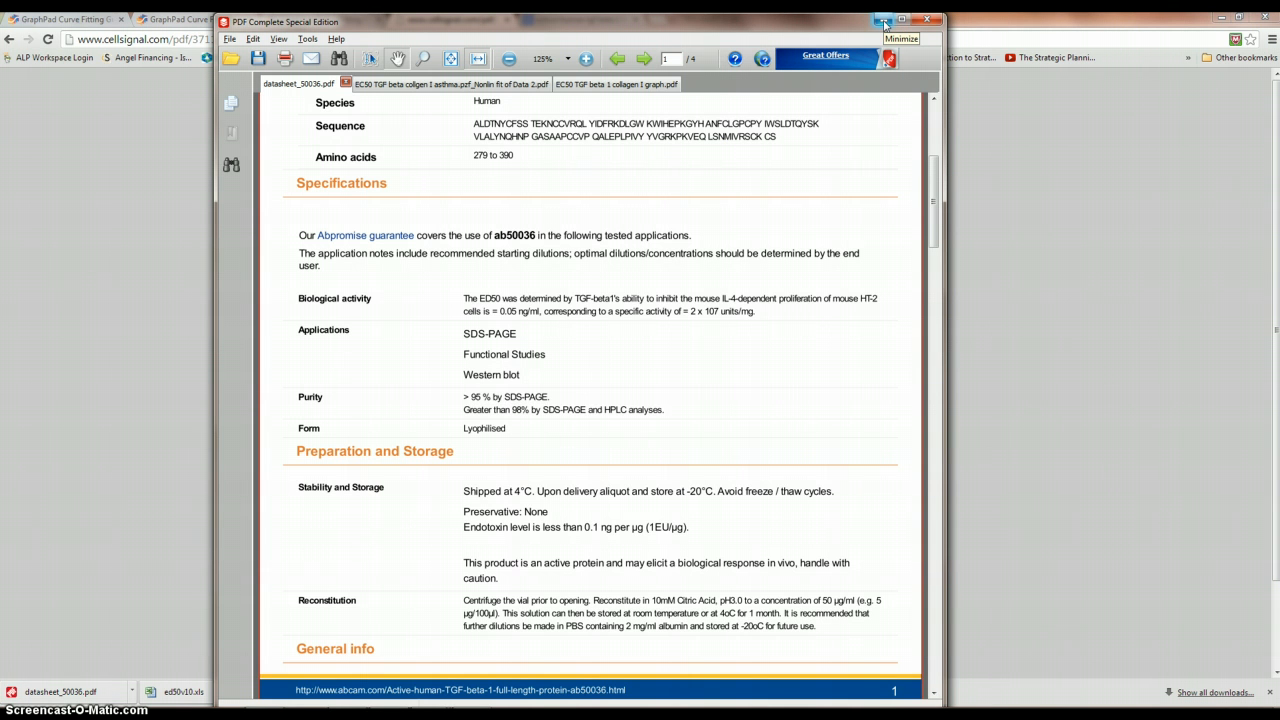
{"action": "mouse_move", "coordinate": [892, 32]}
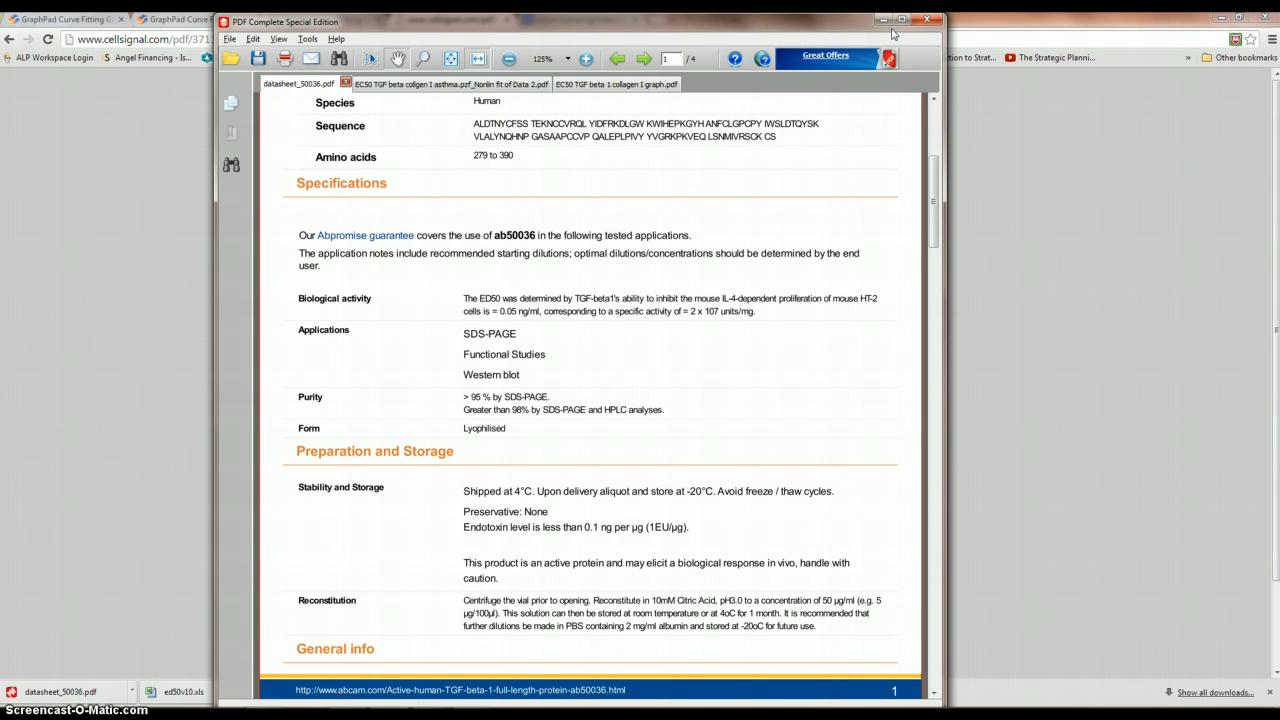
{"action": "mouse_move", "coordinate": [892, 32]}
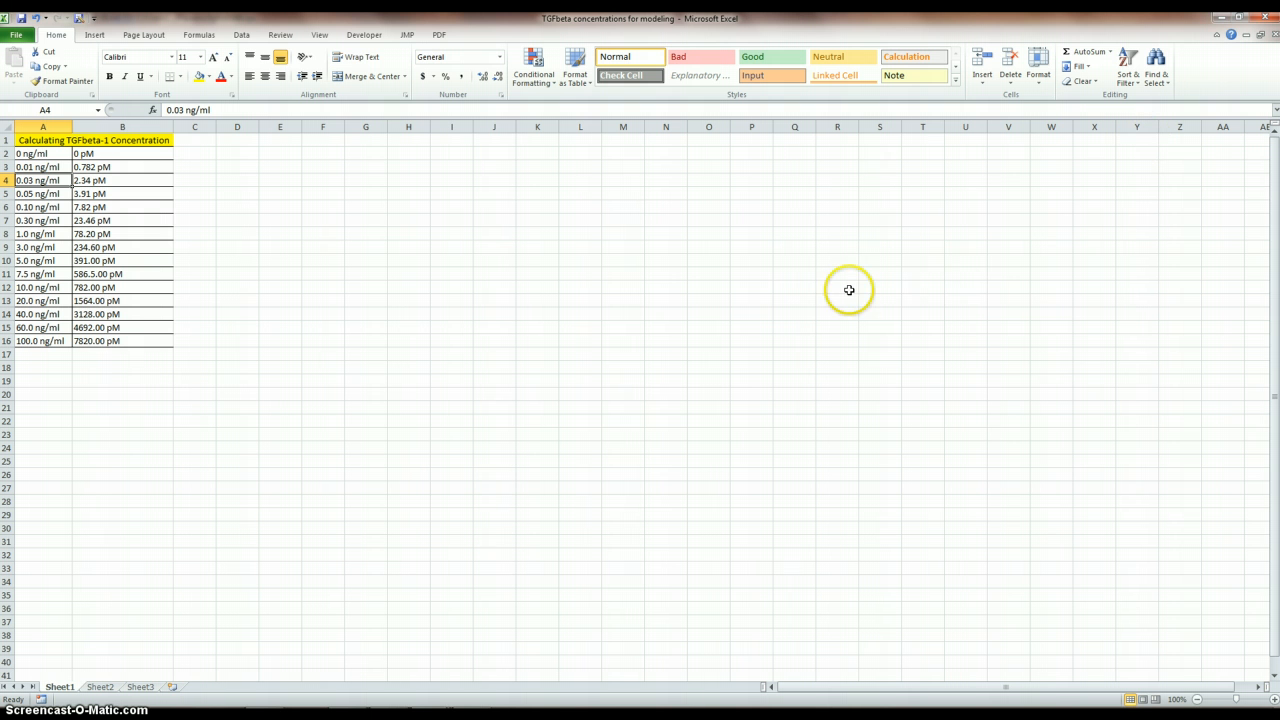
{"action": "mouse_move", "coordinate": [344, 676]}
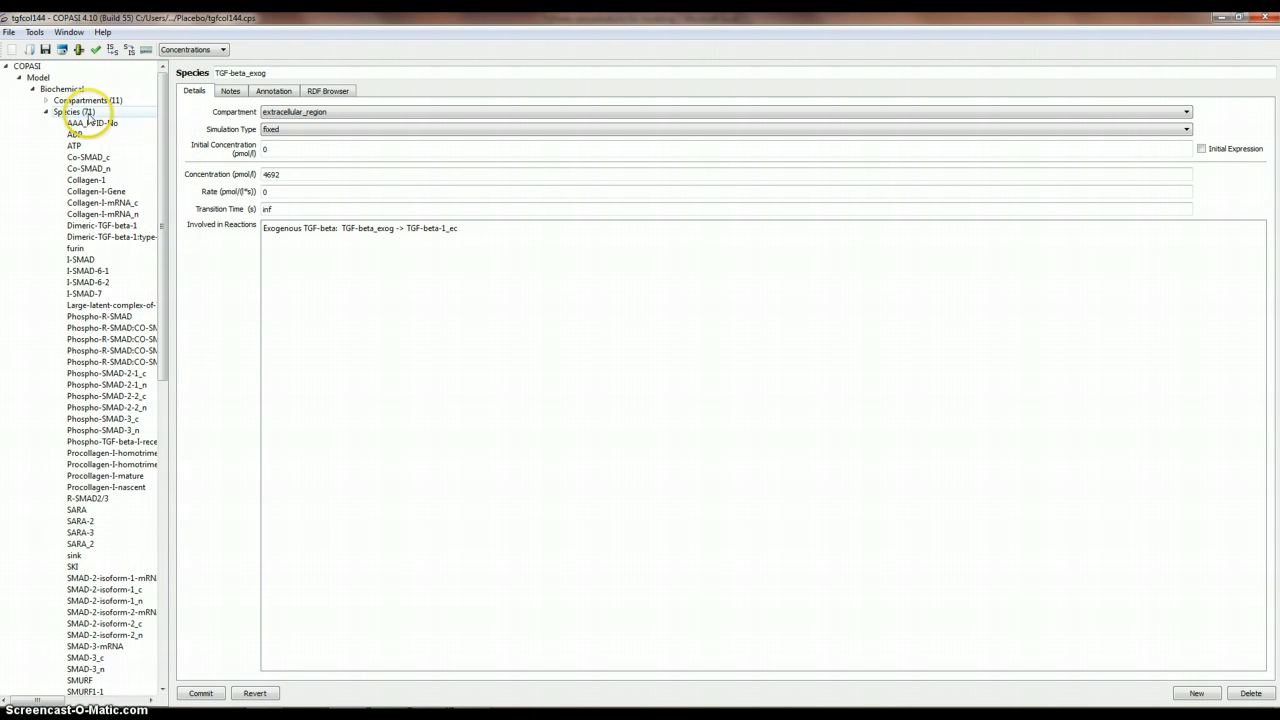
Bring up the Time Course task showing a 60000 s duration with output suppressed before 60000 s.
{"action": "scroll", "scroll_direction": "down", "scroll_amount": 3}
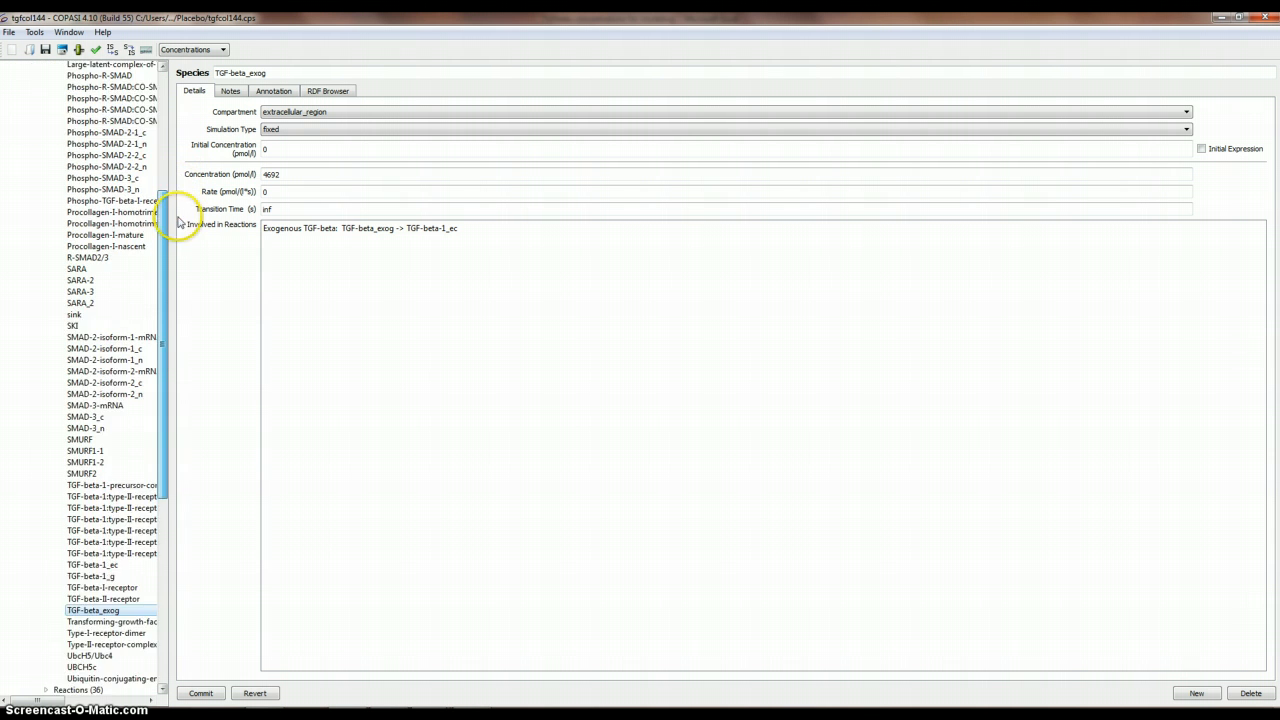
{"action": "scroll", "scroll_direction": "down", "scroll_amount": 3}
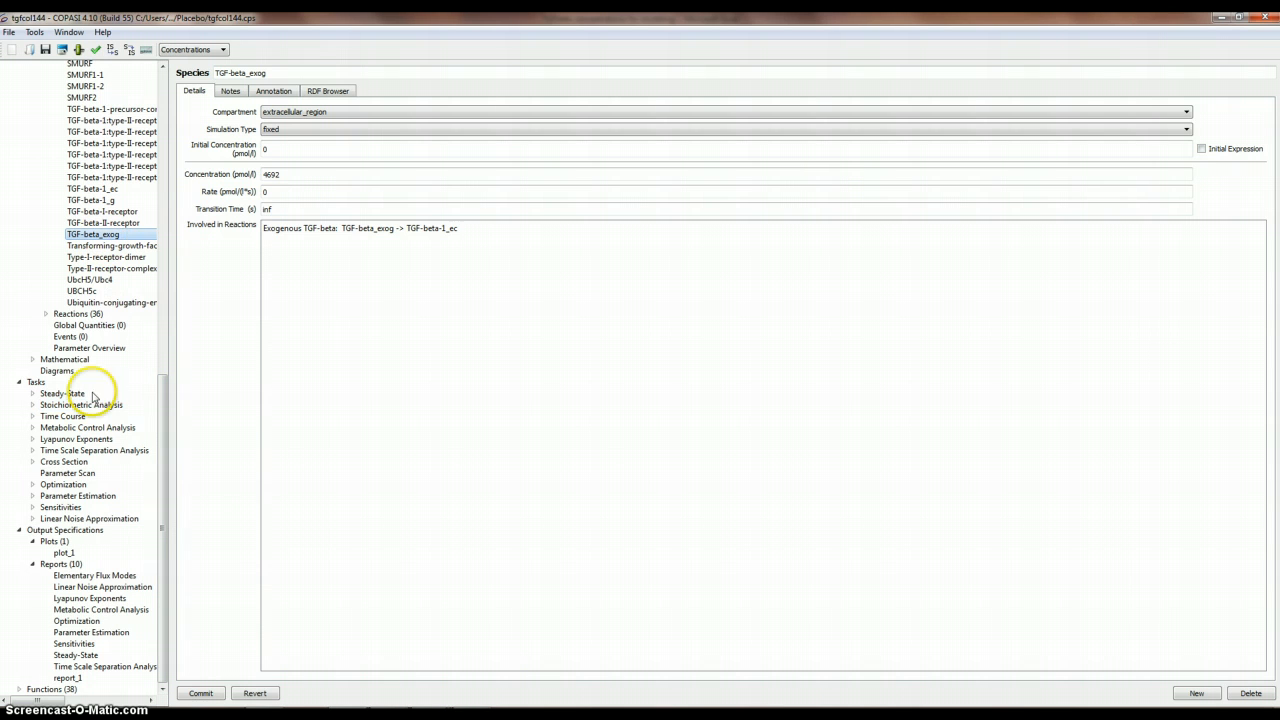
{"action": "left_click", "coordinate": [62, 416]}
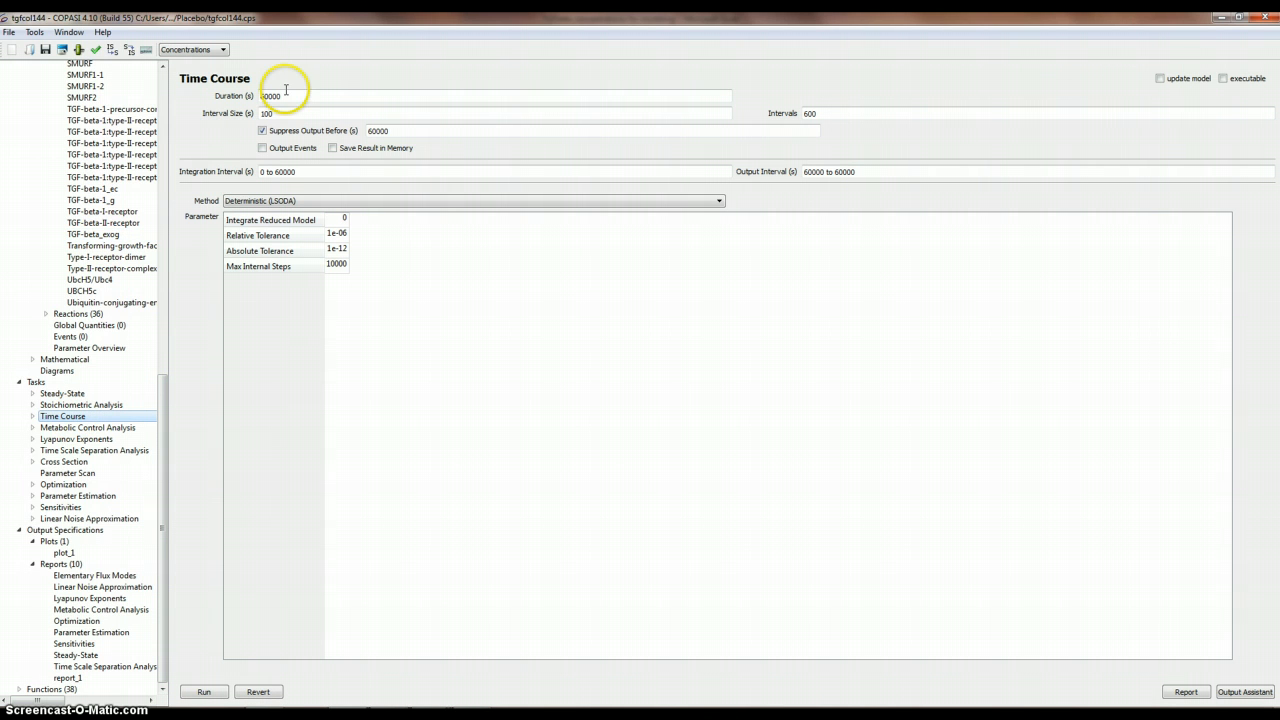
{"action": "mouse_move", "coordinate": [864, 122]}
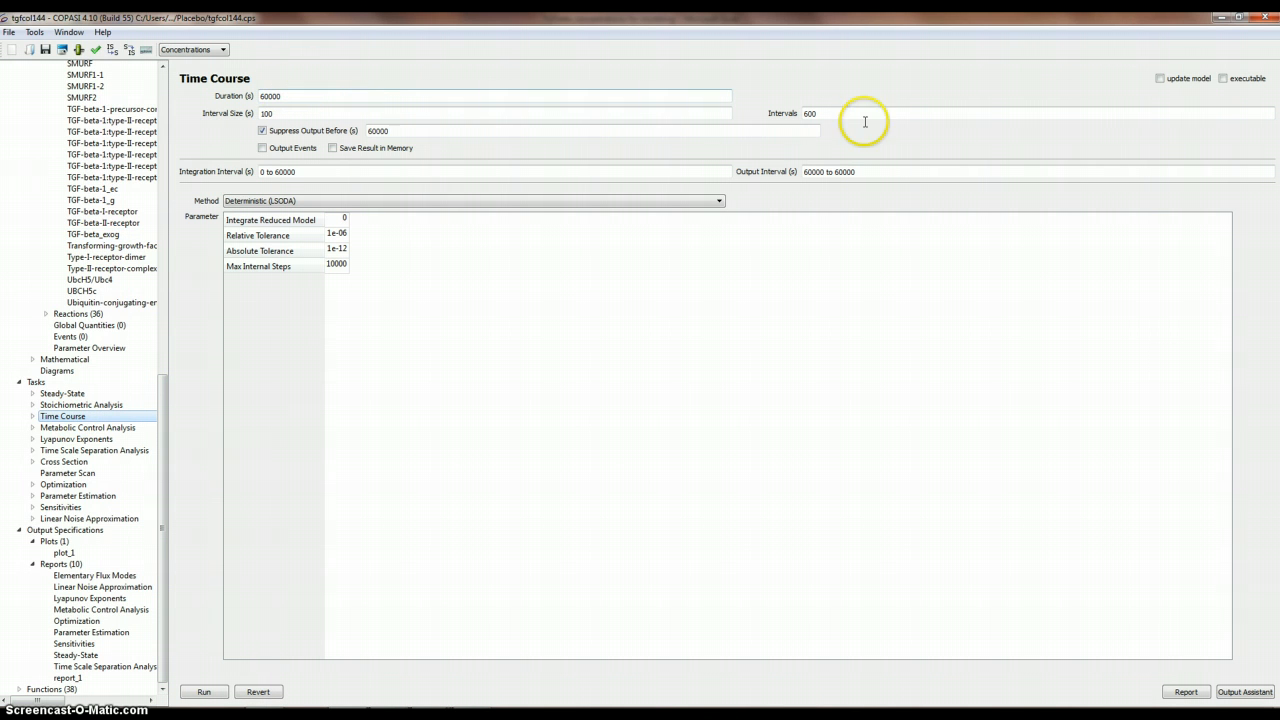
{"action": "left_click", "coordinate": [290, 96]}
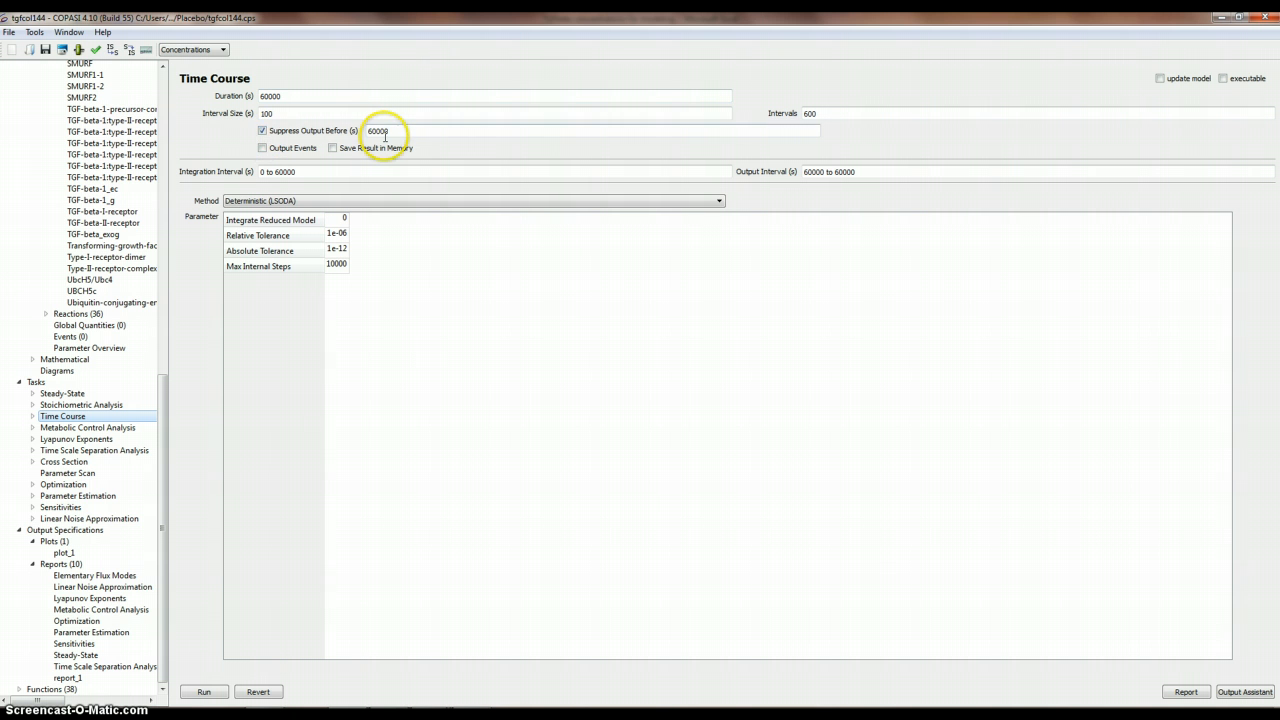
{"action": "left_click", "coordinate": [378, 130]}
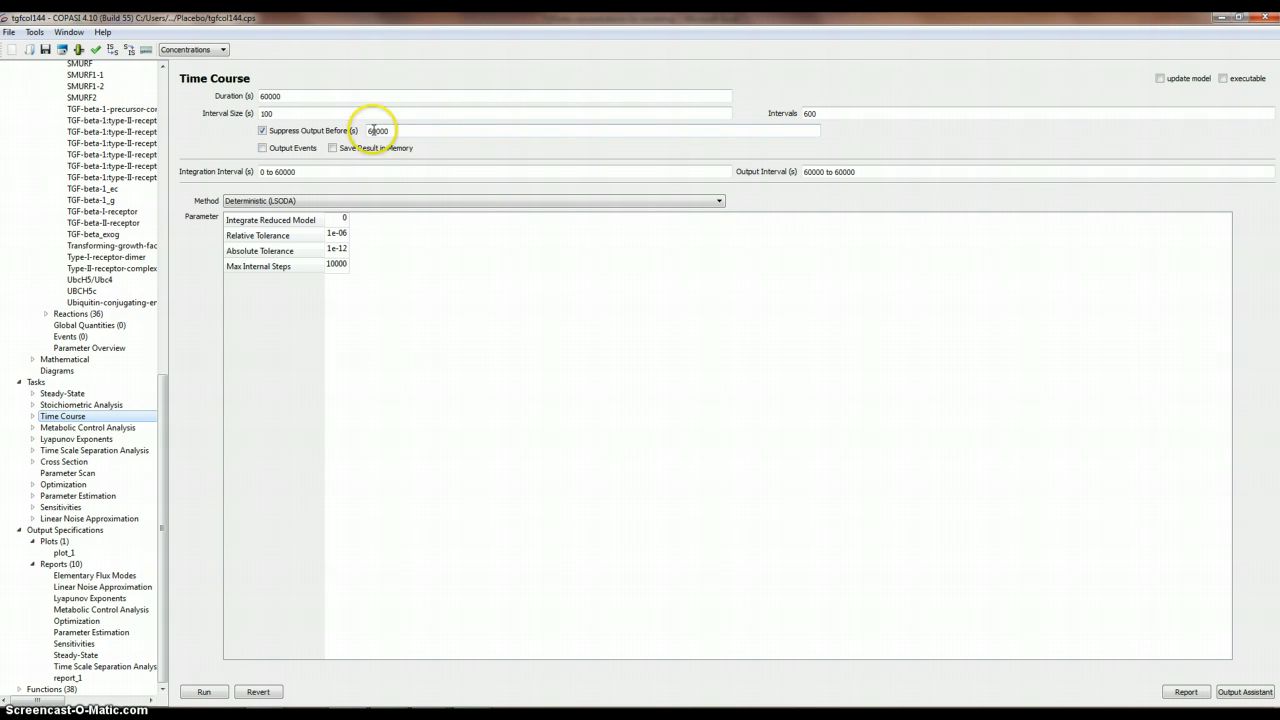
{"action": "left_click", "coordinate": [378, 132]}
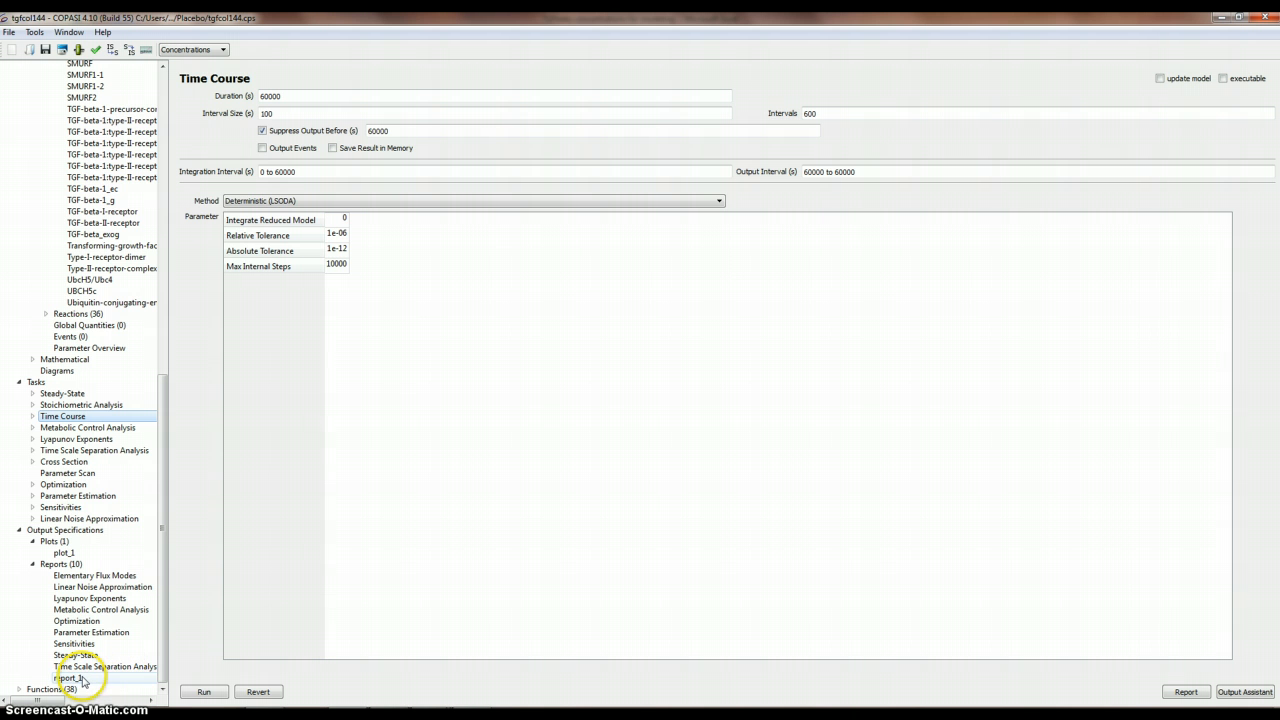
Rename report_1 to LEVELs with a title row, then return to the Time Course task.
{"action": "left_click", "coordinate": [68, 678]}
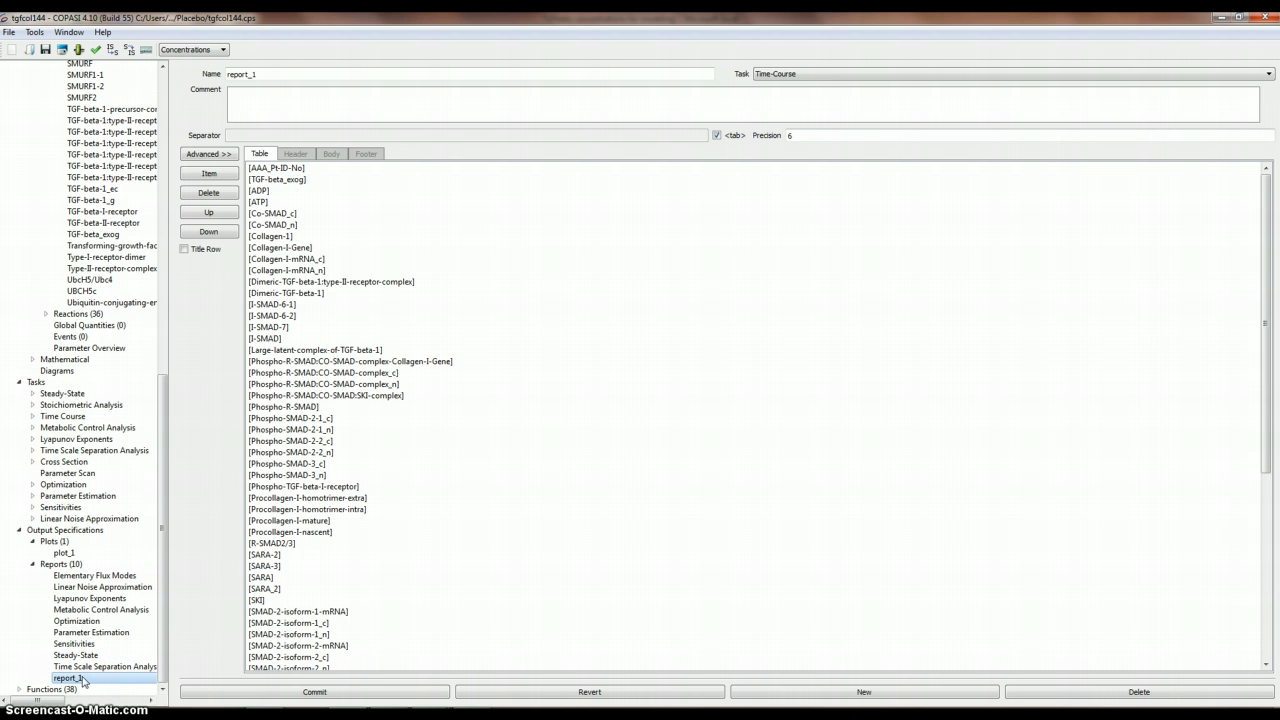
{"action": "left_click", "coordinate": [316, 350]}
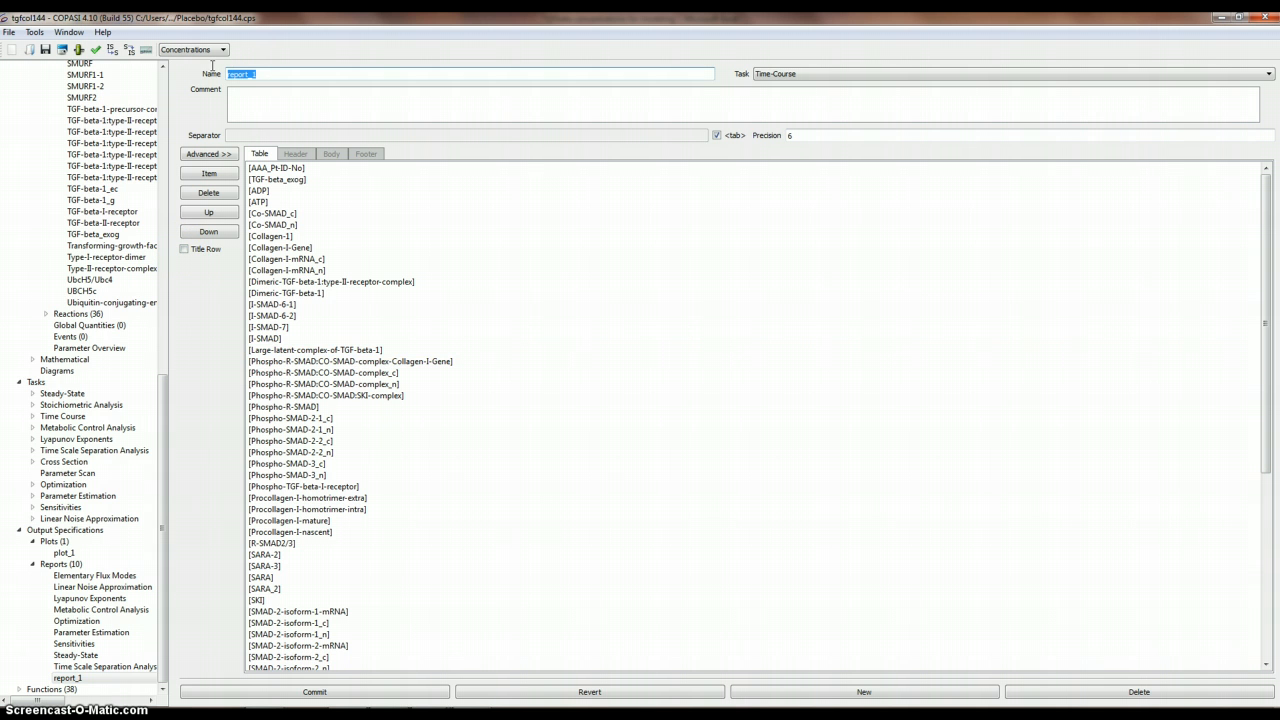
{"action": "type", "text": "Lev"}
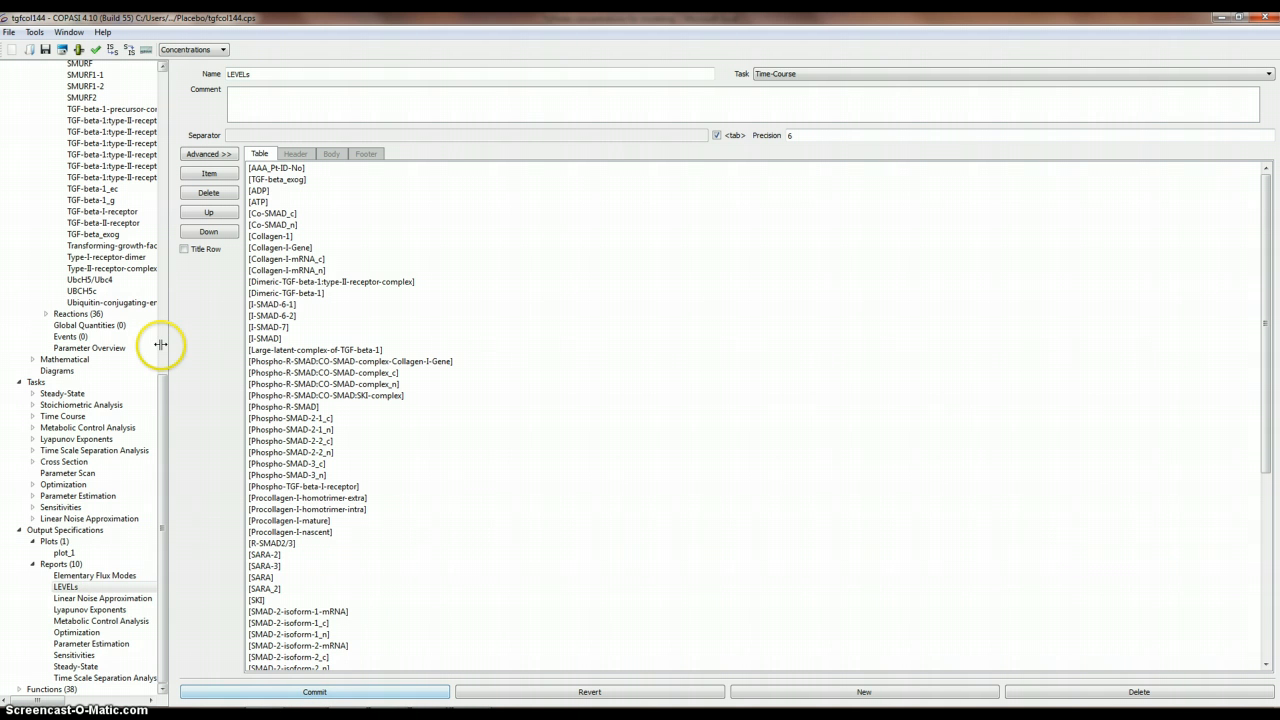
{"action": "mouse_move", "coordinate": [204, 284]}
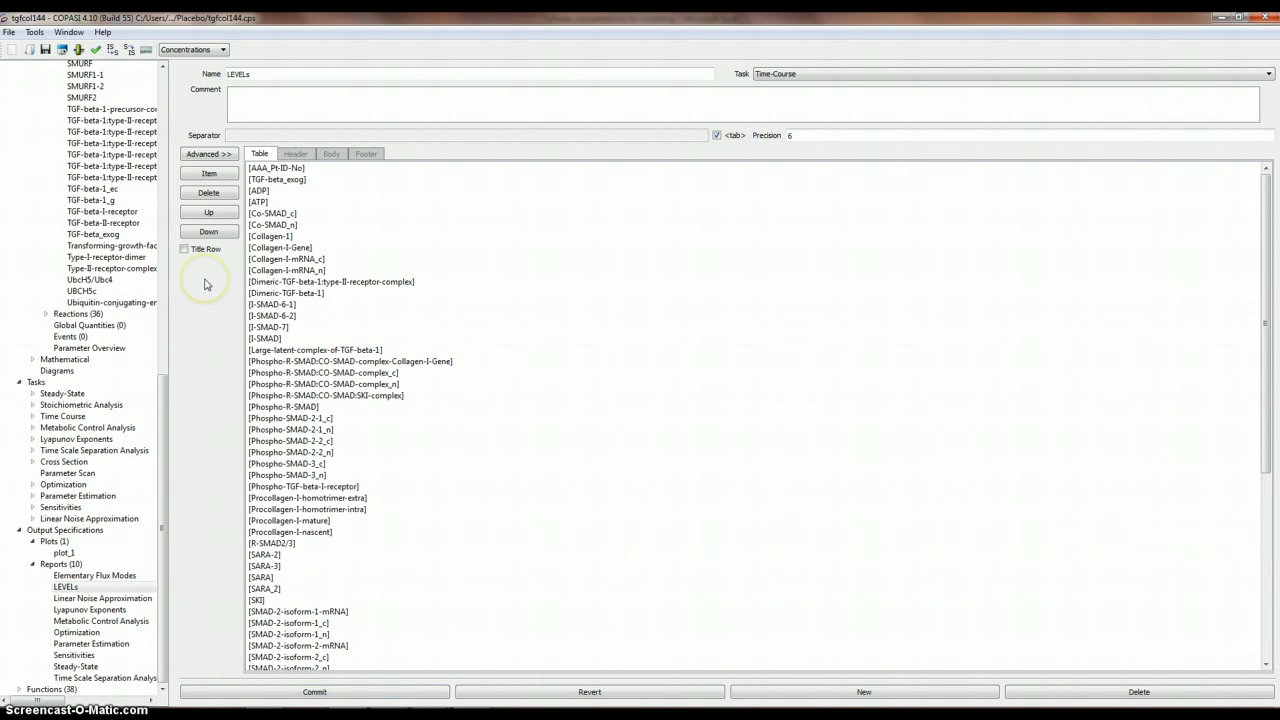
{"action": "left_click", "coordinate": [184, 248]}
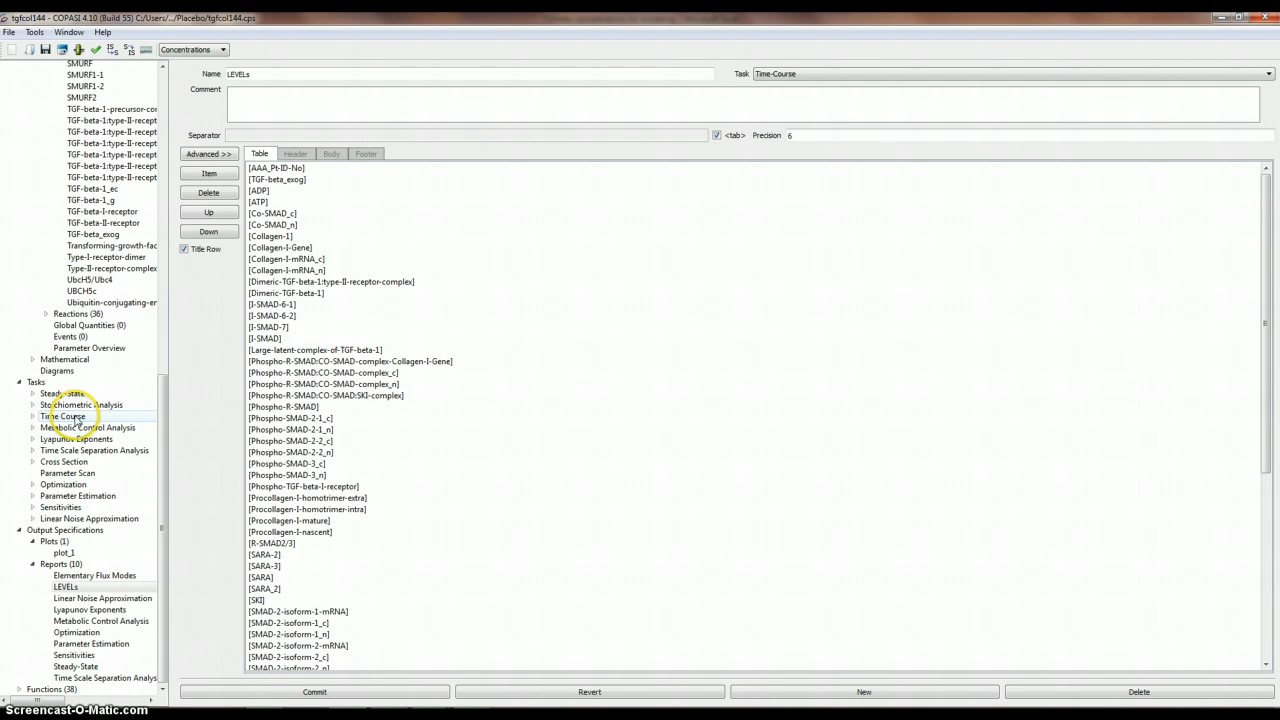
{"action": "left_click", "coordinate": [64, 416]}
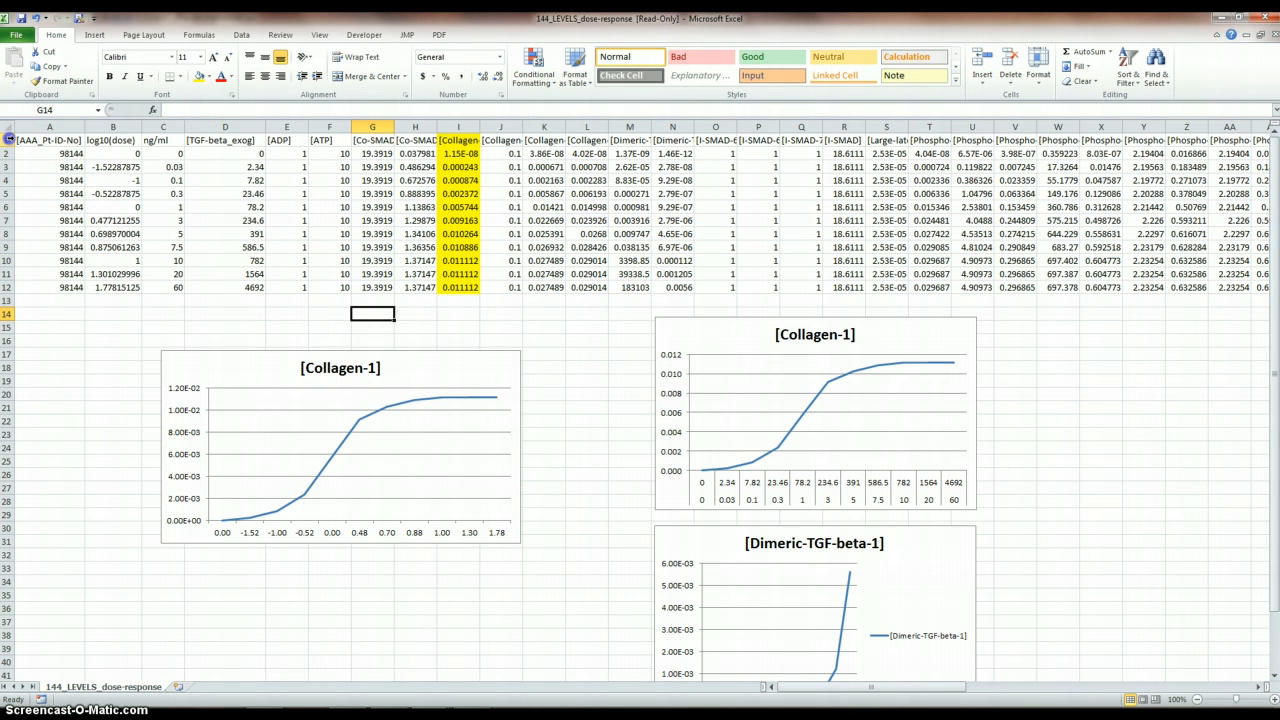
Select the column A data values from A3 down to A12 in the dose-response workbook.
{"action": "left_click", "coordinate": [48, 152]}
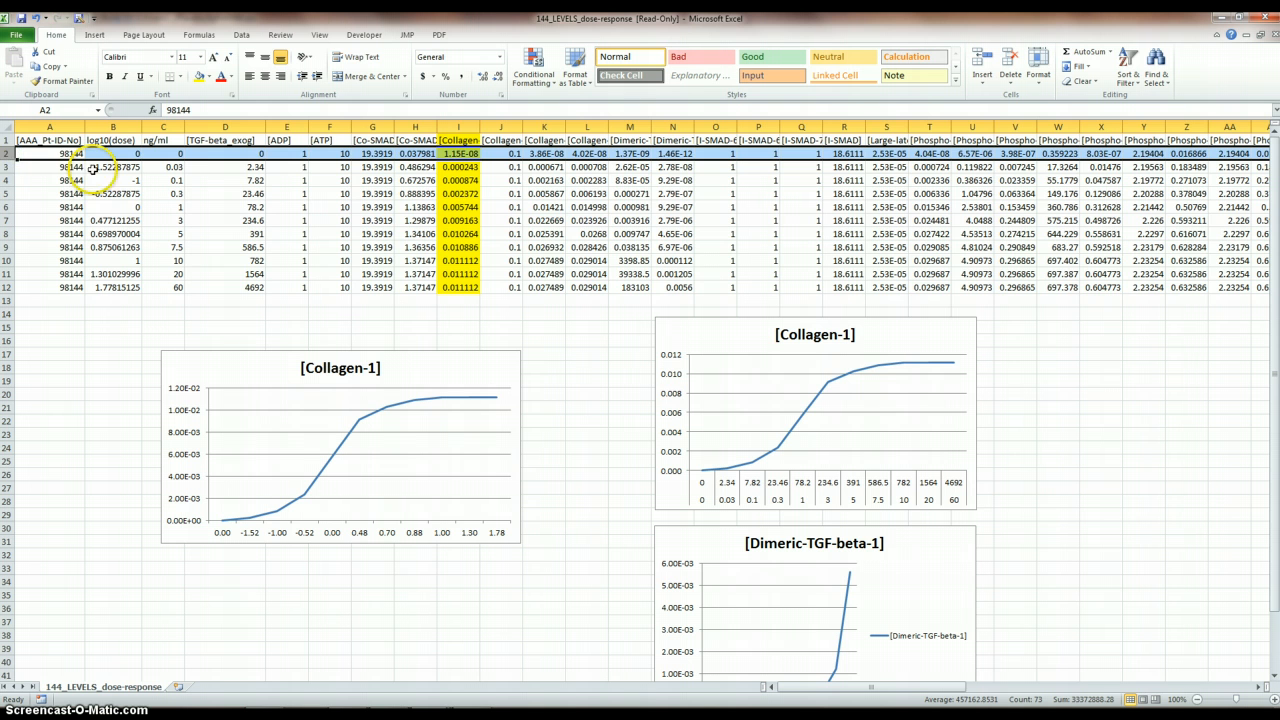
{"action": "left_click", "coordinate": [40, 168]}
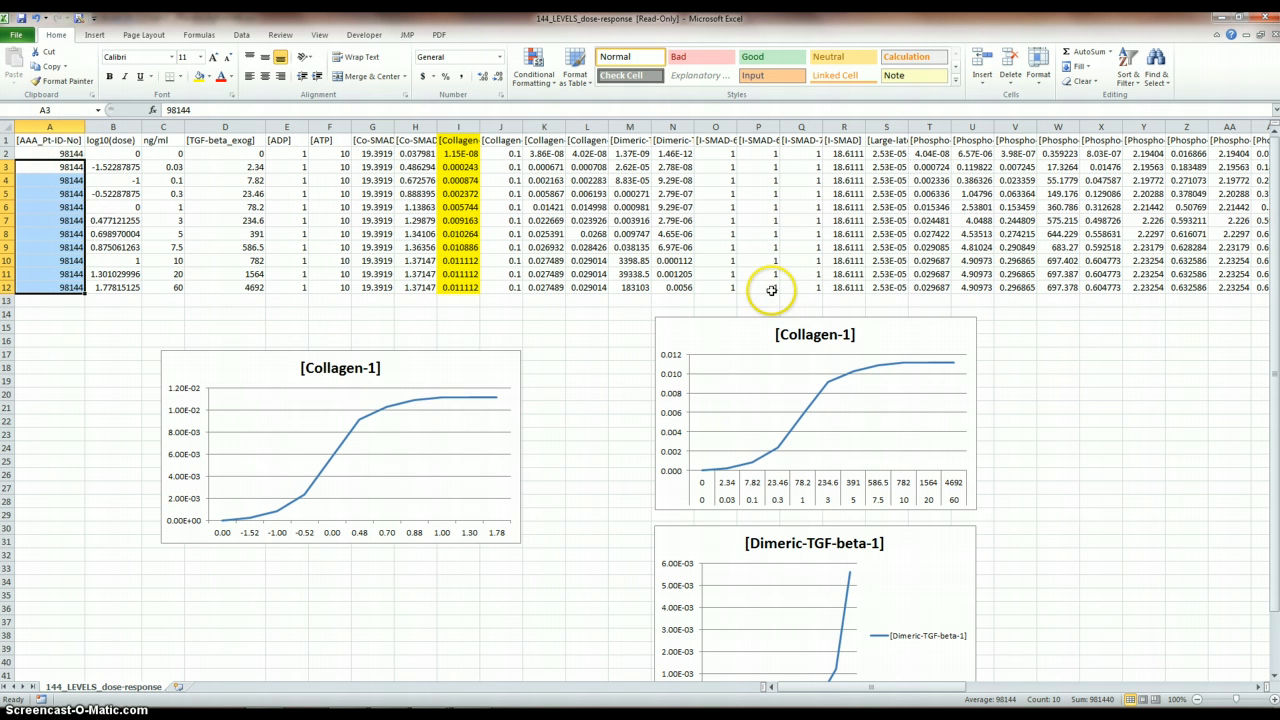
{"action": "mouse_move", "coordinate": [886, 214]}
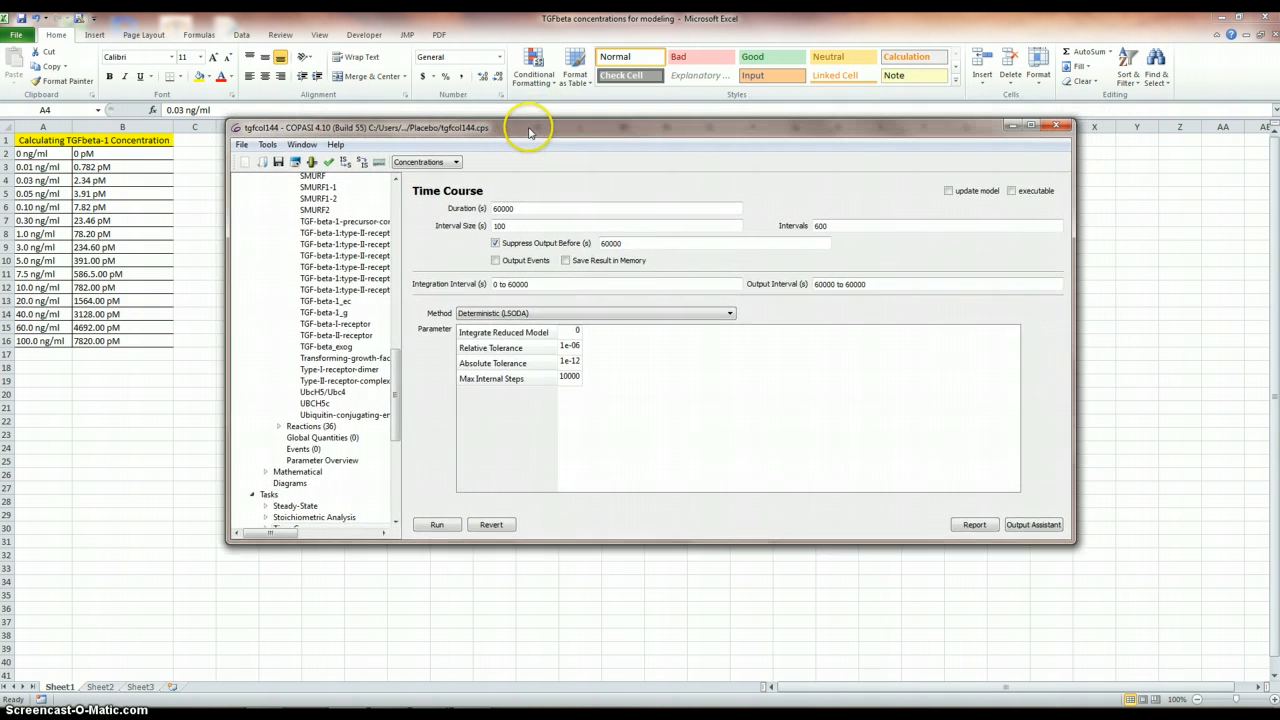
{"action": "mouse_move", "coordinate": [378, 408]}
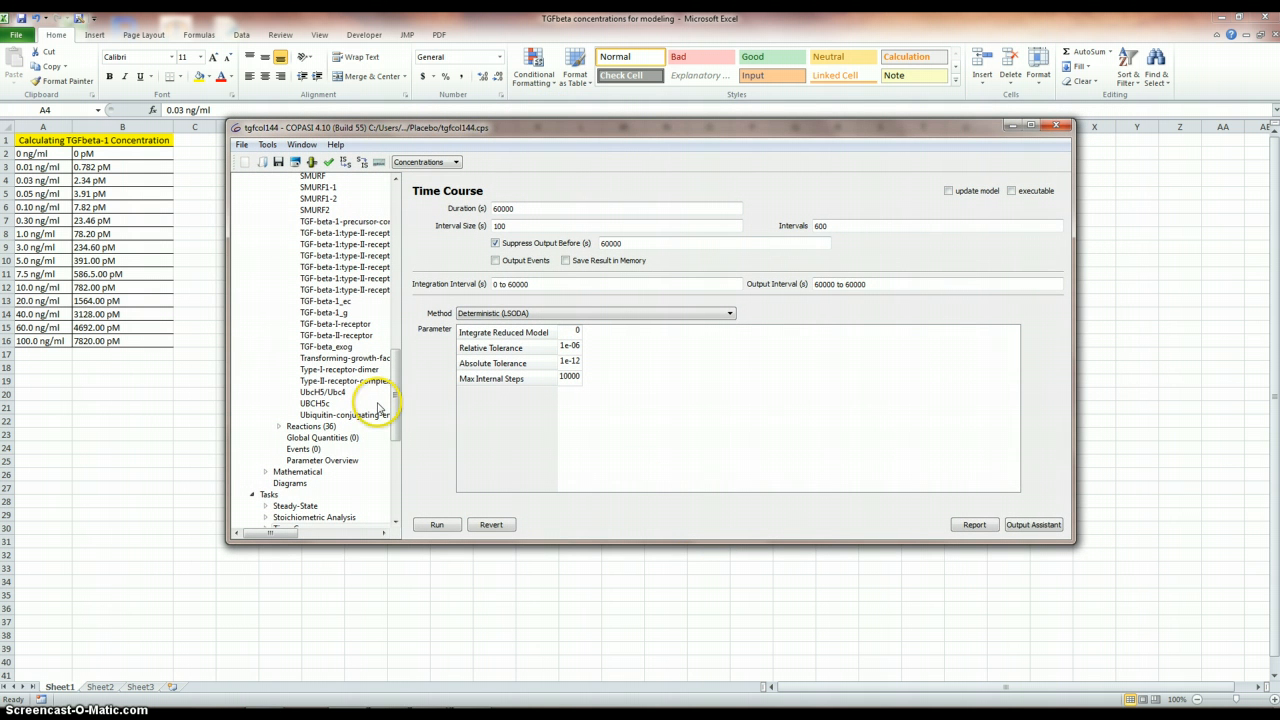
{"action": "mouse_move", "coordinate": [616, 558]}
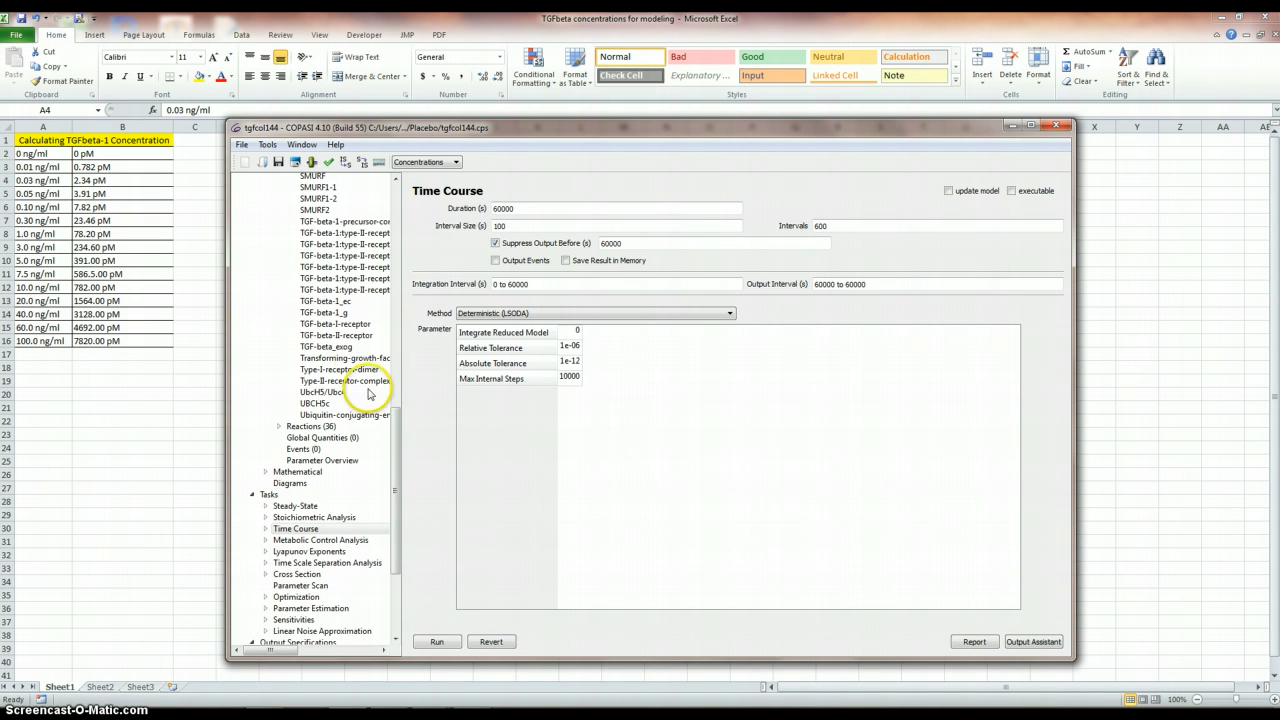
Expand the Tasks tree past the TGF-beta_exog species and return to the Time Course task.
{"action": "left_click", "coordinate": [326, 348]}
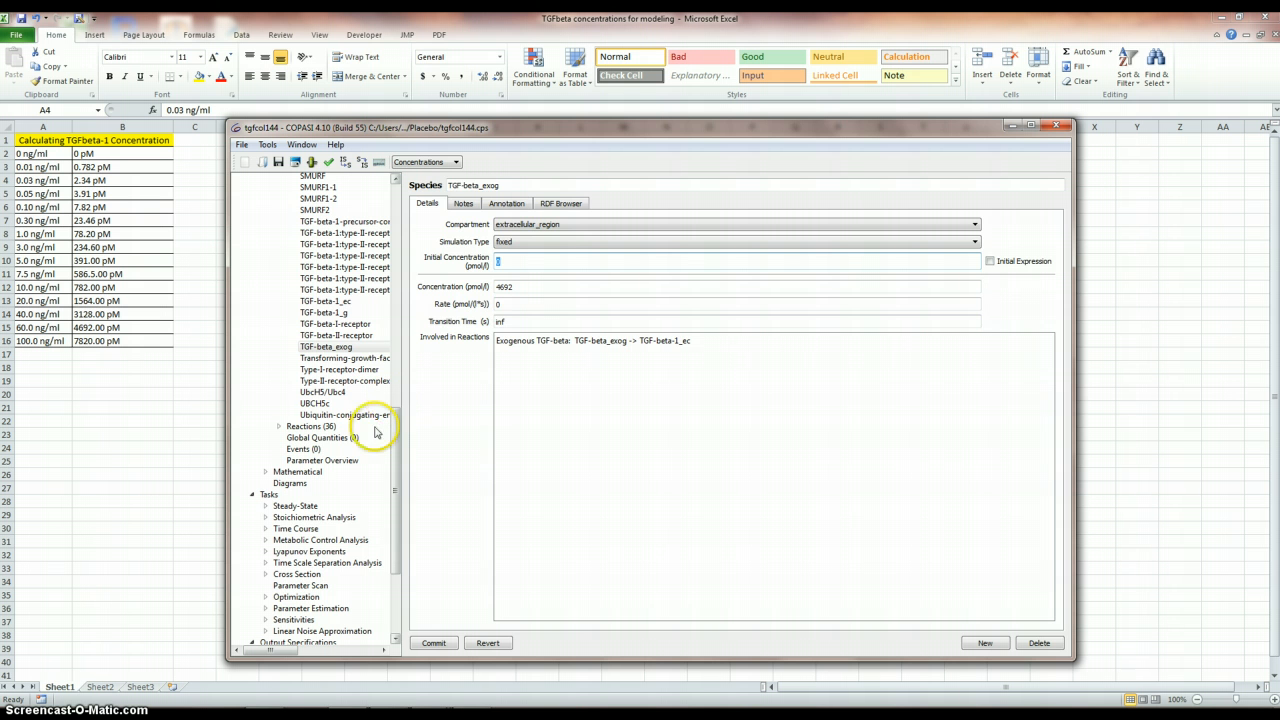
{"action": "left_click", "coordinate": [296, 528]}
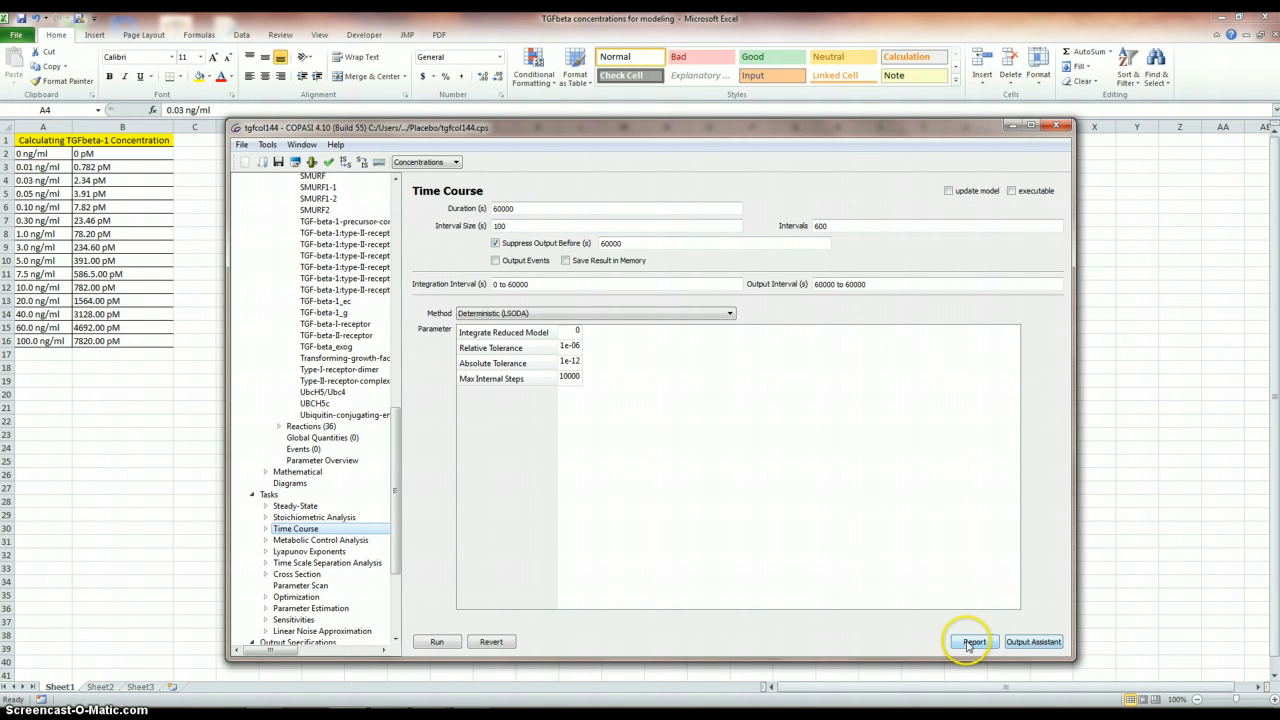
Target the LEVELs report at the 144_LEVELS_dose-response file with appending enabled.
{"action": "left_click", "coordinate": [972, 640]}
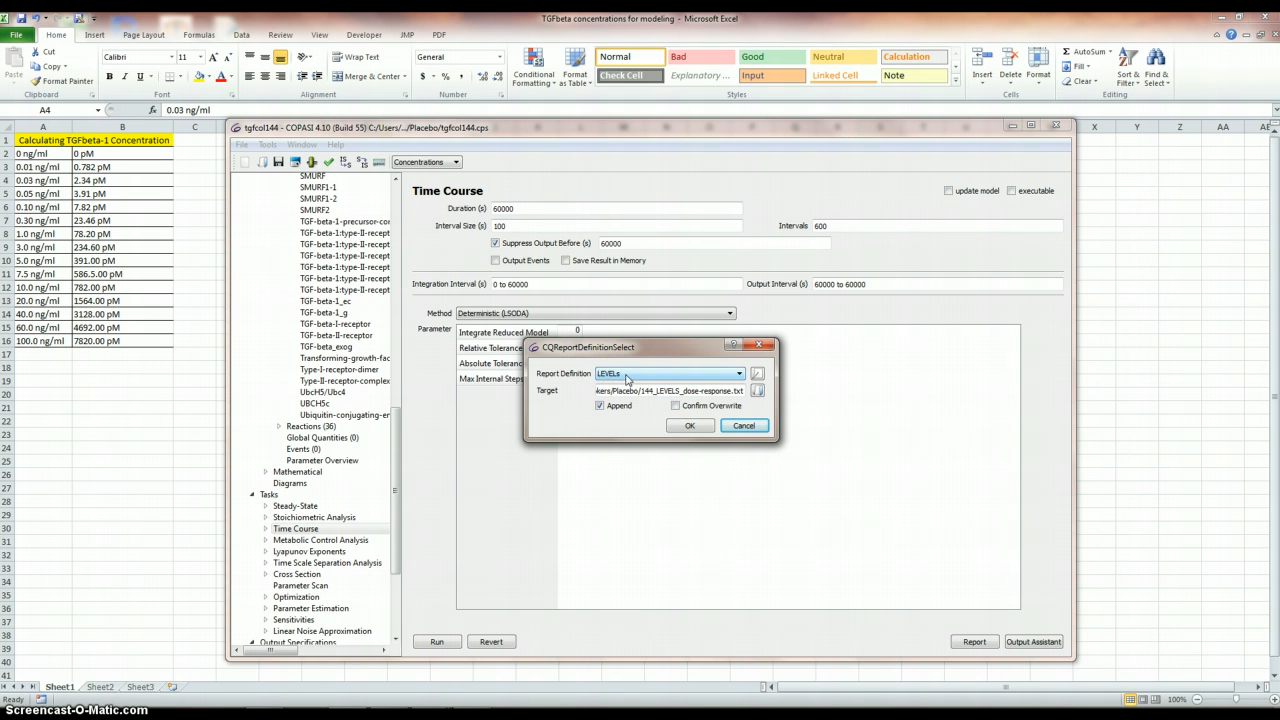
{"action": "left_click", "coordinate": [738, 374]}
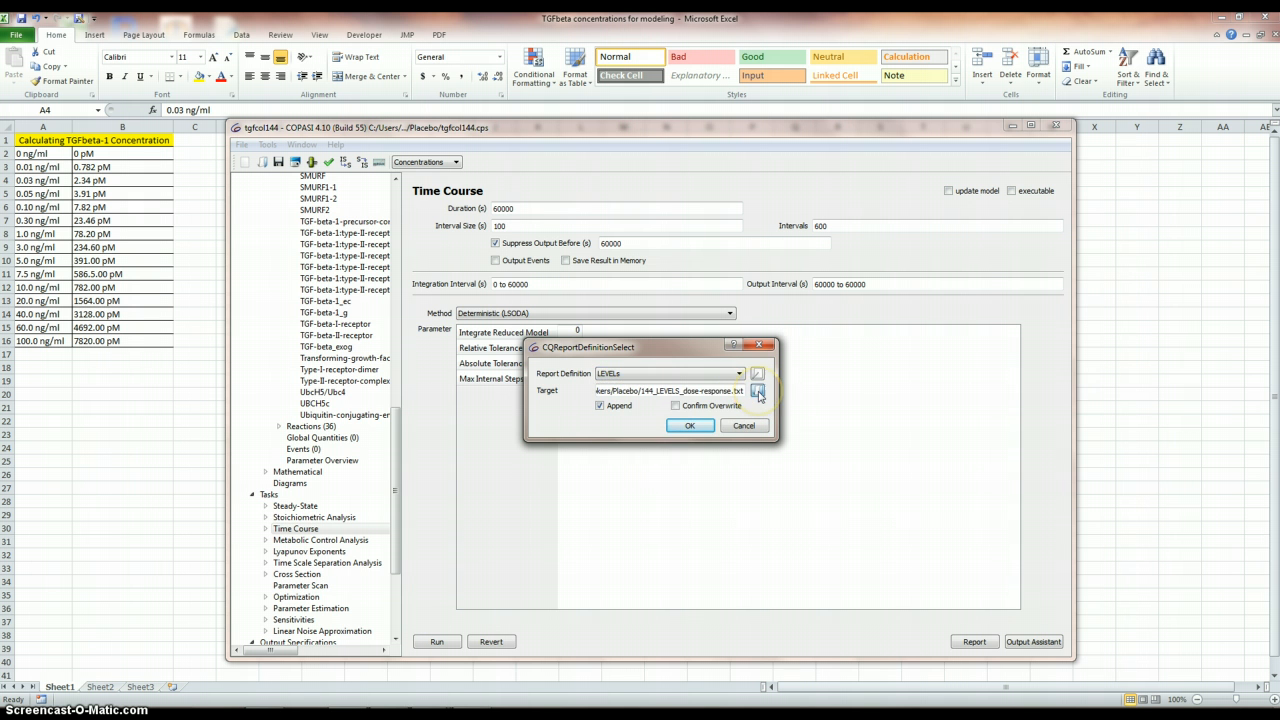
{"action": "left_click", "coordinate": [758, 390]}
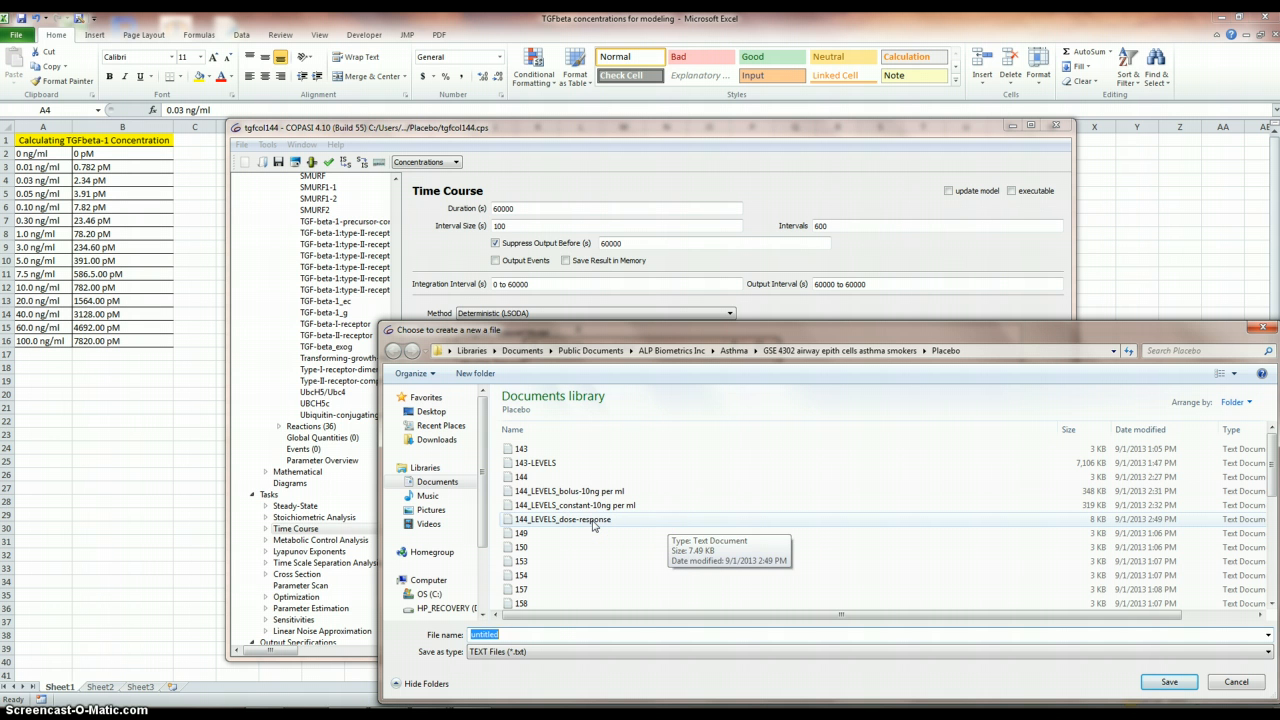
{"action": "left_click", "coordinate": [562, 520]}
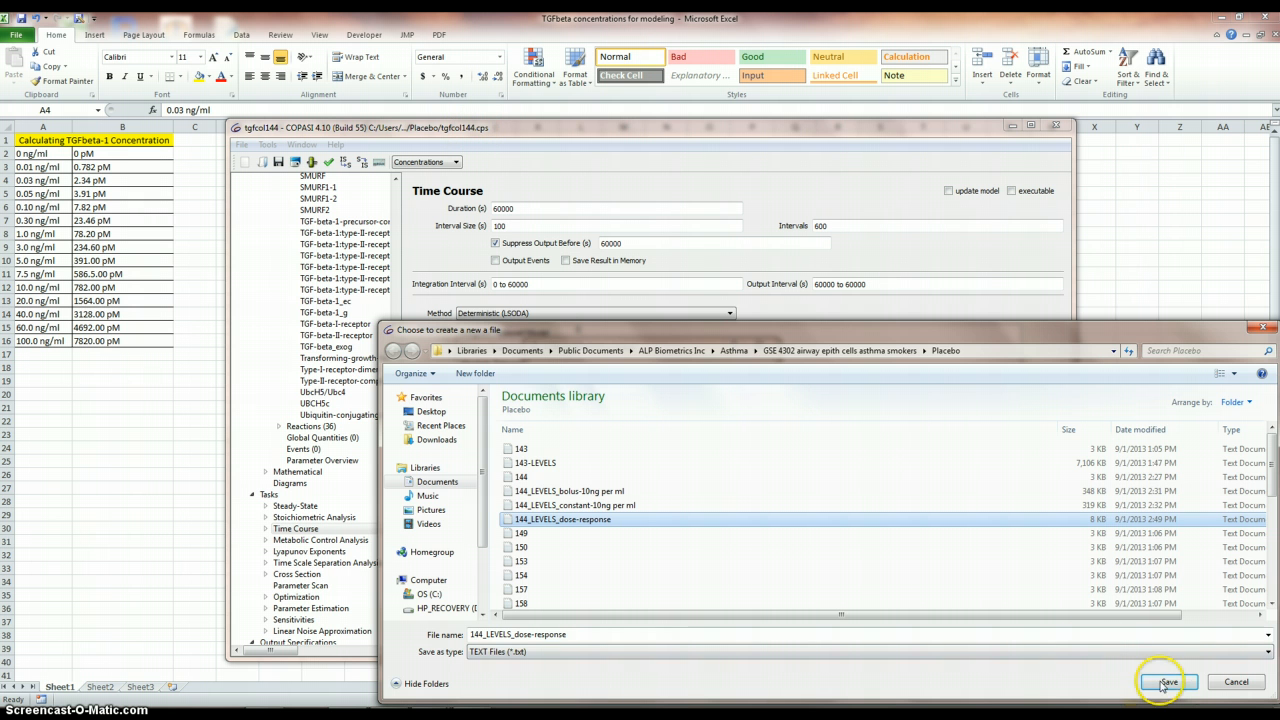
{"action": "left_click", "coordinate": [1166, 682]}
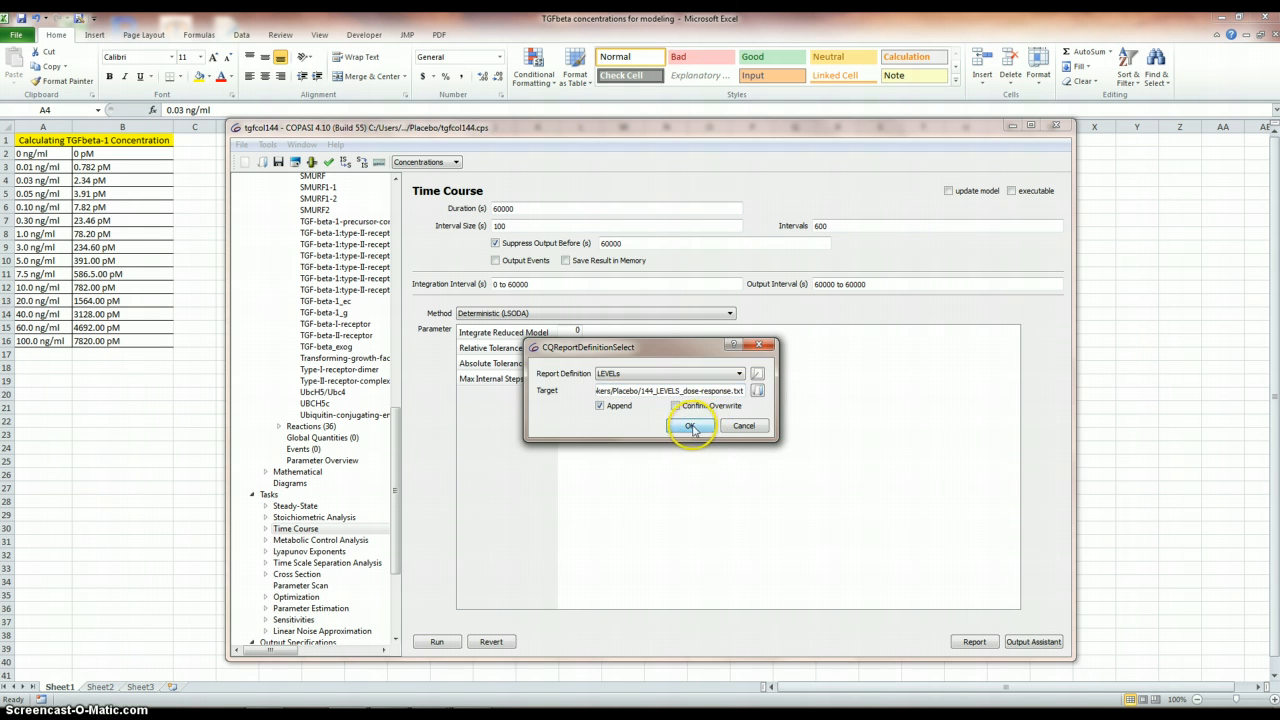
{"action": "left_click", "coordinate": [690, 426]}
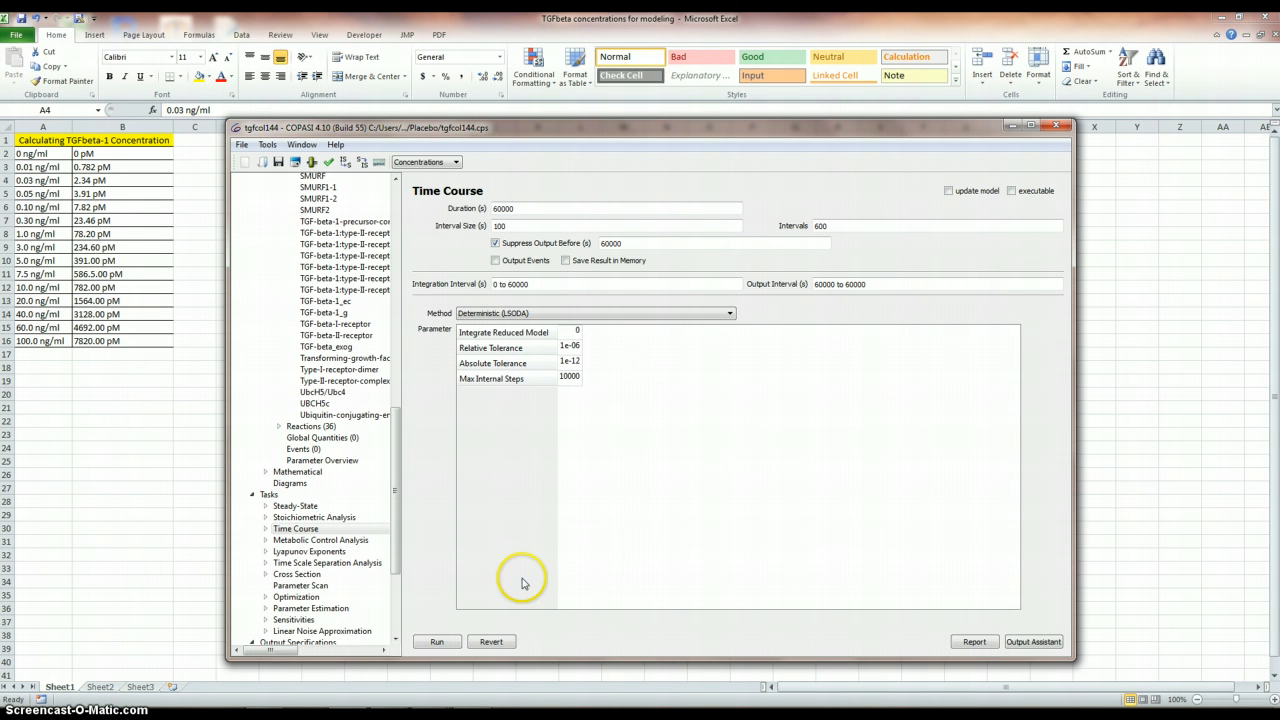
{"action": "mouse_move", "coordinate": [438, 636]}
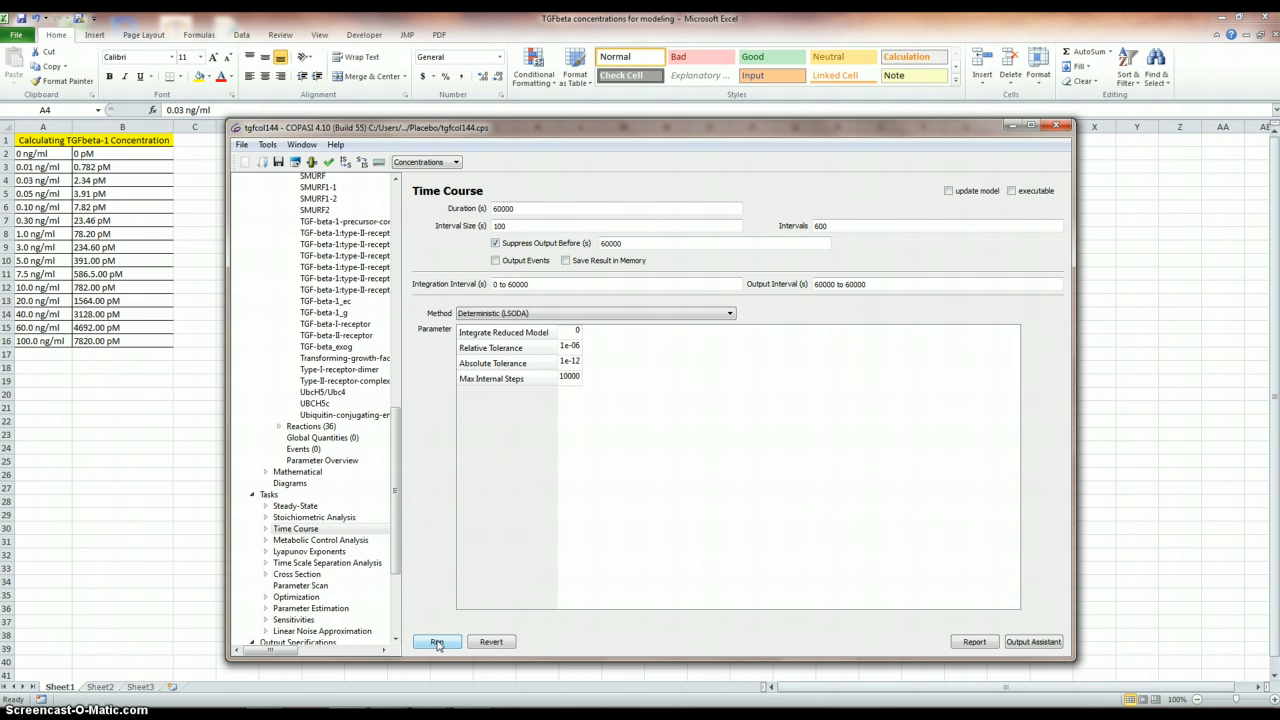
{"action": "mouse_move", "coordinate": [436, 642]}
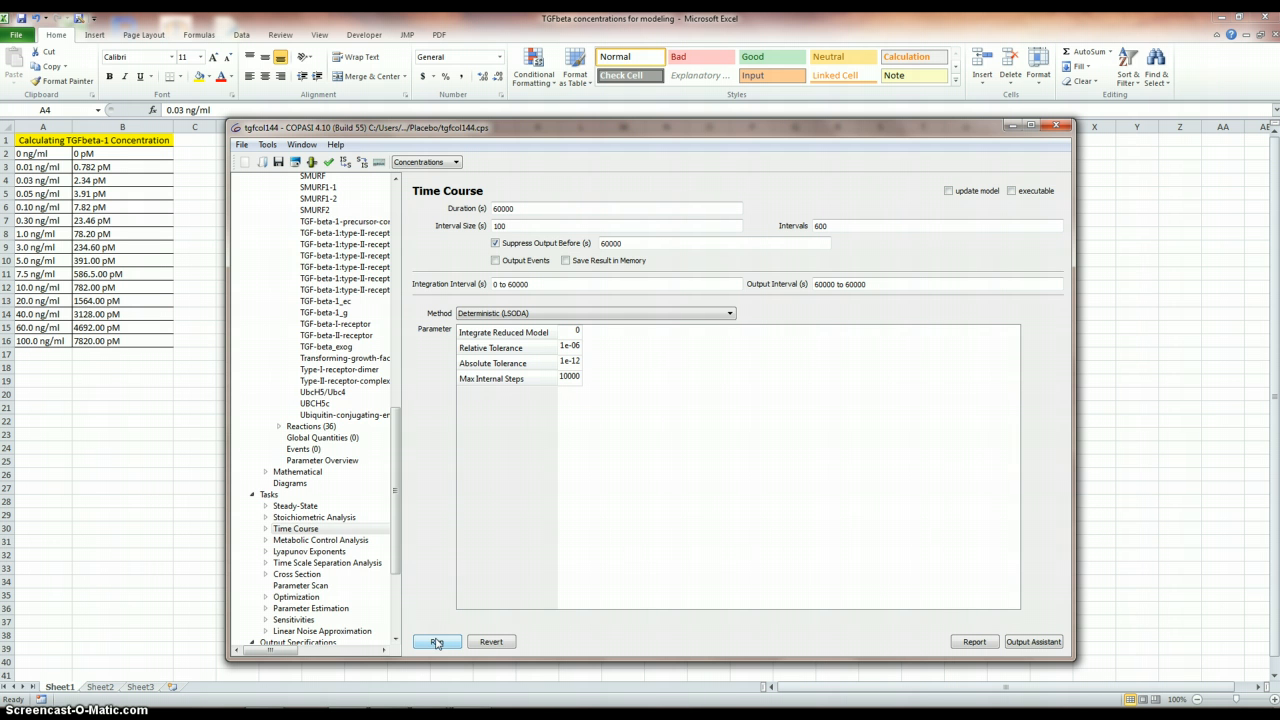
{"action": "mouse_move", "coordinate": [358, 460]}
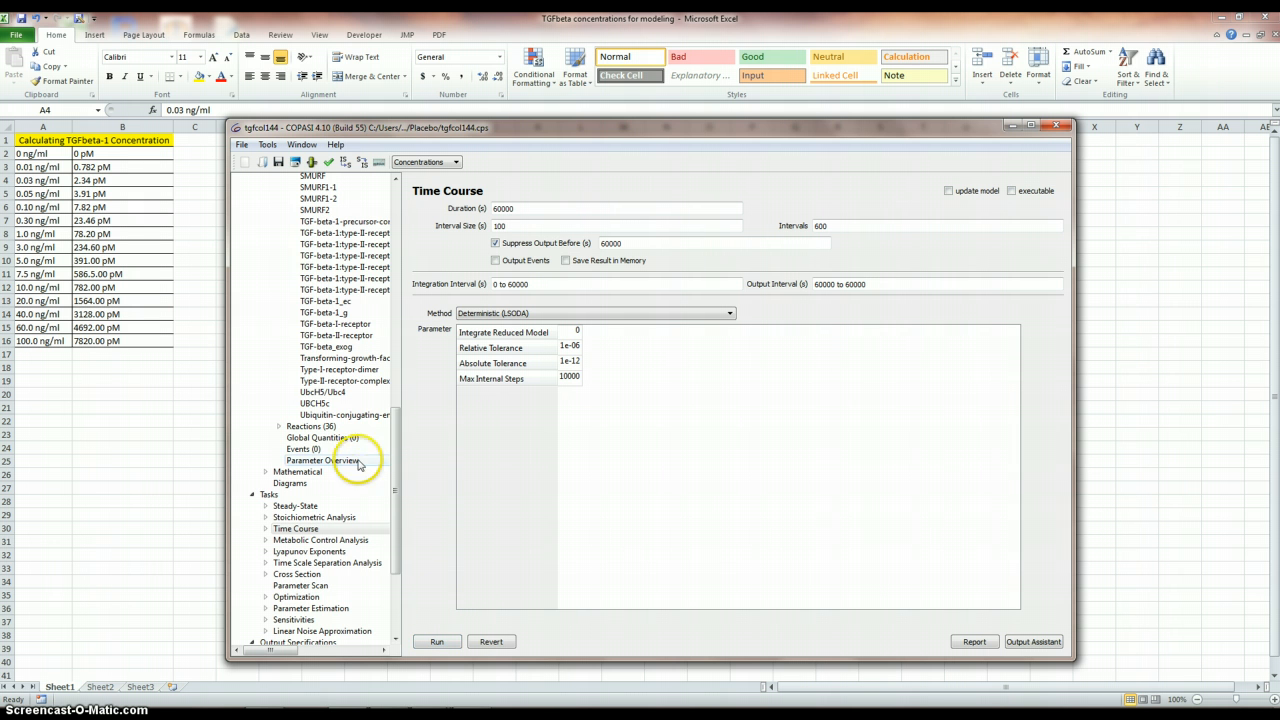
Scroll the model tree down toward the LEVELs report under Reports.
{"action": "scroll", "scroll_direction": "down", "scroll_amount": 3}
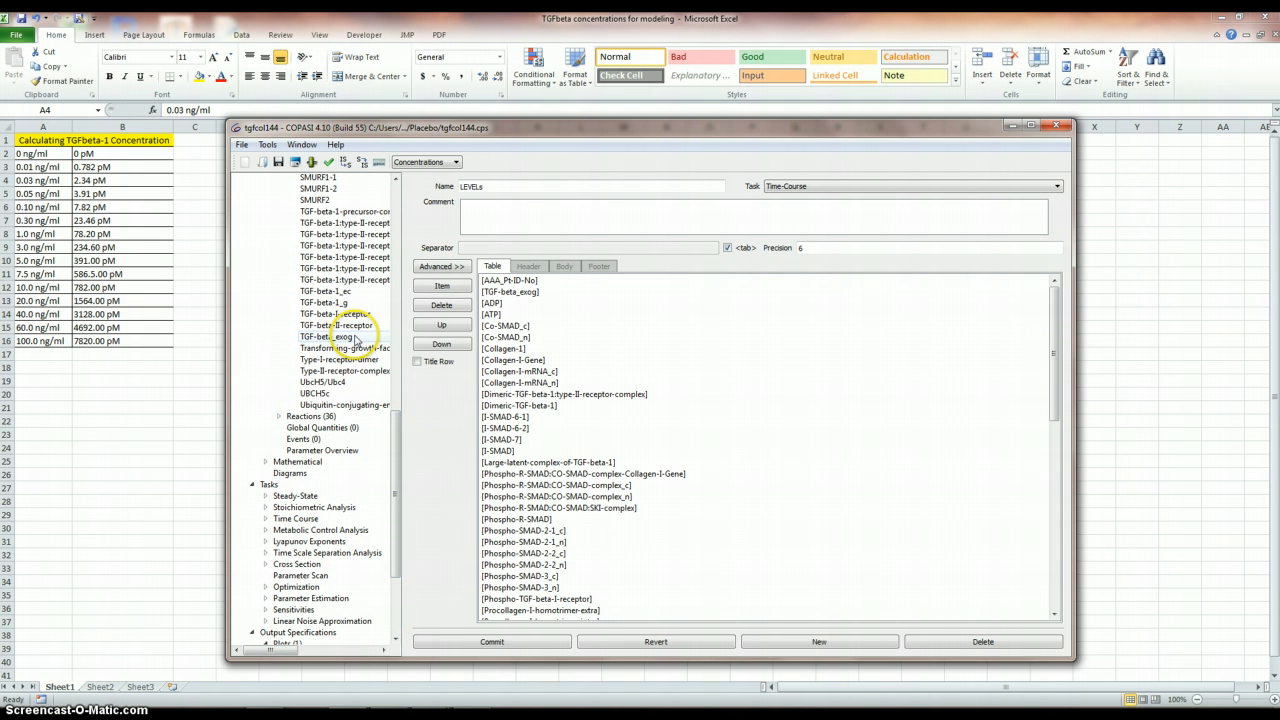
Set TGF-beta_exog's initial concentration to 0.782 and commit it.
{"action": "left_click", "coordinate": [340, 336]}
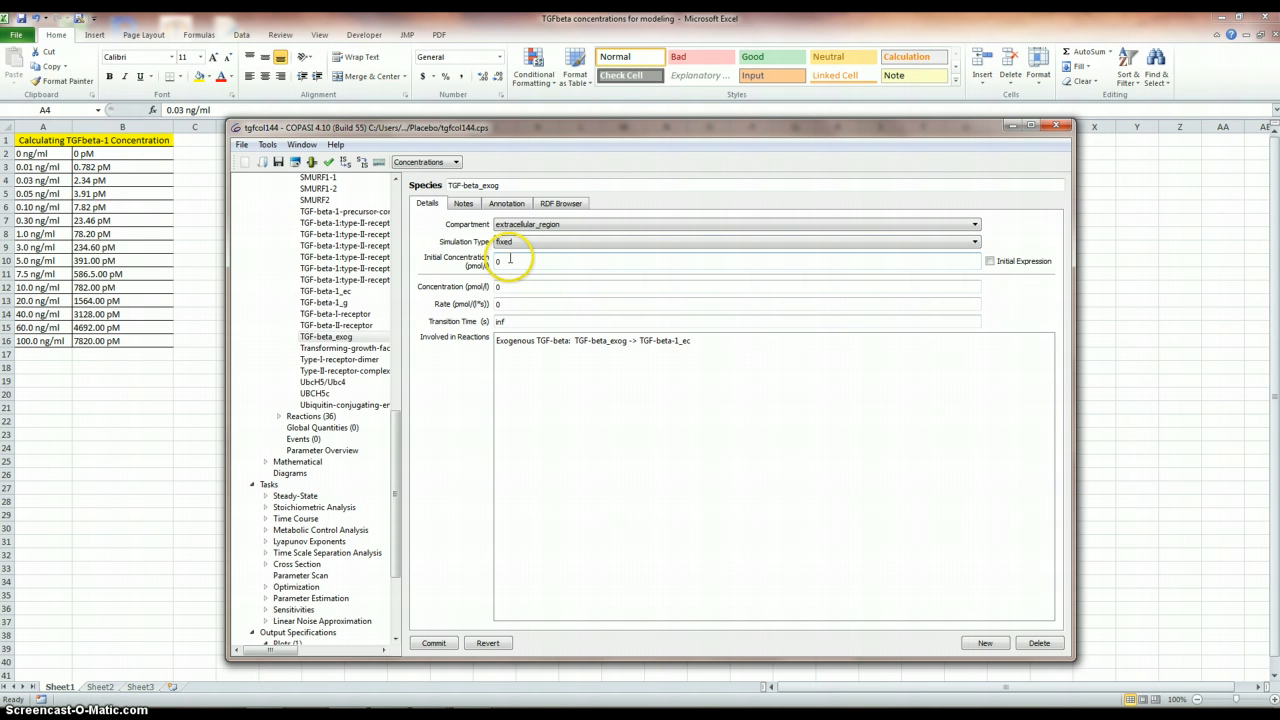
{"action": "type", "text": "0.7"}
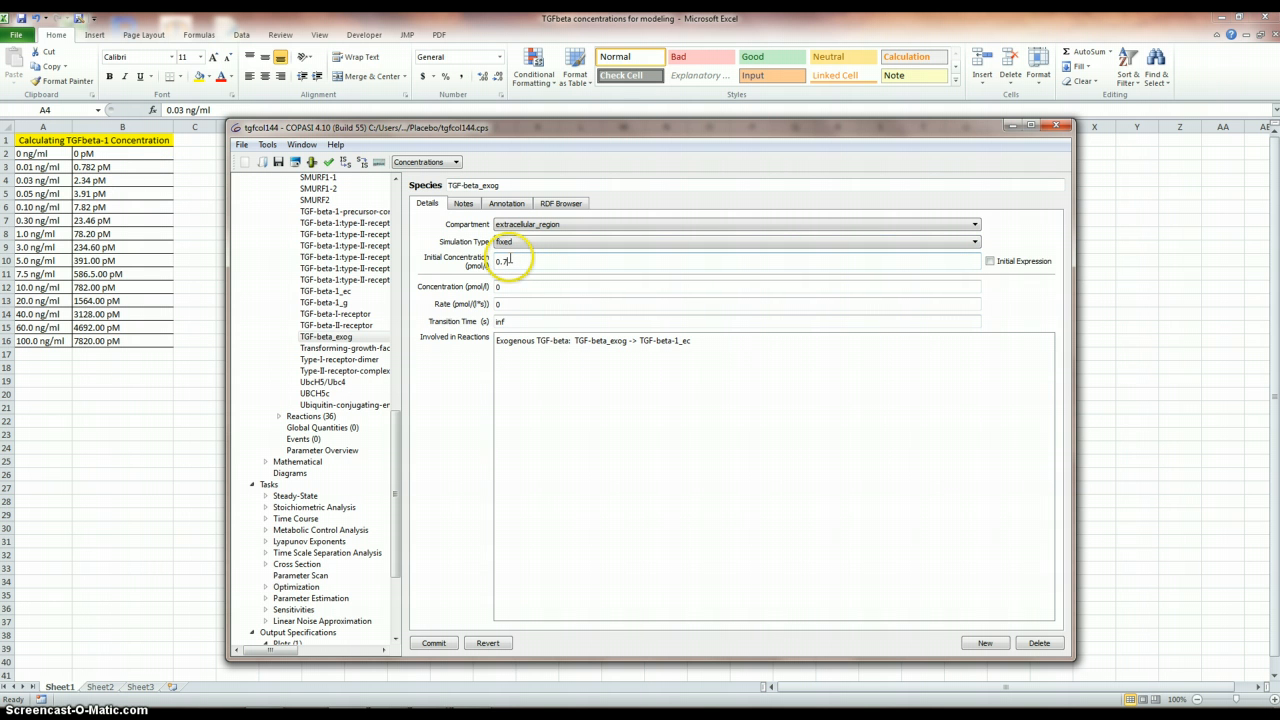
{"action": "type", "text": "0.782"}
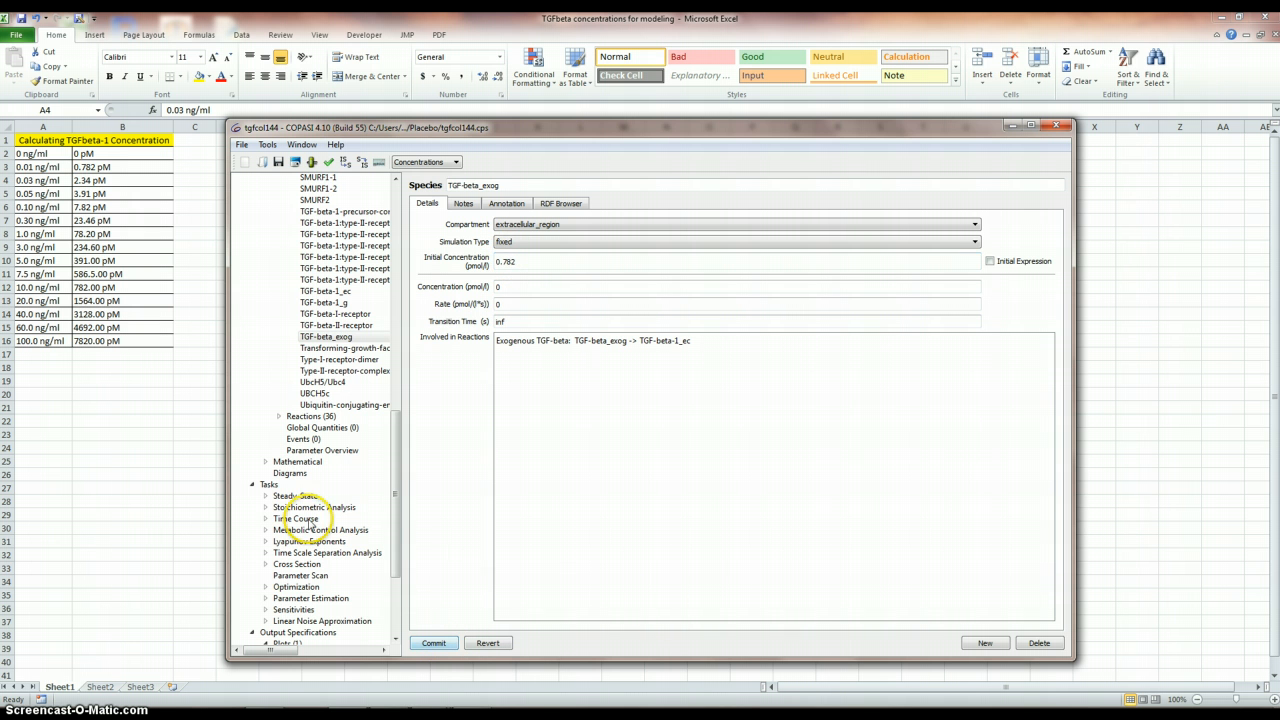
{"action": "left_click", "coordinate": [296, 518]}
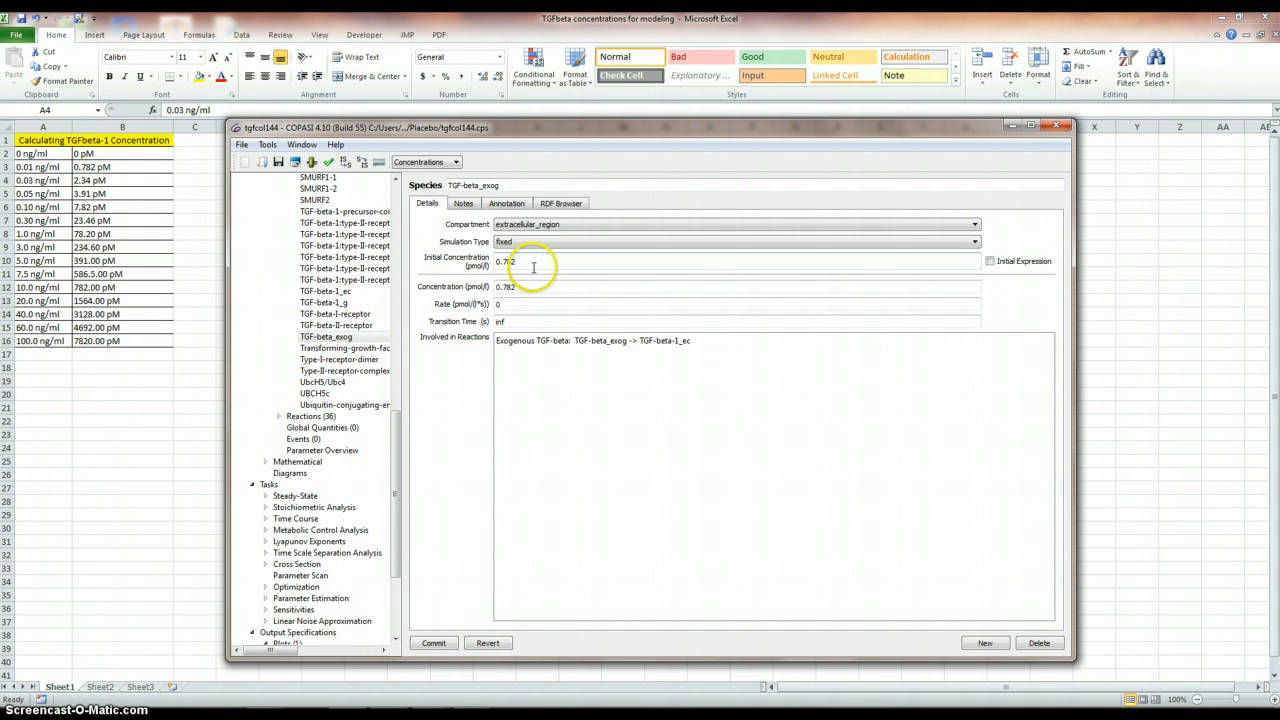
Raise TGF-beta_exog's initial concentration to 2.34, commit, and reopen the species for the next dose.
{"action": "double_click", "coordinate": [530, 260]}
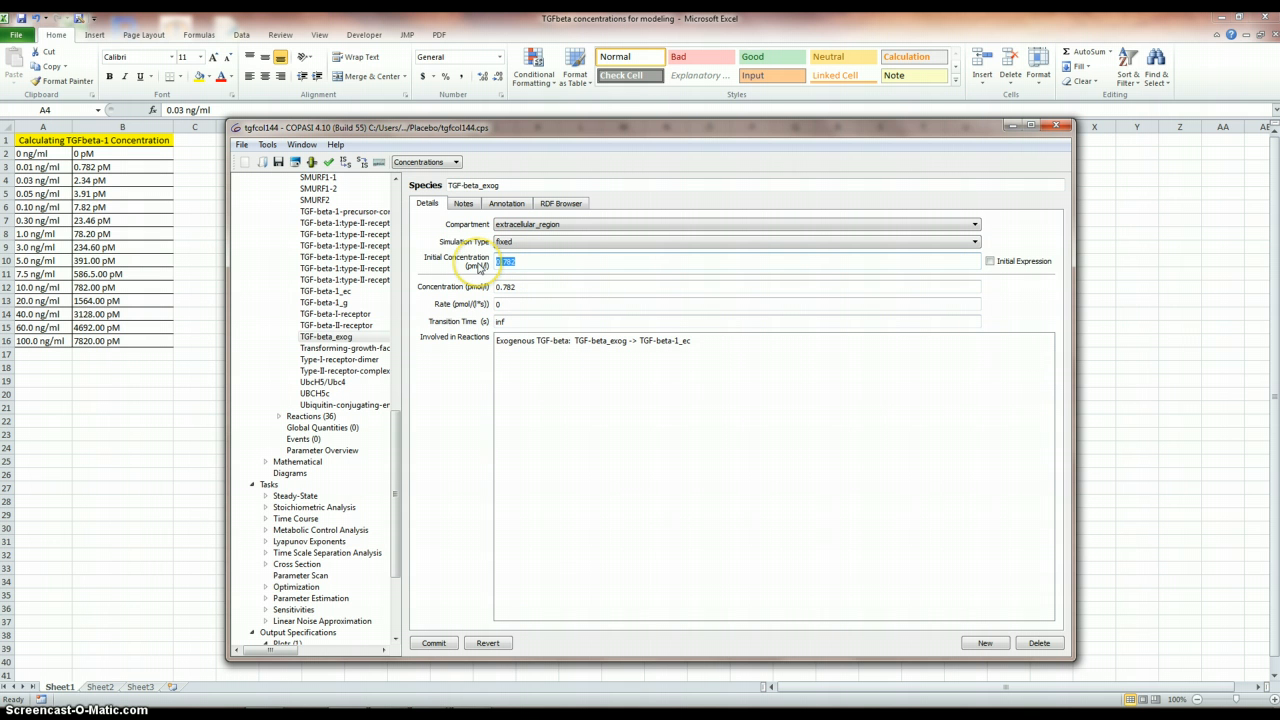
{"action": "type", "text": "2.3"}
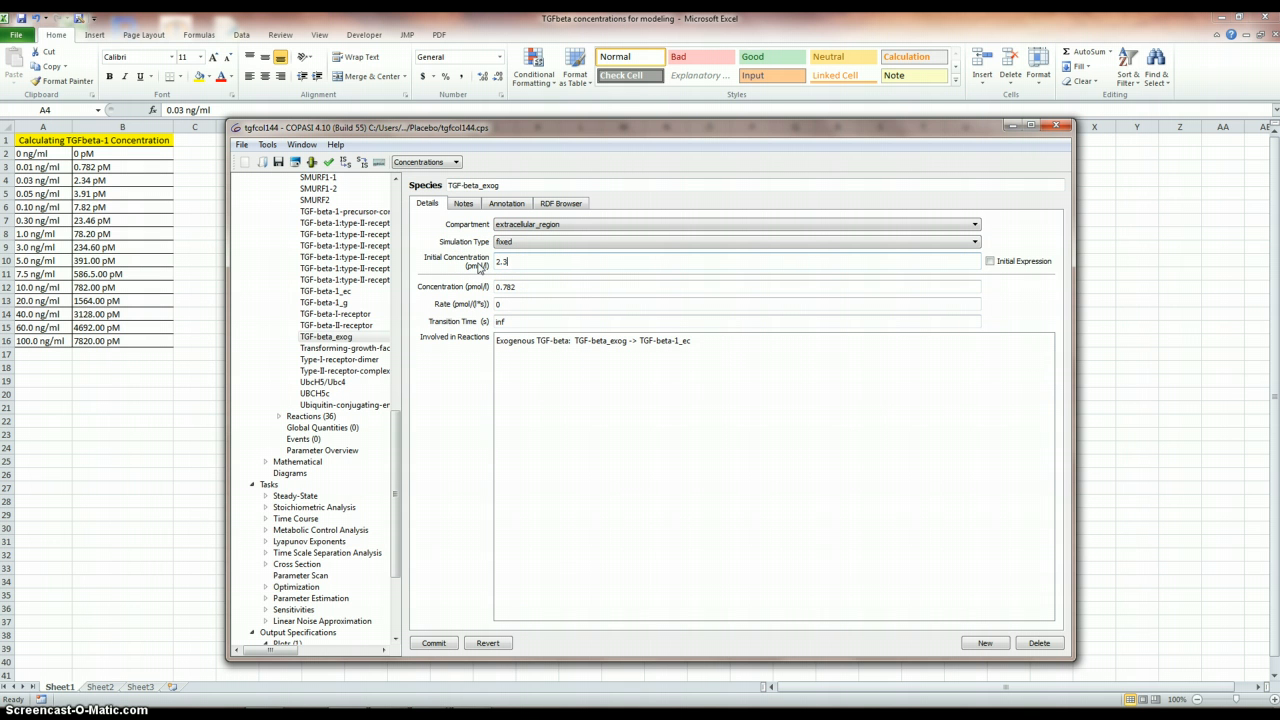
{"action": "left_click", "coordinate": [432, 644]}
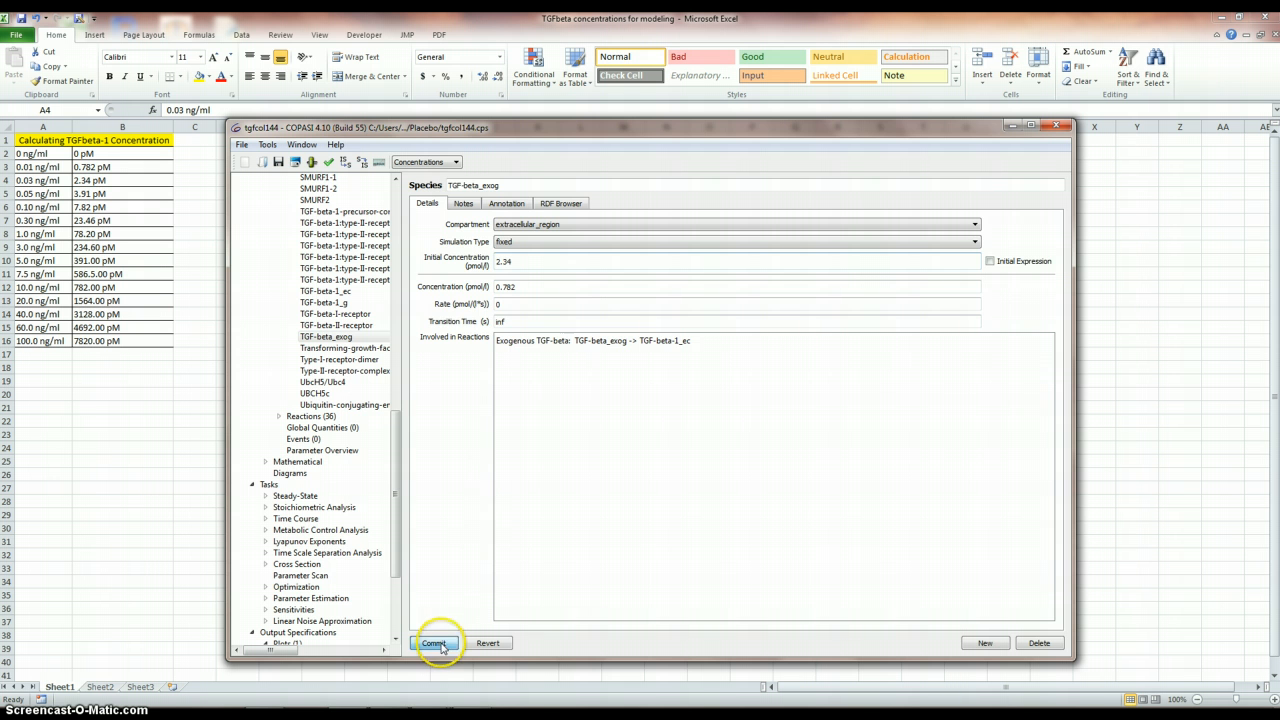
{"action": "left_click", "coordinate": [296, 518]}
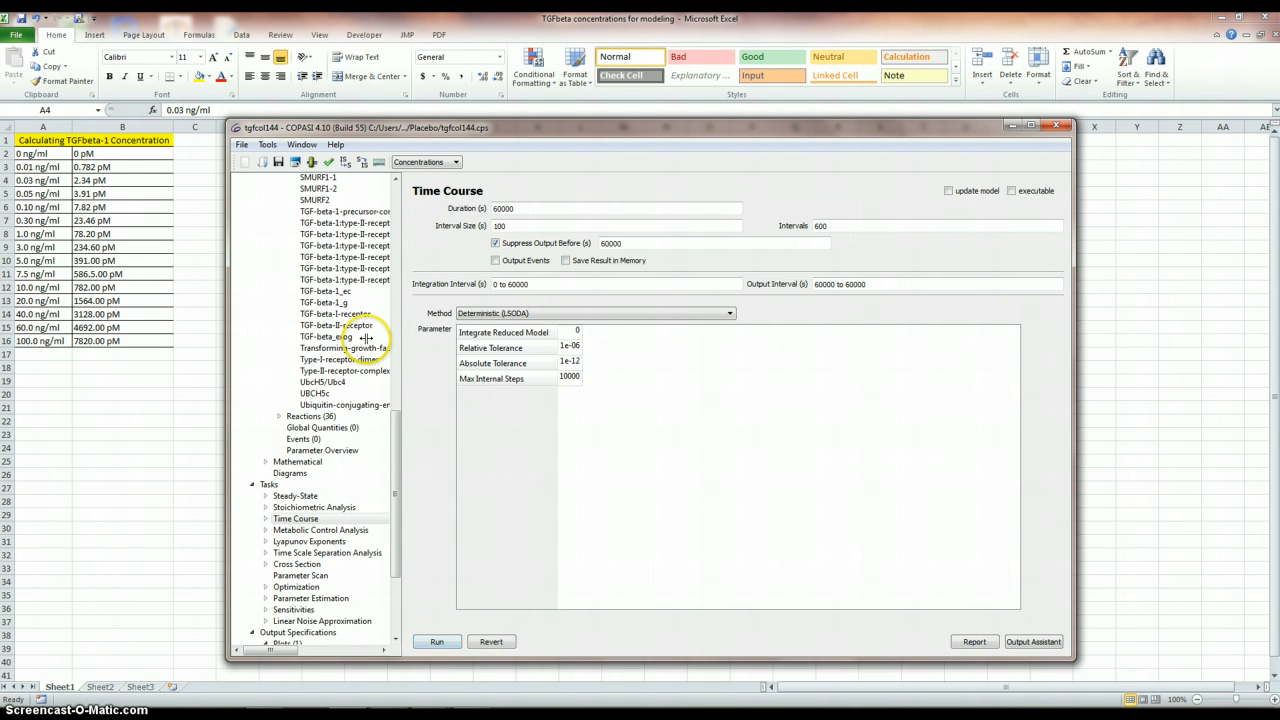
{"action": "left_click", "coordinate": [328, 336]}
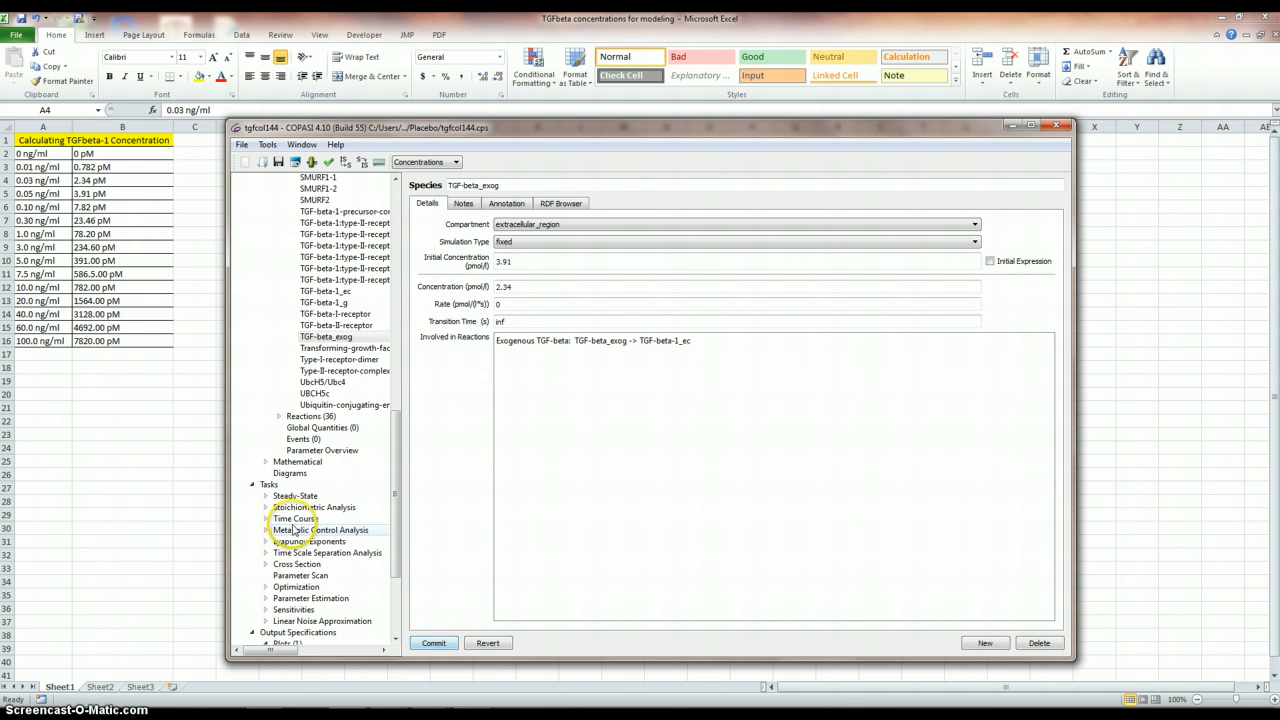
Run the time course, then set TGF-beta_exog's initial concentration to 7.82.
{"action": "left_click", "coordinate": [294, 518]}
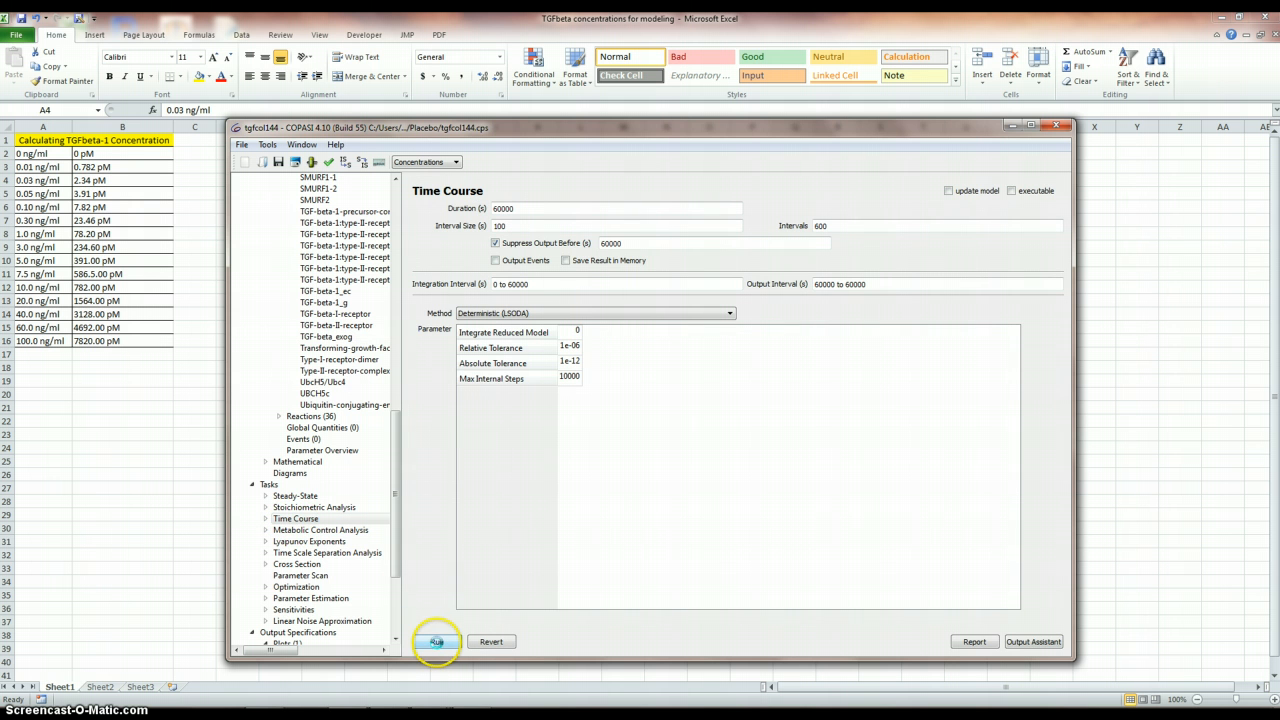
{"action": "mouse_move", "coordinate": [420, 576]}
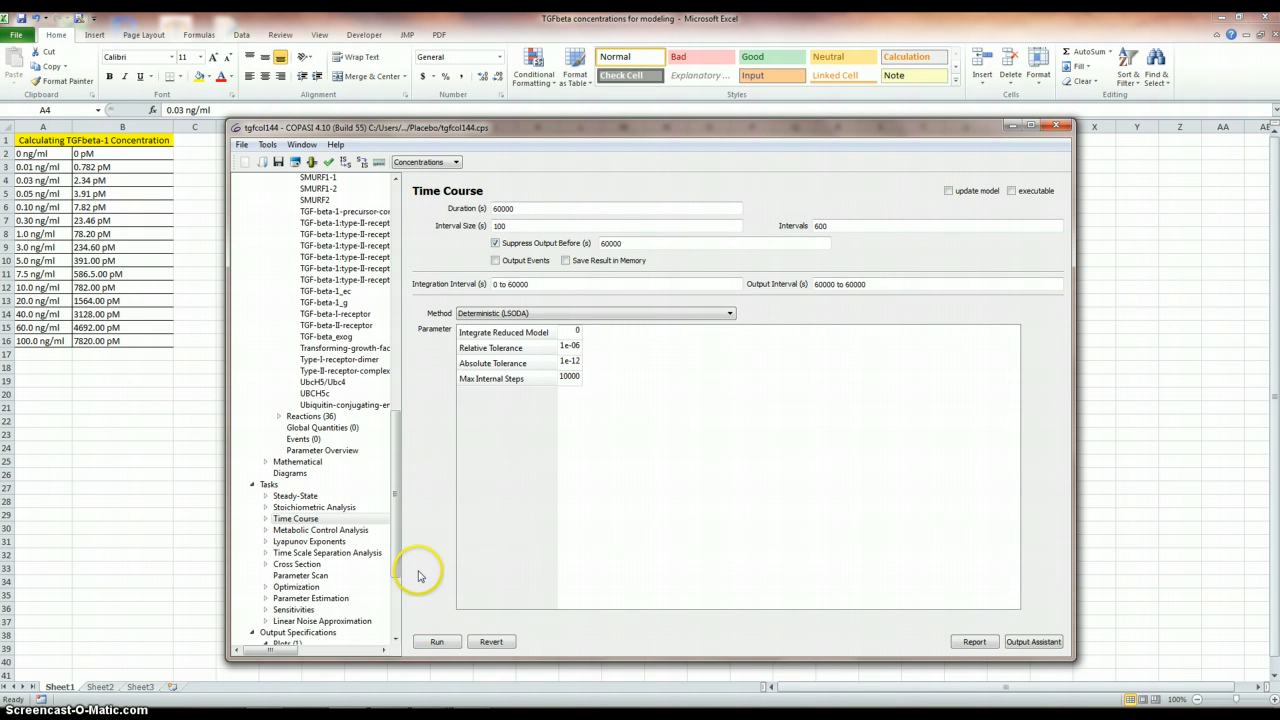
{"action": "left_click", "coordinate": [328, 336]}
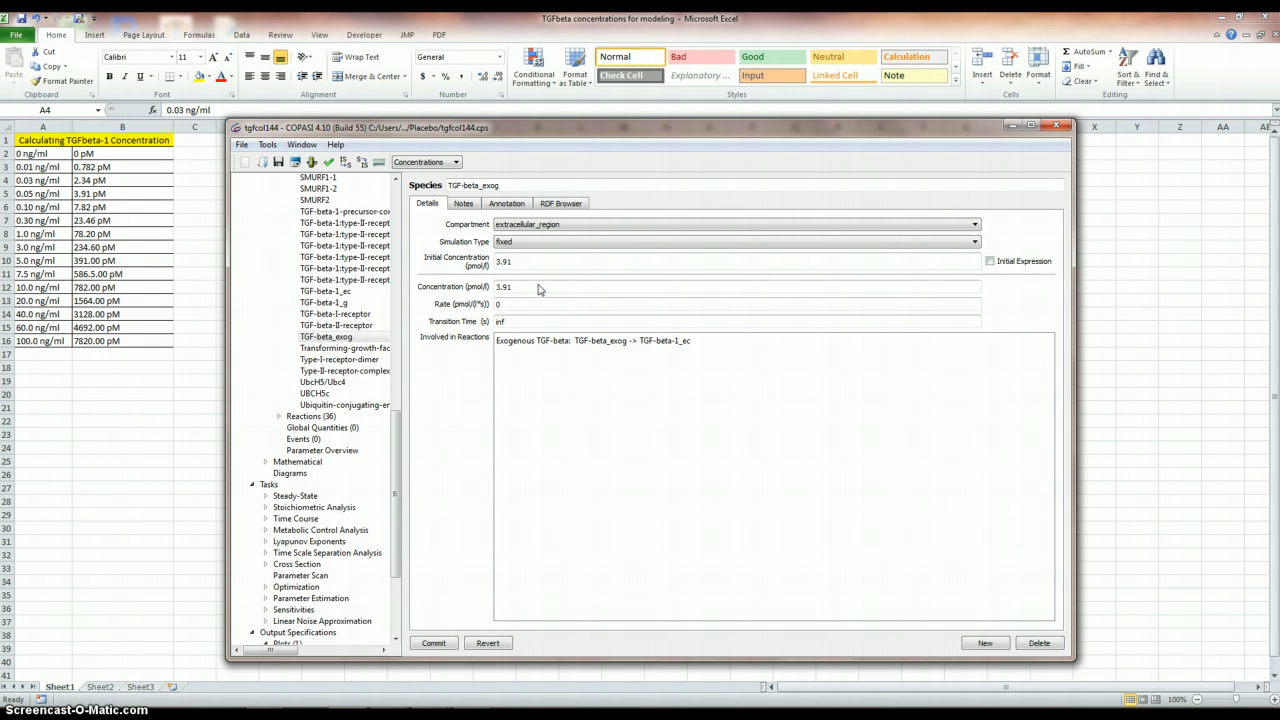
{"action": "triple_click", "coordinate": [504, 260]}
{"action": "type", "text": "7.82"}
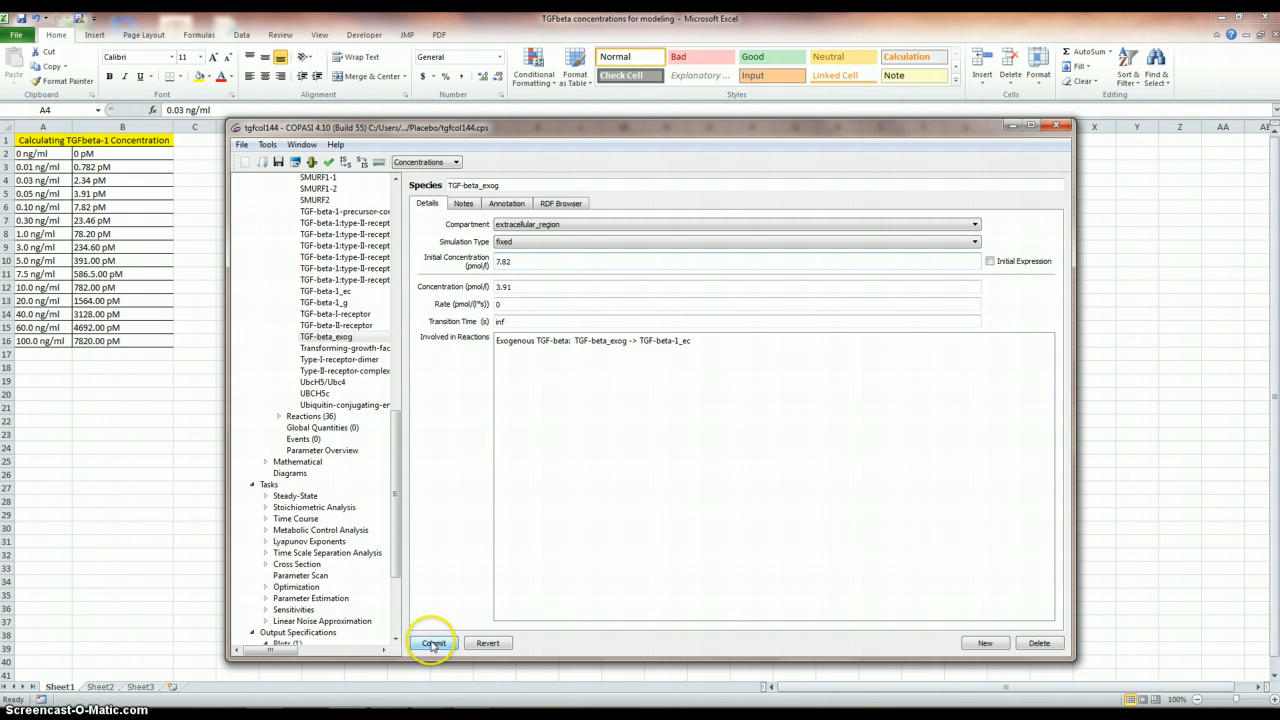
{"action": "left_click", "coordinate": [296, 518]}
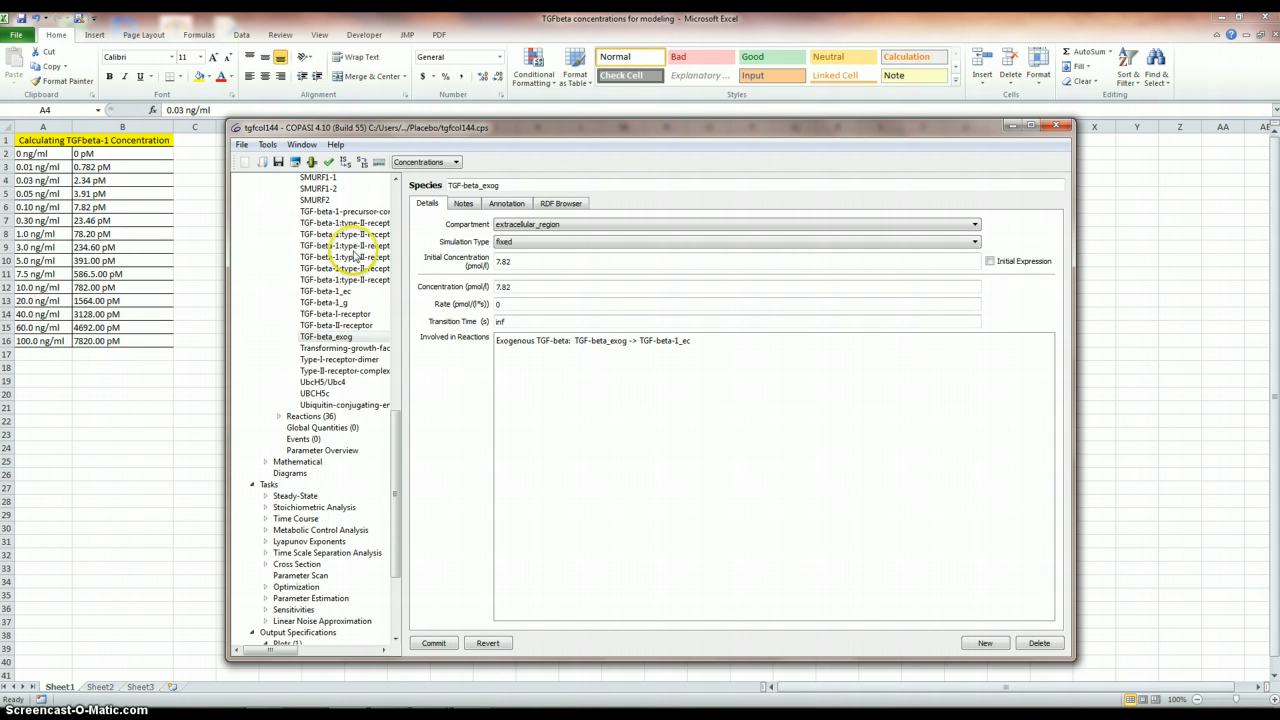
Step TGF-beta_exog's initial concentration up to 23.46 and commit it.
{"action": "triple_click", "coordinate": [504, 260]}
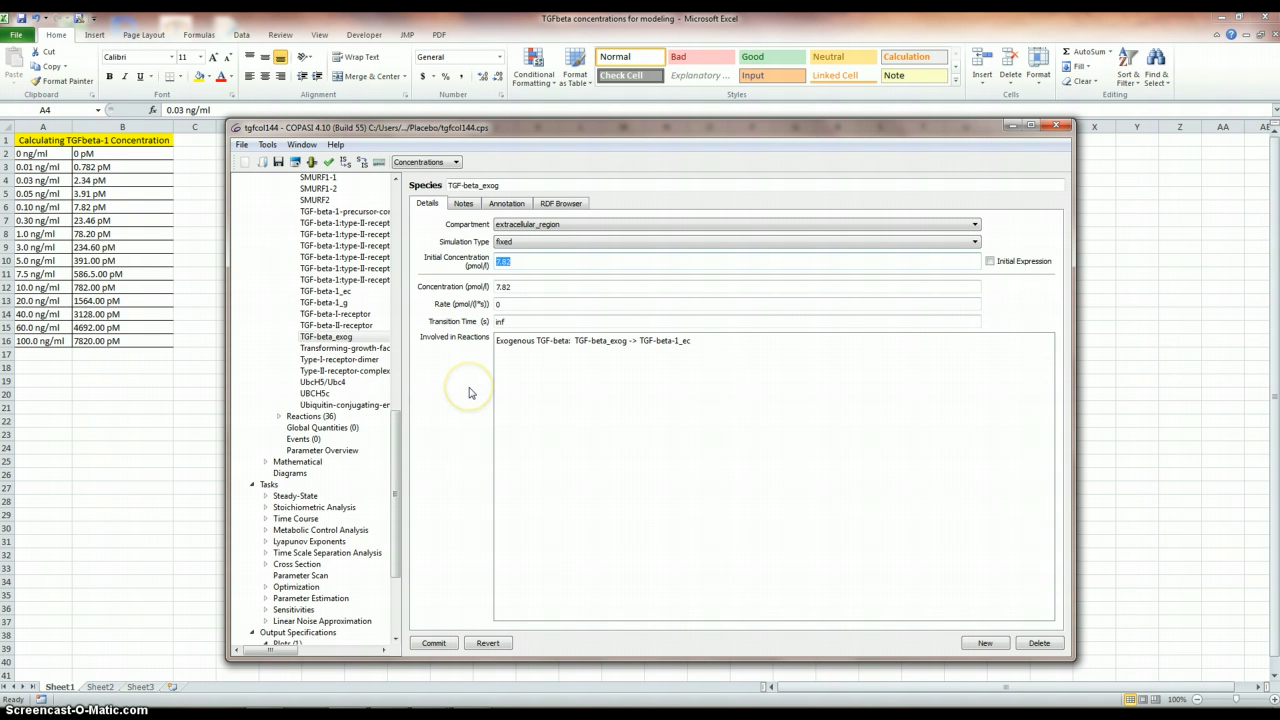
{"action": "type", "text": "23.46"}
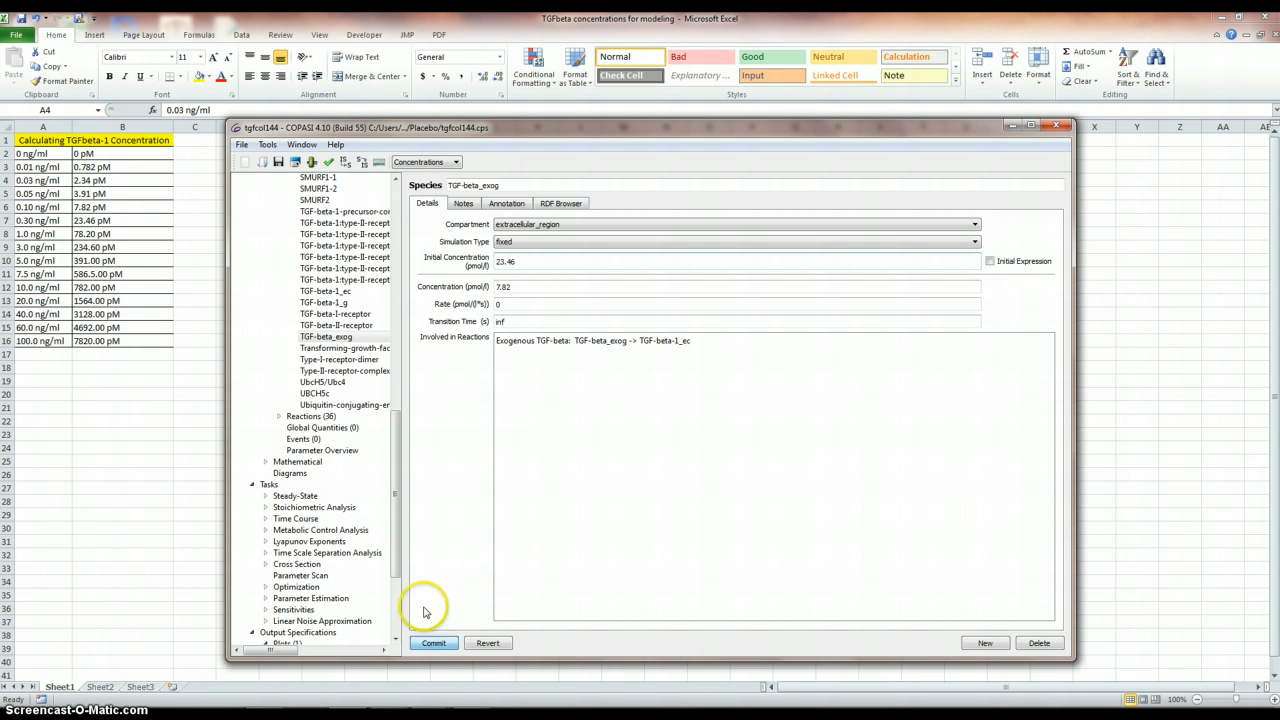
{"action": "left_click", "coordinate": [296, 518]}
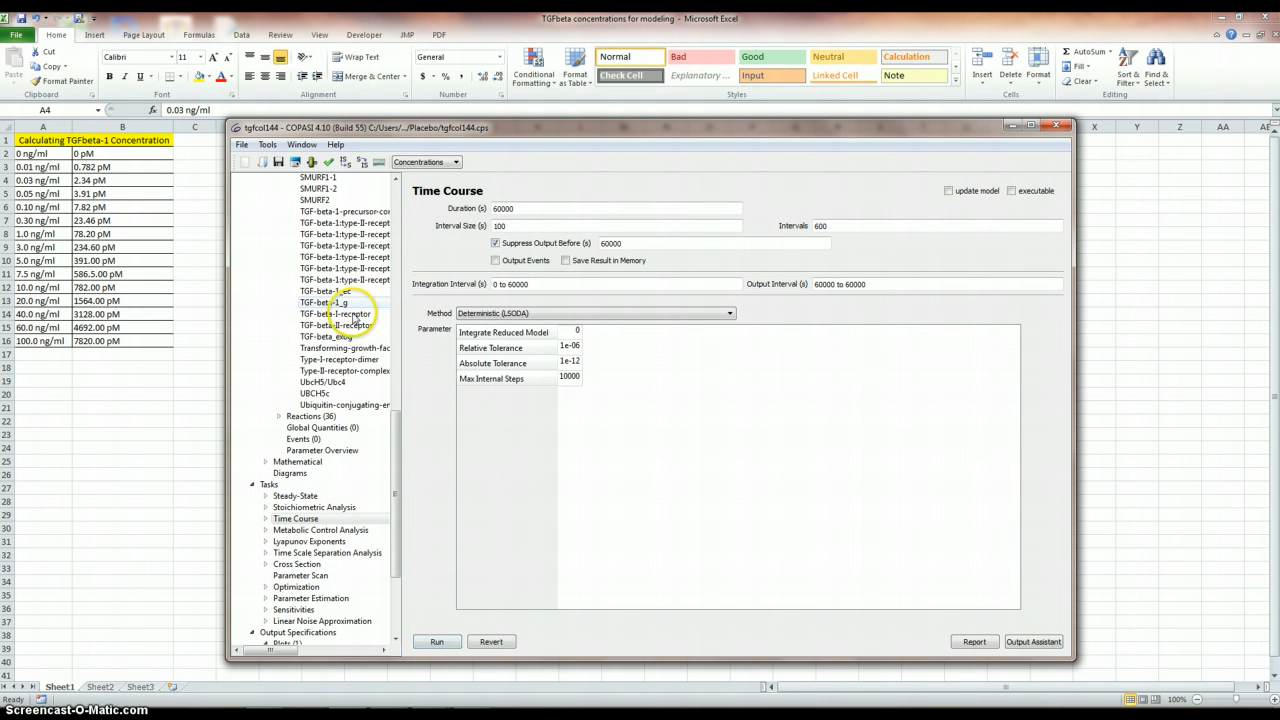
Set TGF-beta_exog initial concentration to 78.2, then 234, committing each value.
{"action": "left_click", "coordinate": [326, 336]}
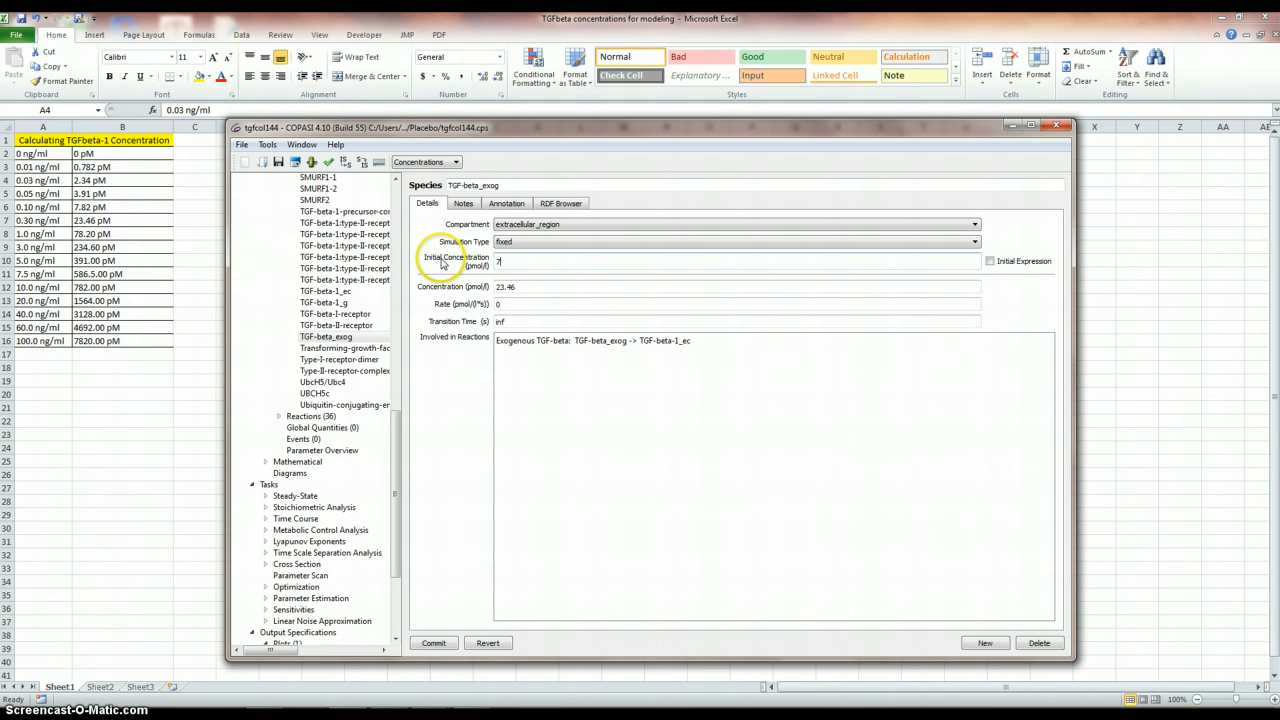
{"action": "type", "text": "78.2"}
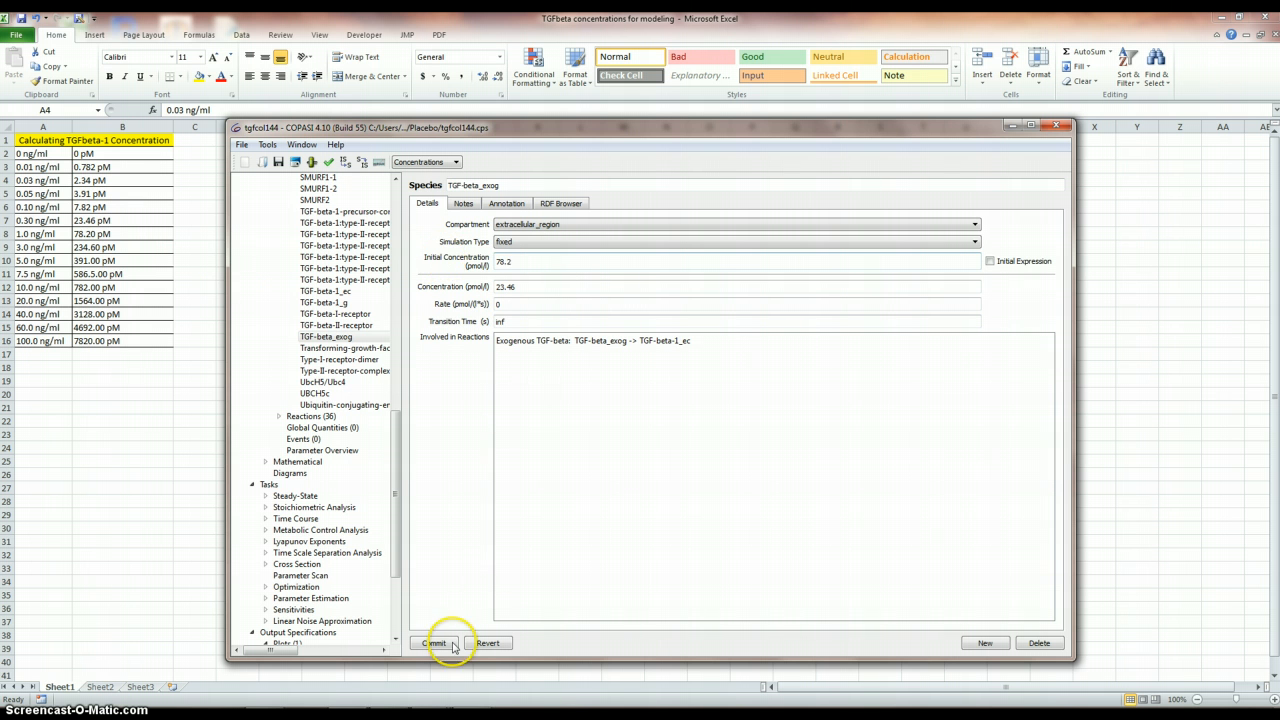
{"action": "left_click", "coordinate": [296, 518]}
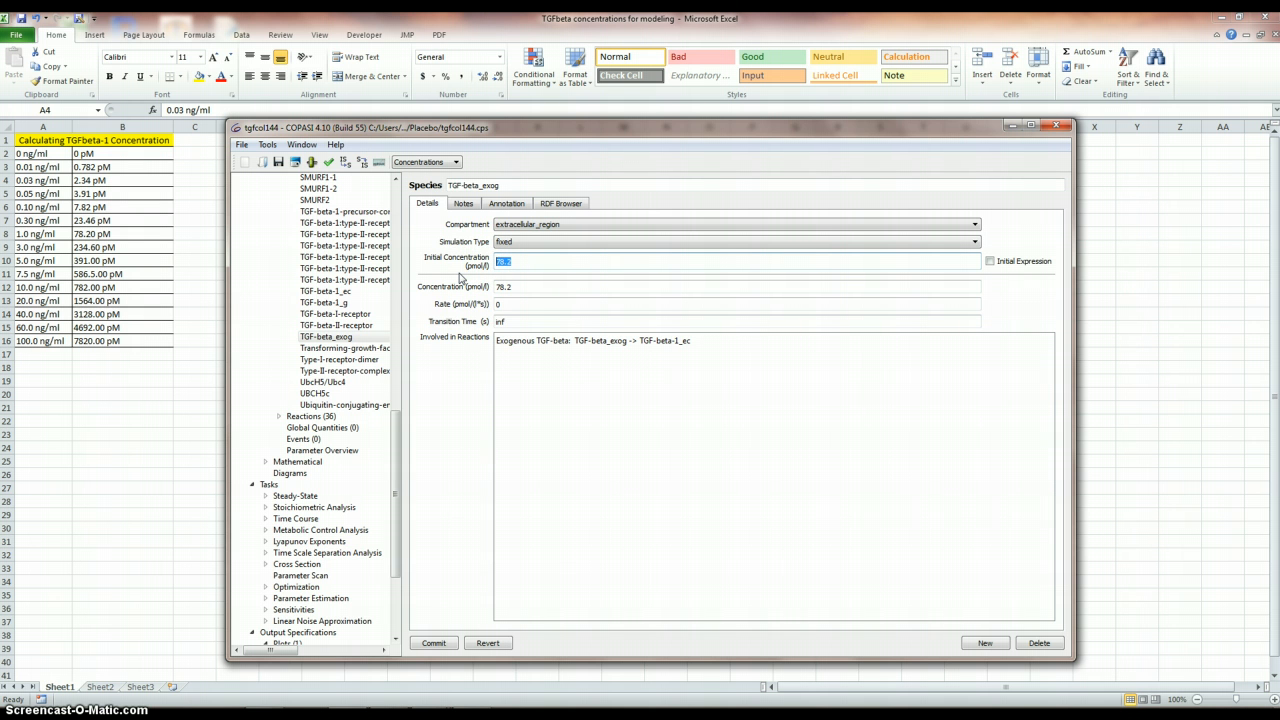
{"action": "type", "text": "234.6"}
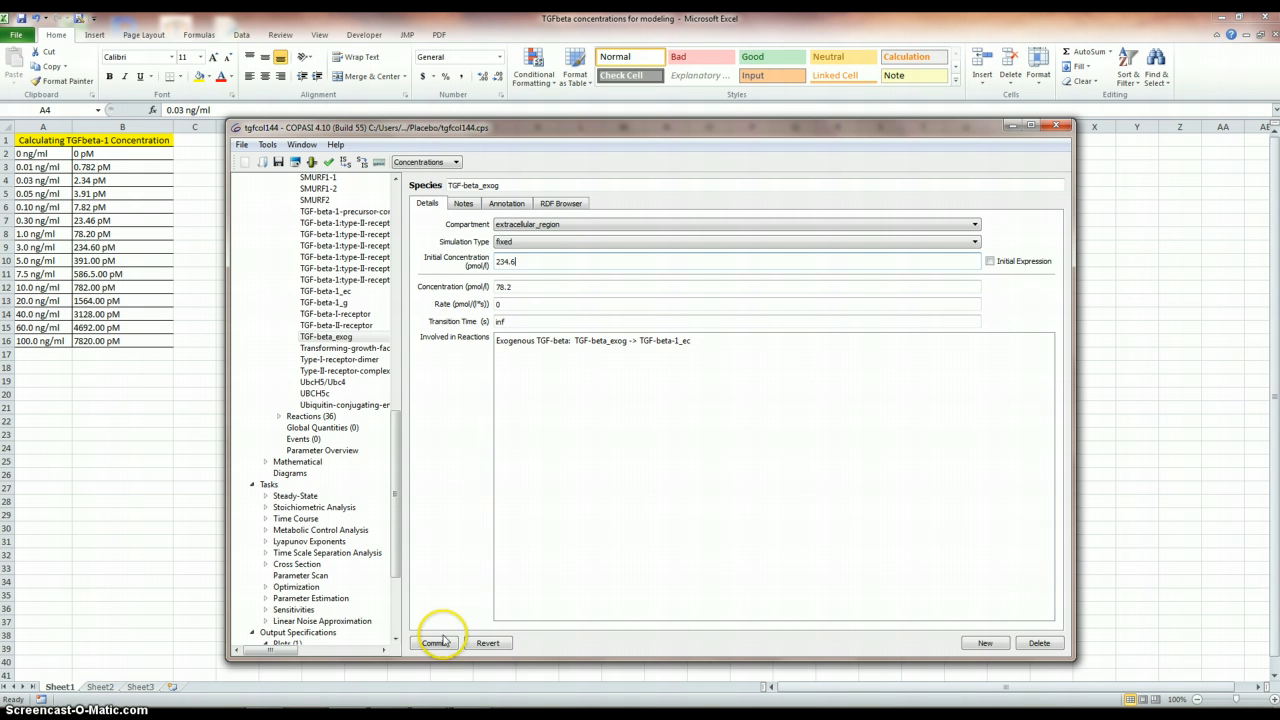
{"action": "left_click", "coordinate": [296, 518]}
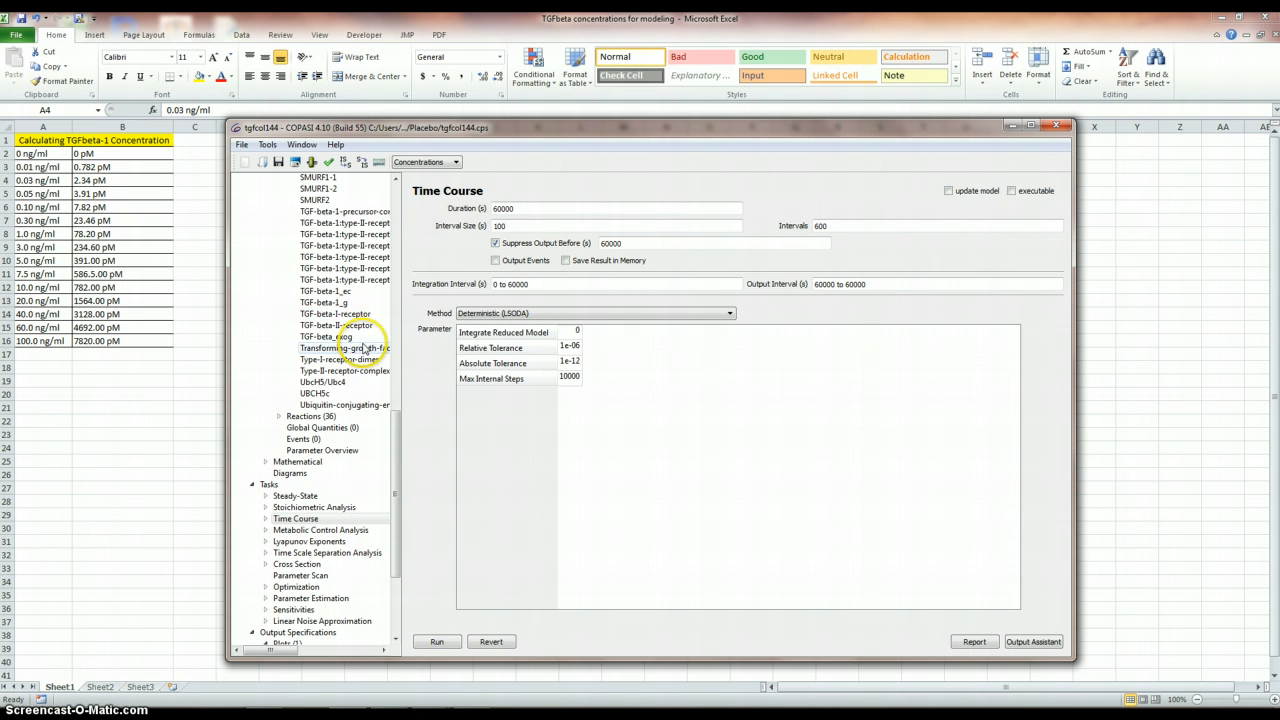
Raise the TGF-beta_exog initial concentration to 391 and then 782, committing each.
{"action": "left_click", "coordinate": [324, 336]}
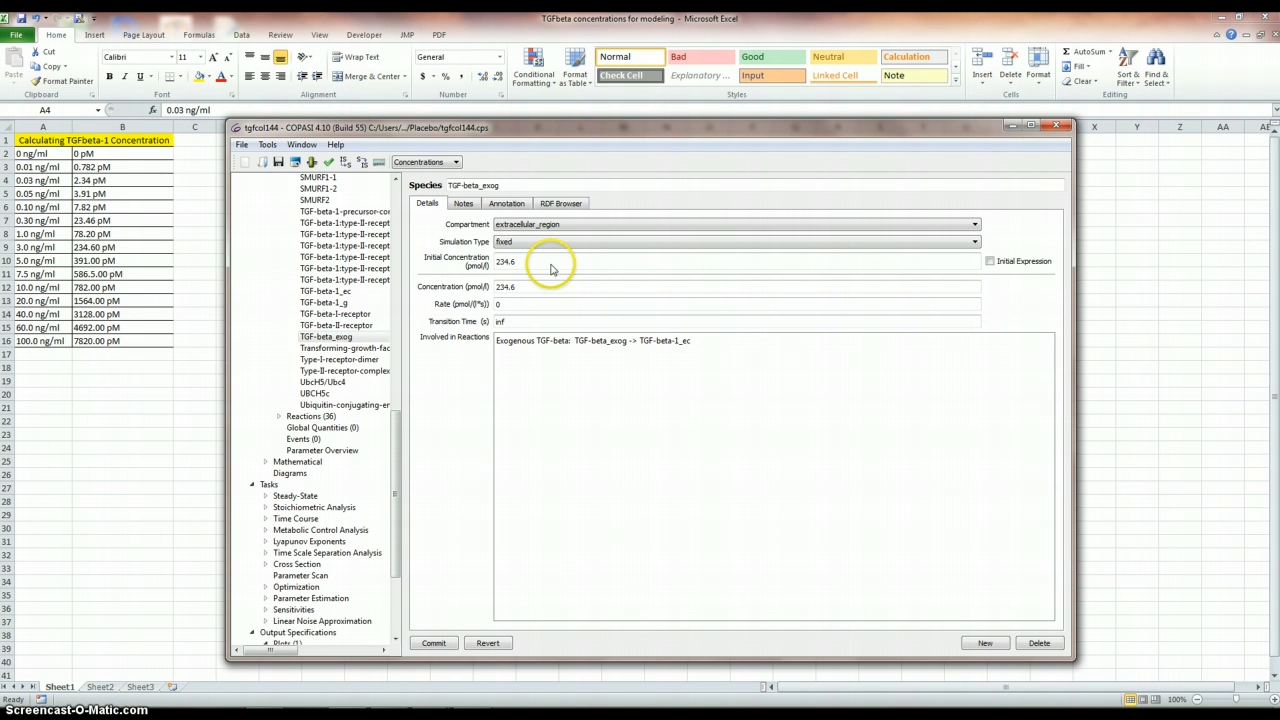
{"action": "type", "text": "391"}
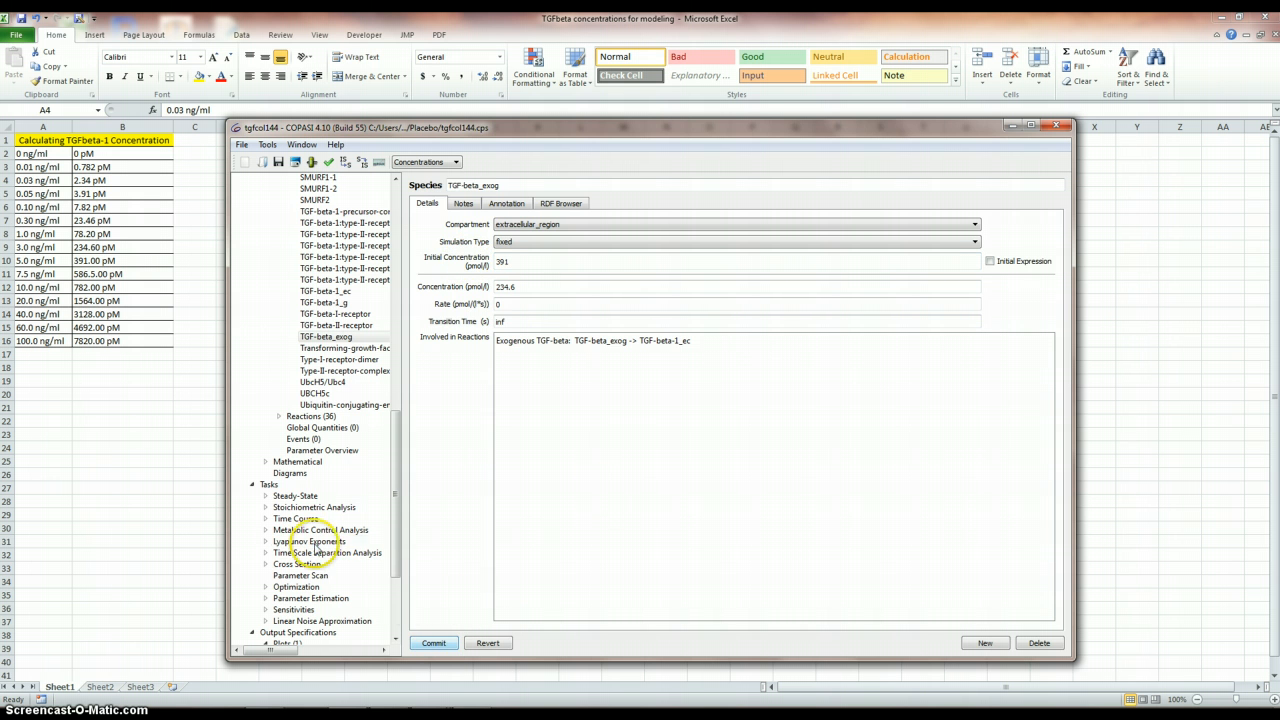
{"action": "left_click", "coordinate": [296, 518]}
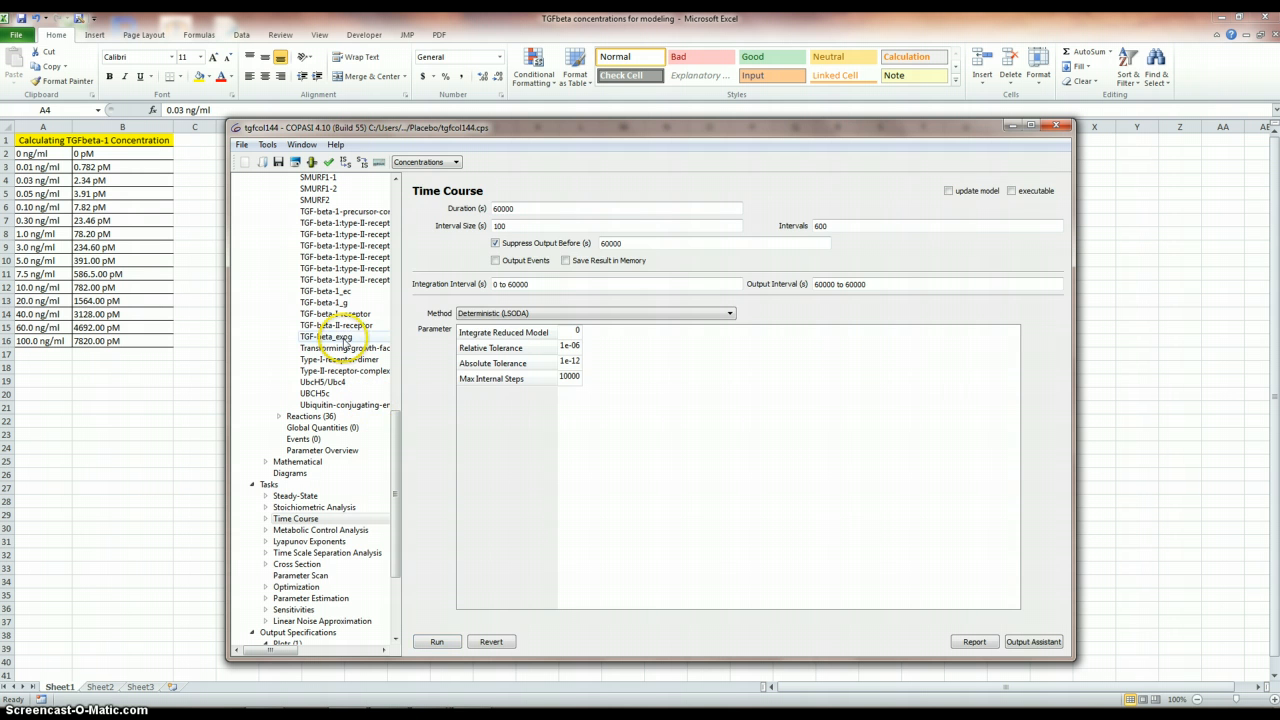
{"action": "left_click", "coordinate": [332, 336]}
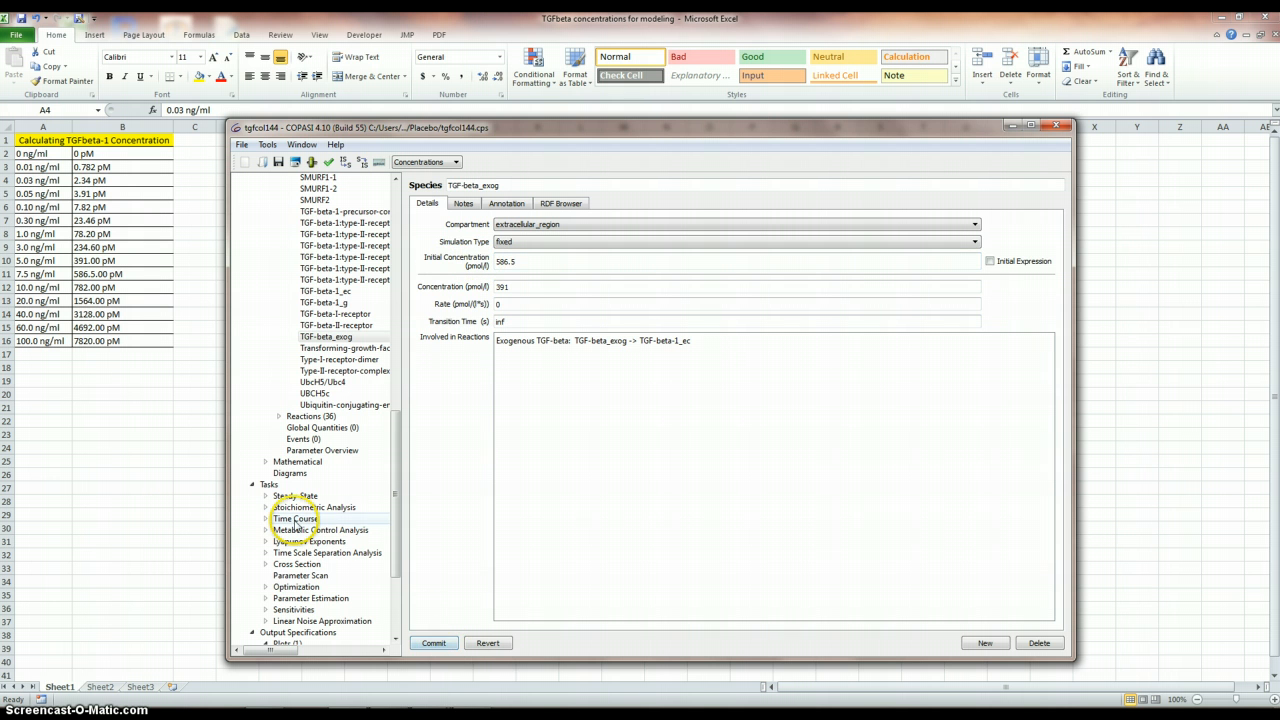
{"action": "left_click", "coordinate": [296, 518]}
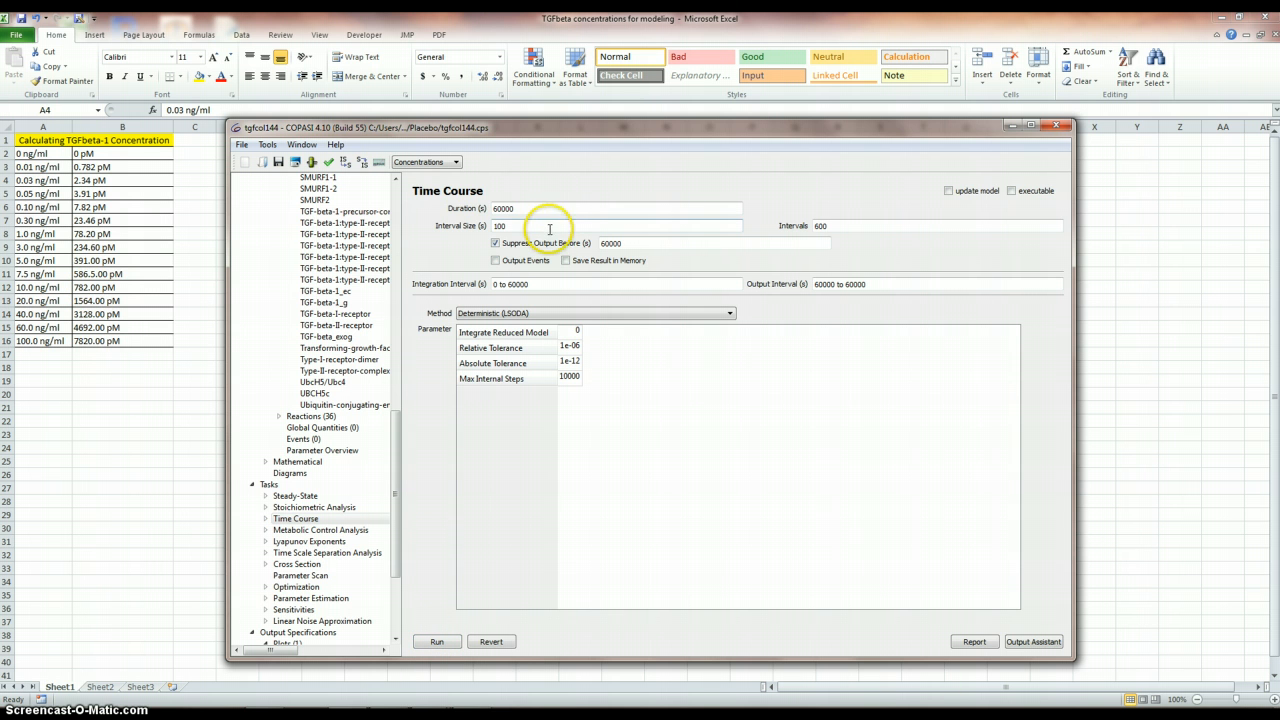
{"action": "left_click", "coordinate": [328, 336]}
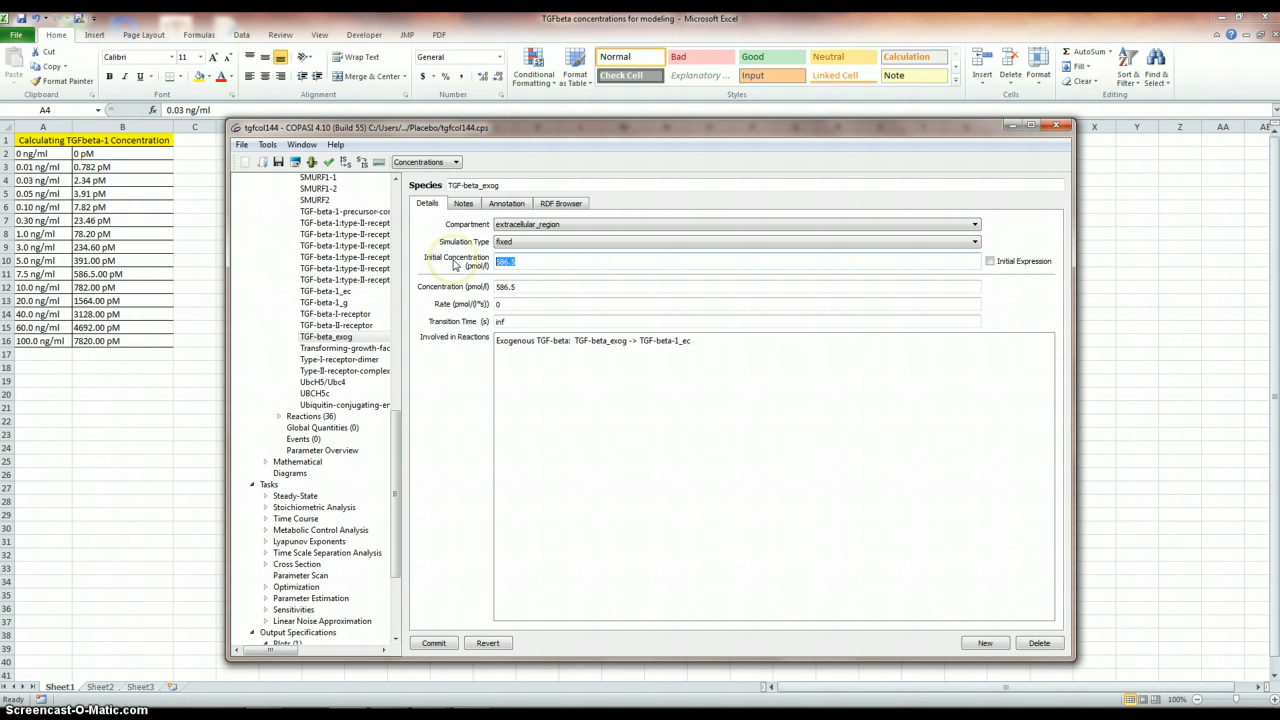
{"action": "type", "text": "782"}
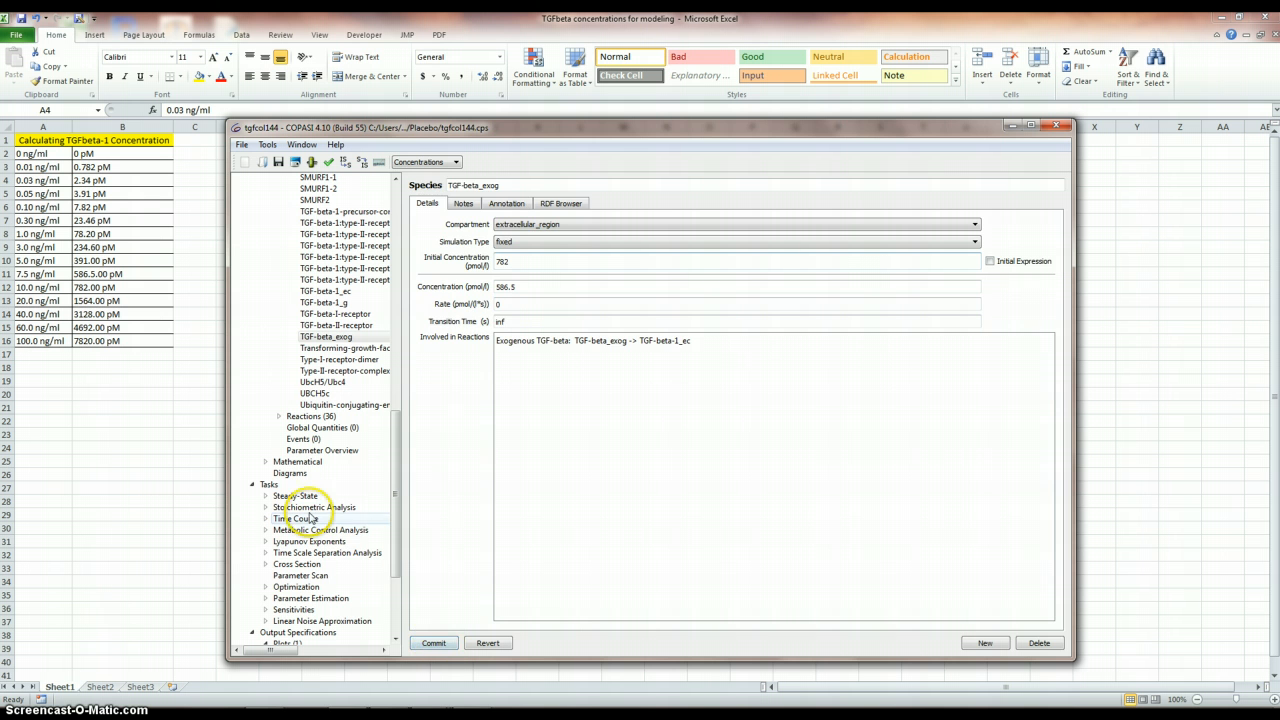
{"action": "left_click", "coordinate": [294, 518]}
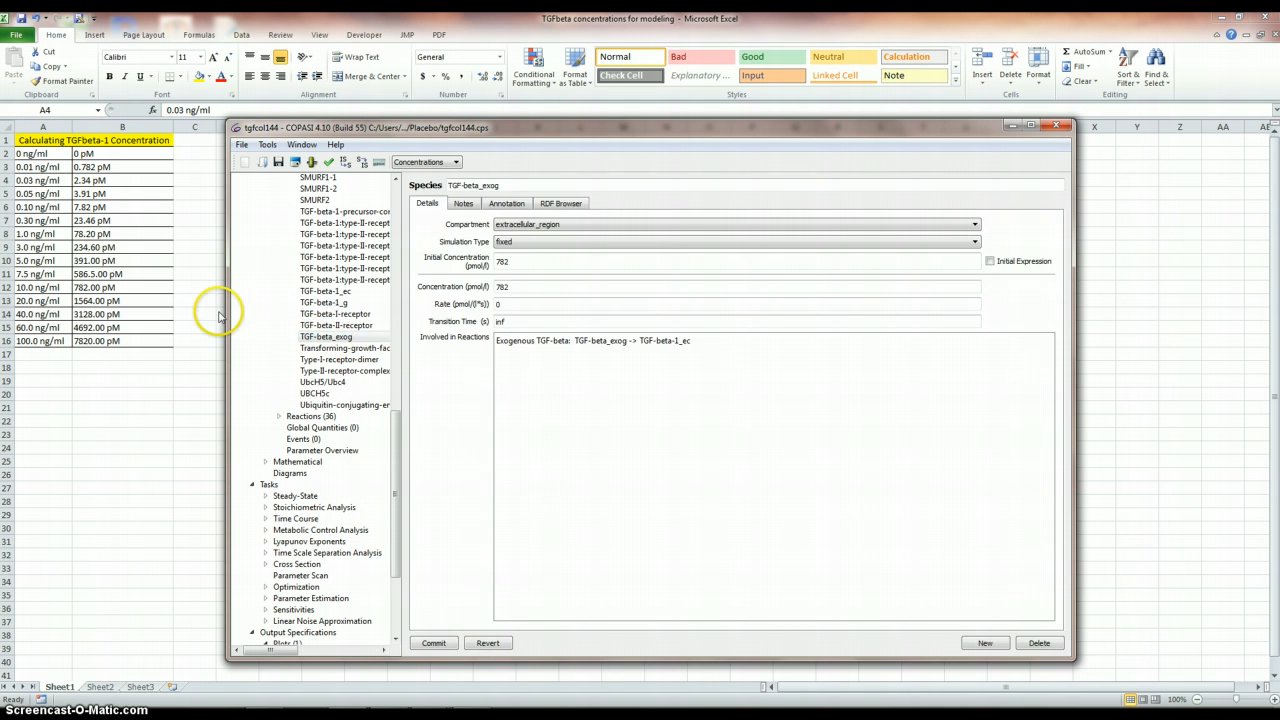
{"action": "mouse_move", "coordinate": [540, 278]}
{"action": "type", "text": "1564"}
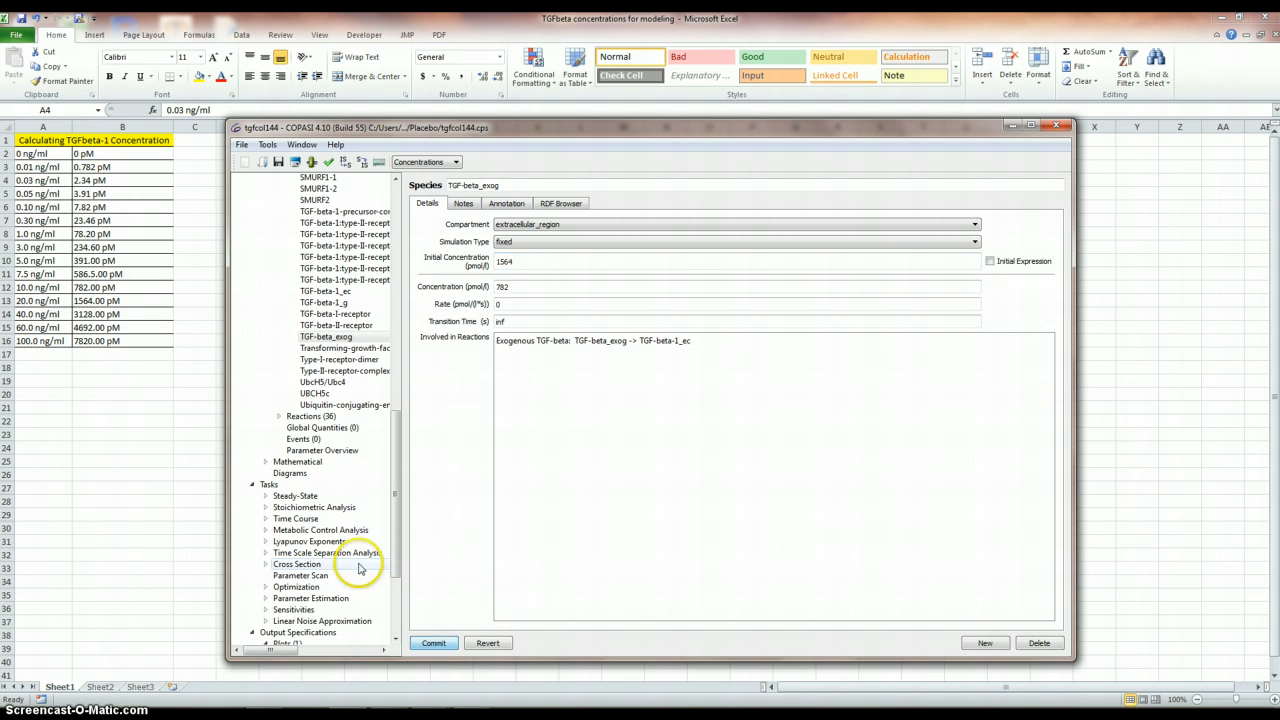
Set the TGF-beta_exog concentration to 3128, commit it and run the time-course simulation.
{"action": "left_click", "coordinate": [296, 518]}
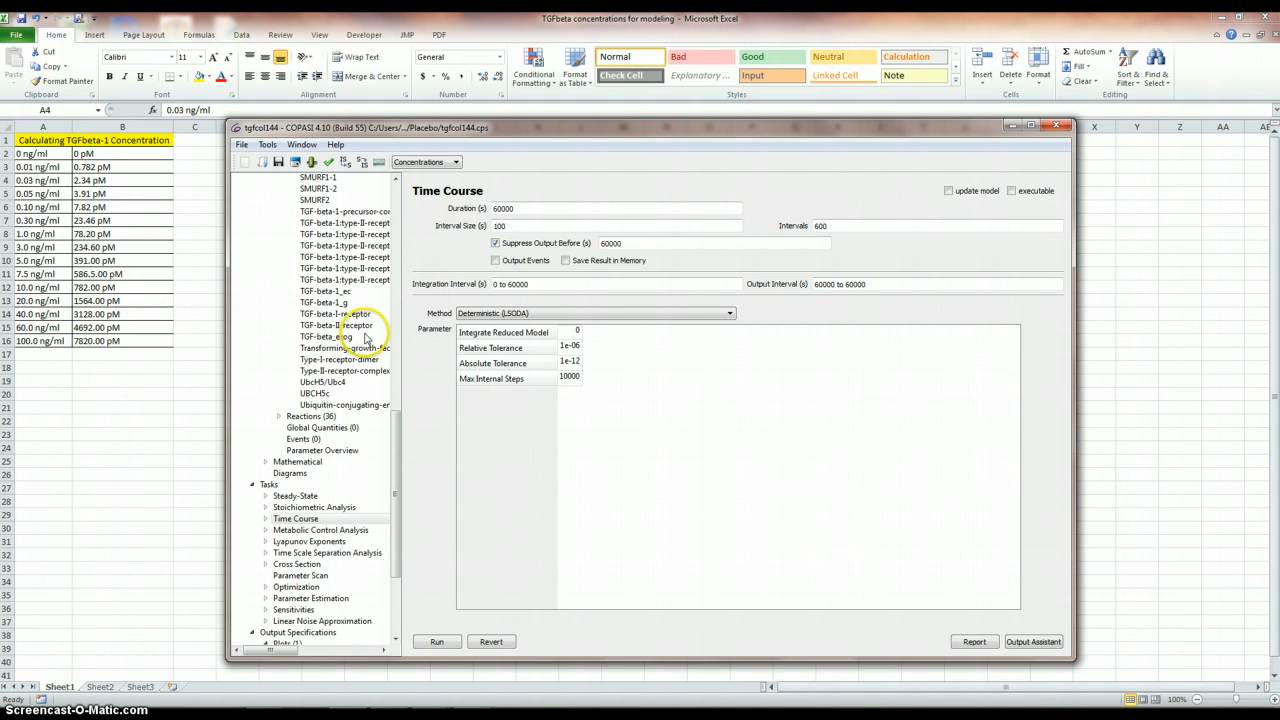
{"action": "left_click", "coordinate": [326, 336]}
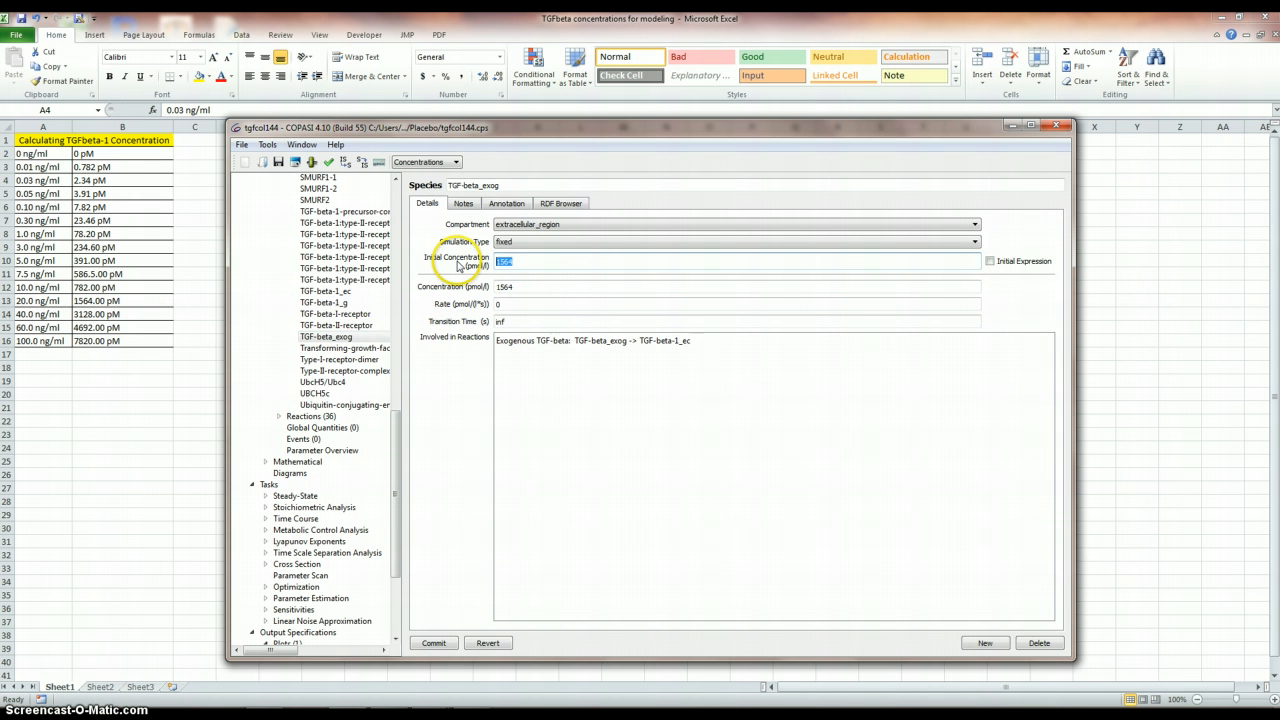
{"action": "type", "text": "3128"}
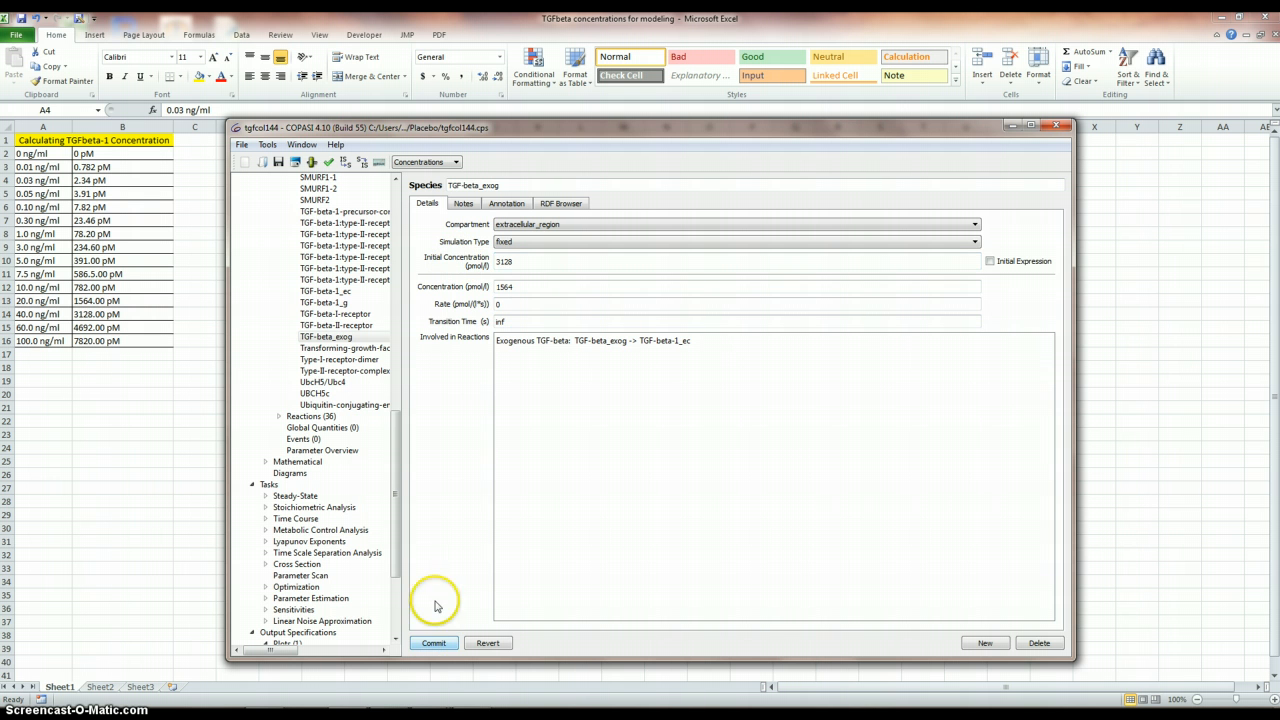
{"action": "left_click", "coordinate": [296, 518]}
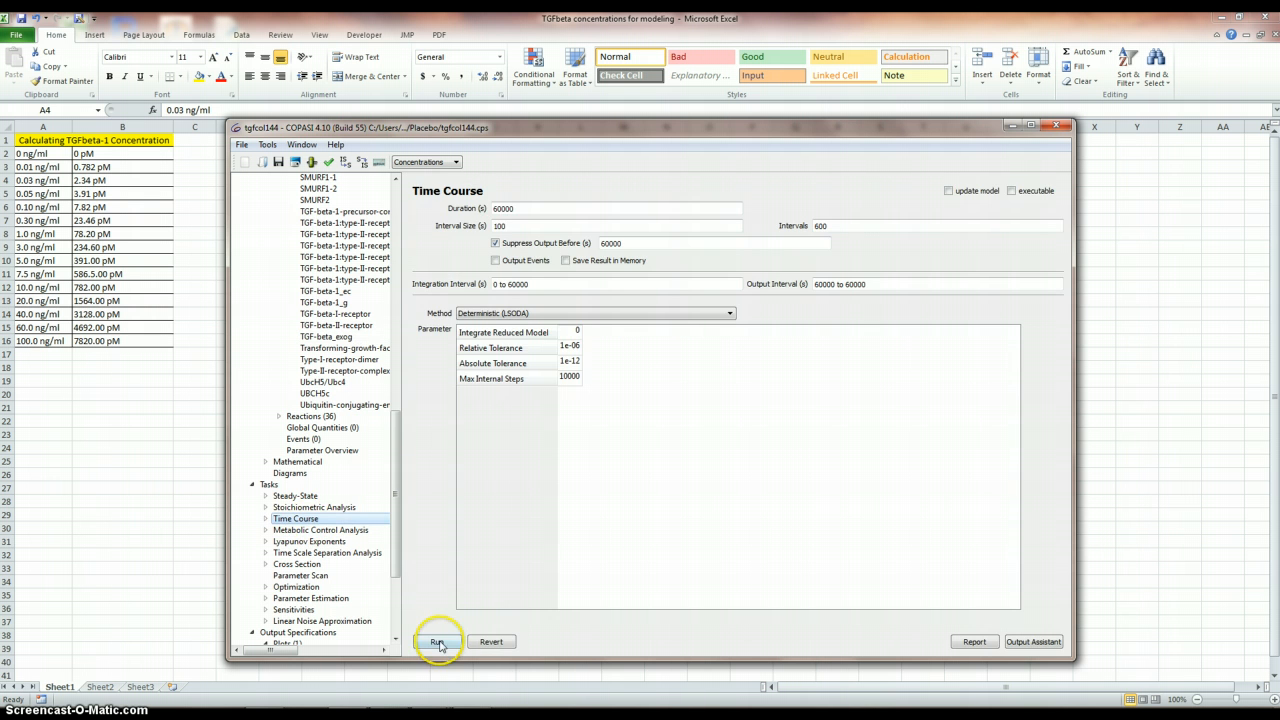
{"action": "left_click", "coordinate": [436, 640]}
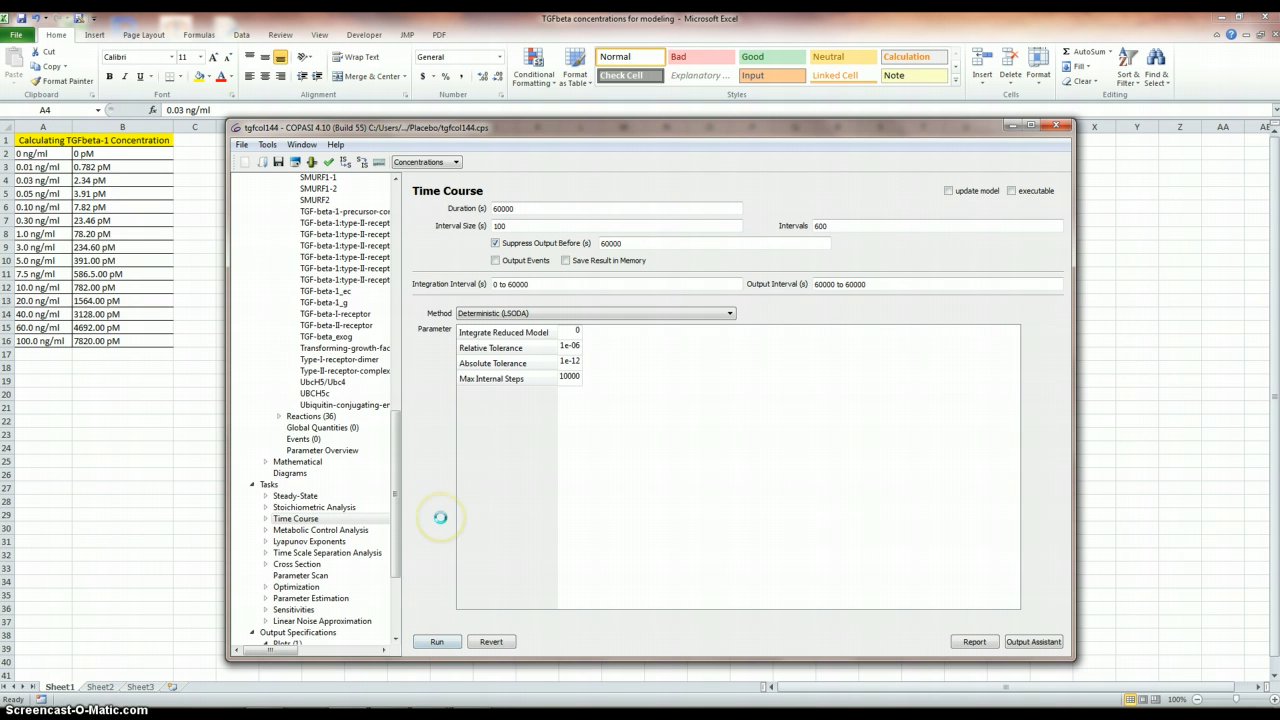
{"action": "mouse_move", "coordinate": [448, 452]}
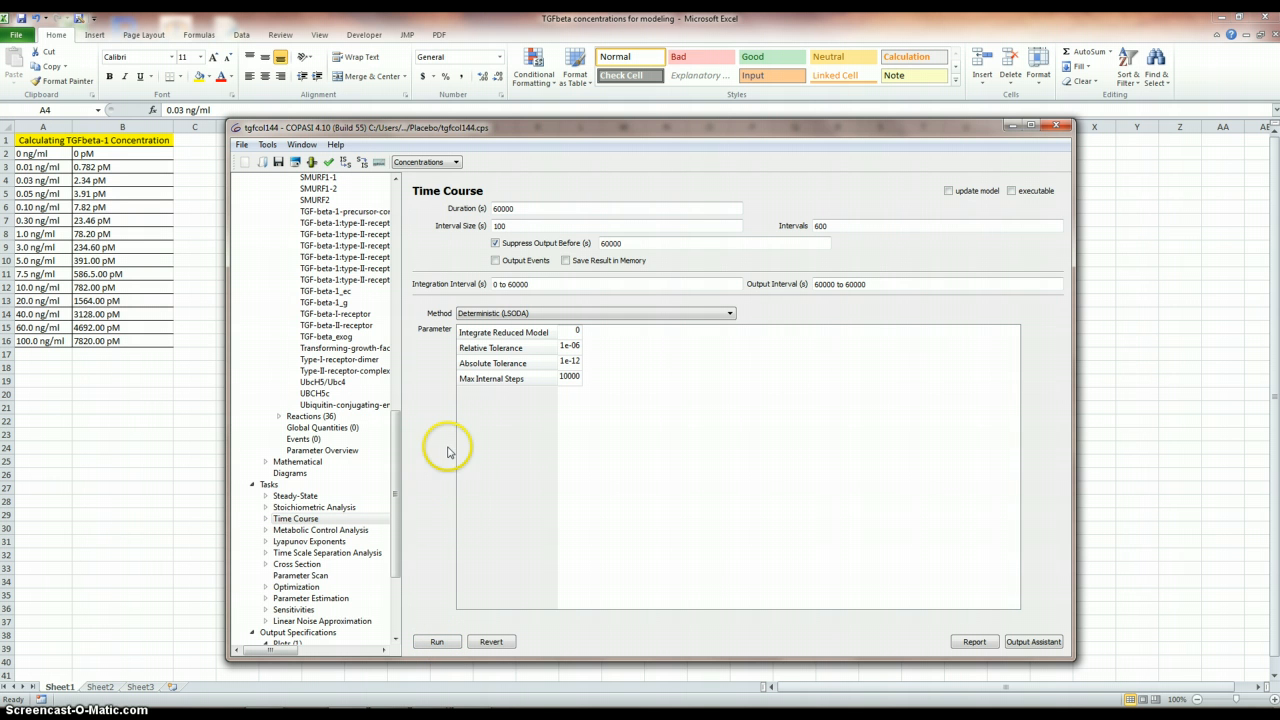
Return the TGF-beta_exog initial concentration to 782 and keep the change.
{"action": "left_click", "coordinate": [326, 336]}
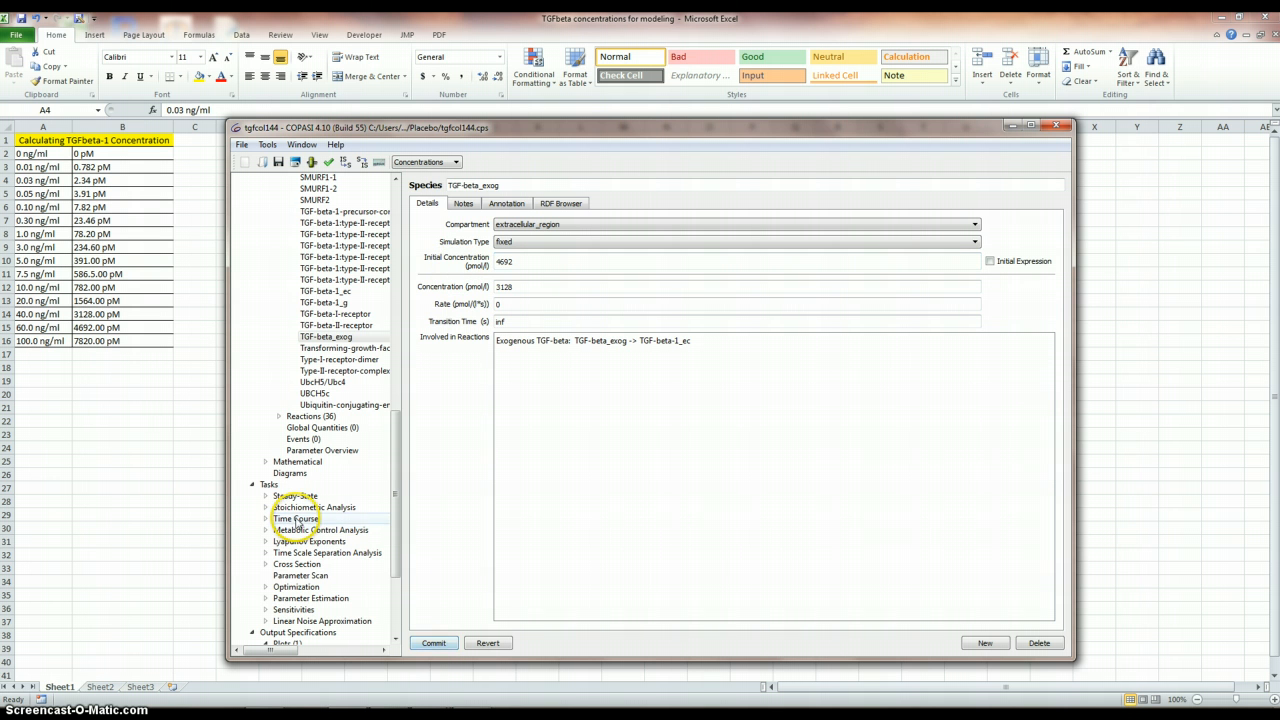
{"action": "left_click", "coordinate": [296, 518]}
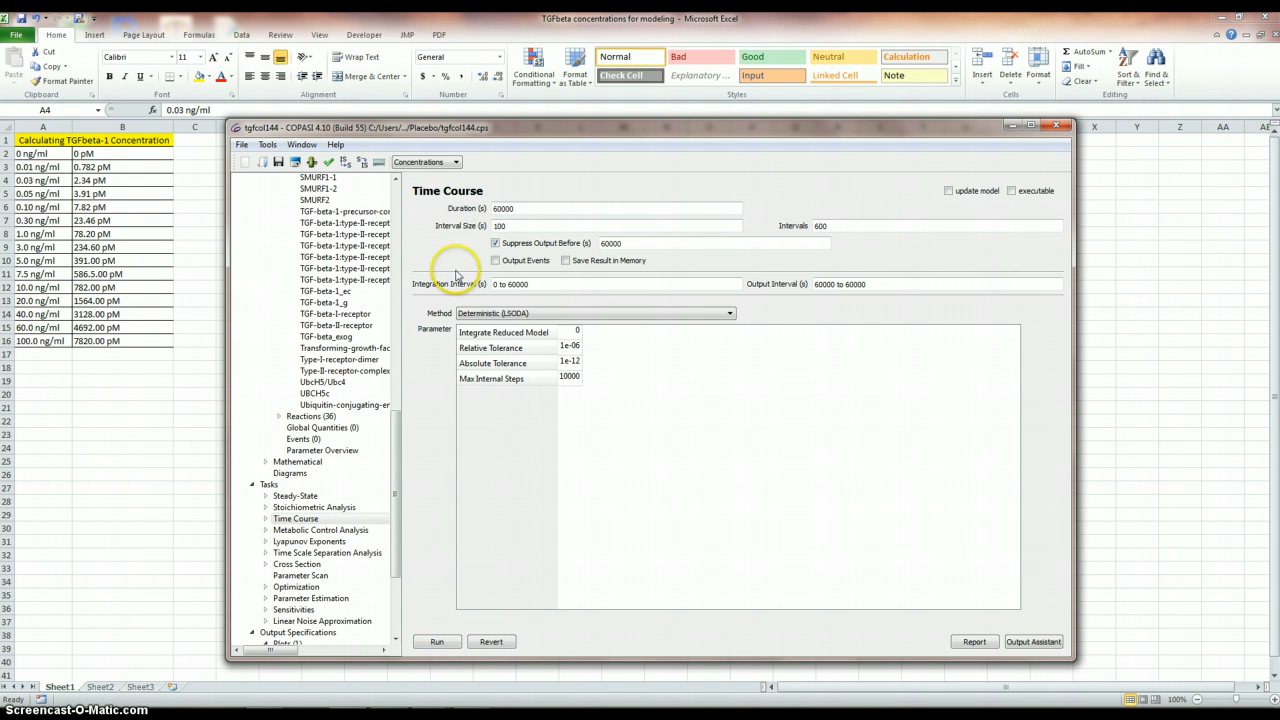
{"action": "left_click", "coordinate": [324, 336]}
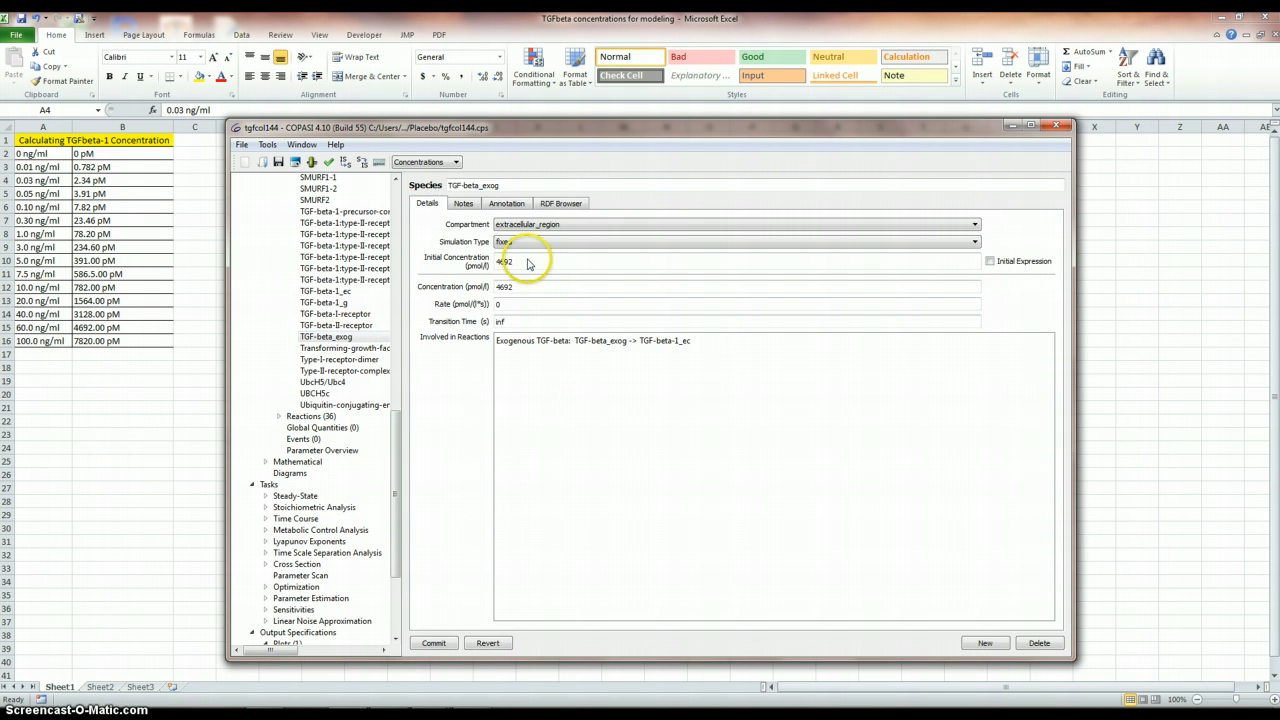
{"action": "type", "text": "7820"}
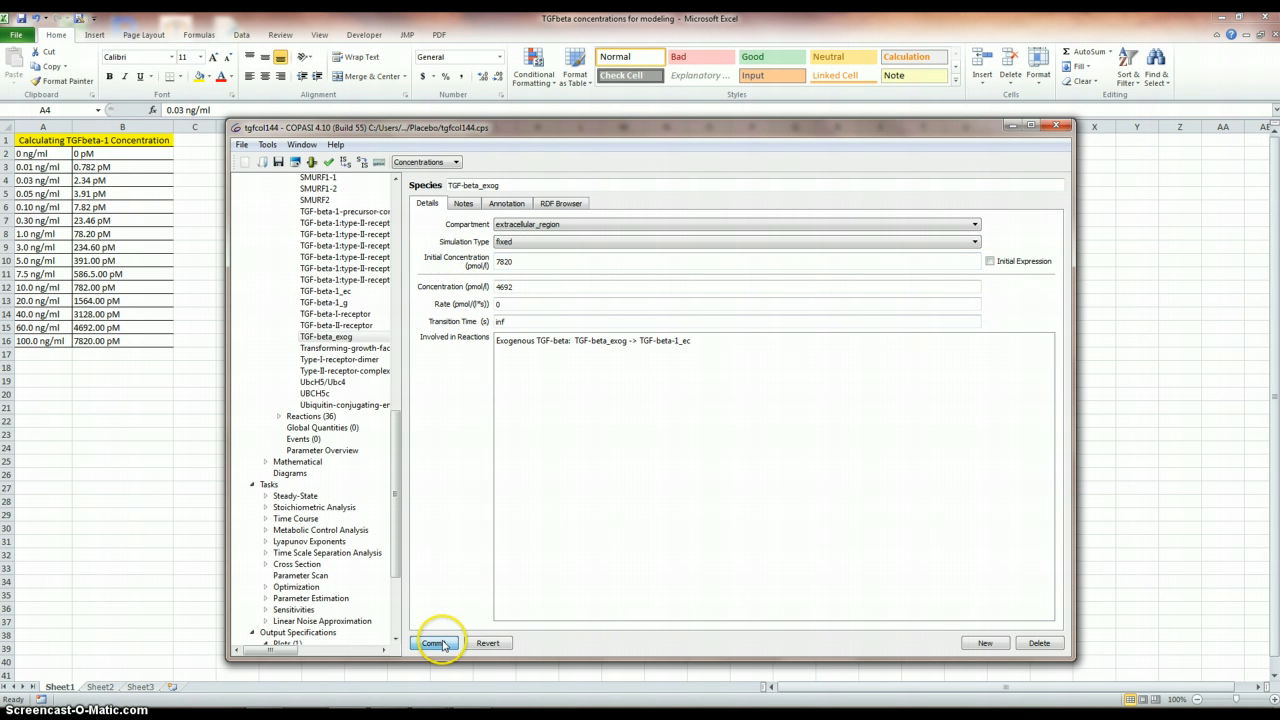
{"action": "left_click", "coordinate": [296, 518]}
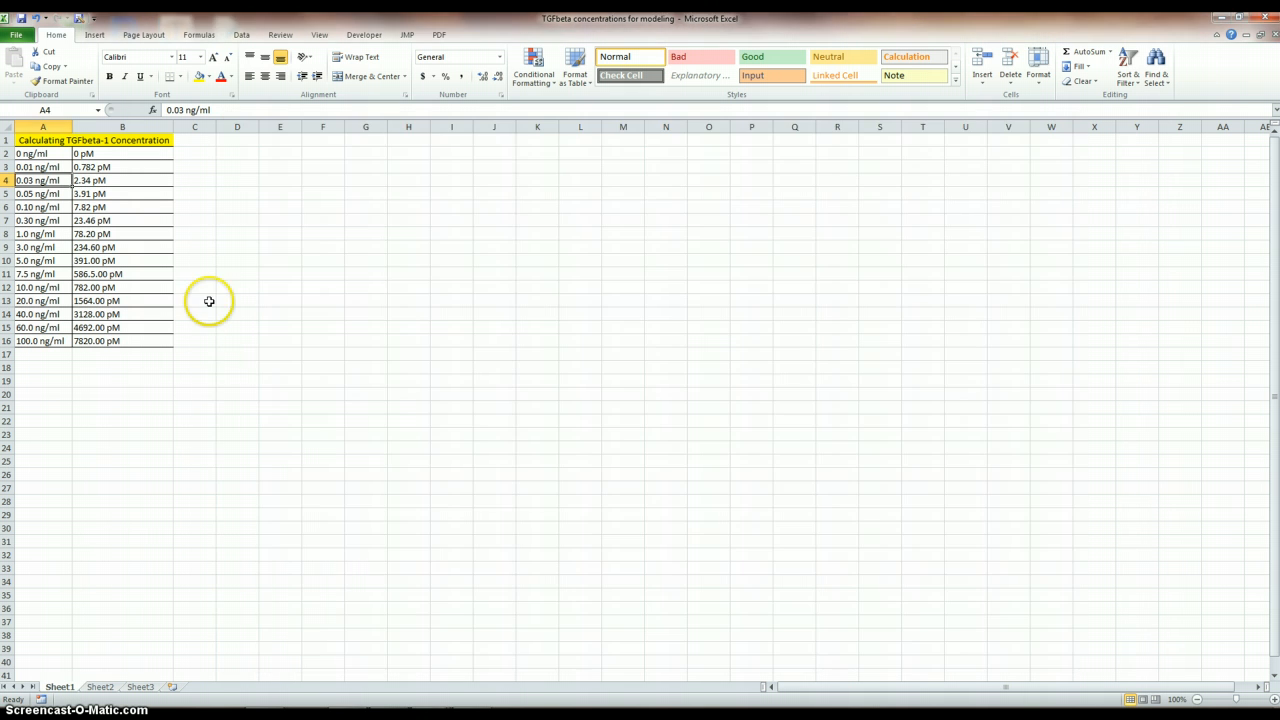
Open the 144_LEVELS_dose-response text file from Asthma > GSE 4302 > Placebo.
{"action": "left_click", "coordinate": [16, 34]}
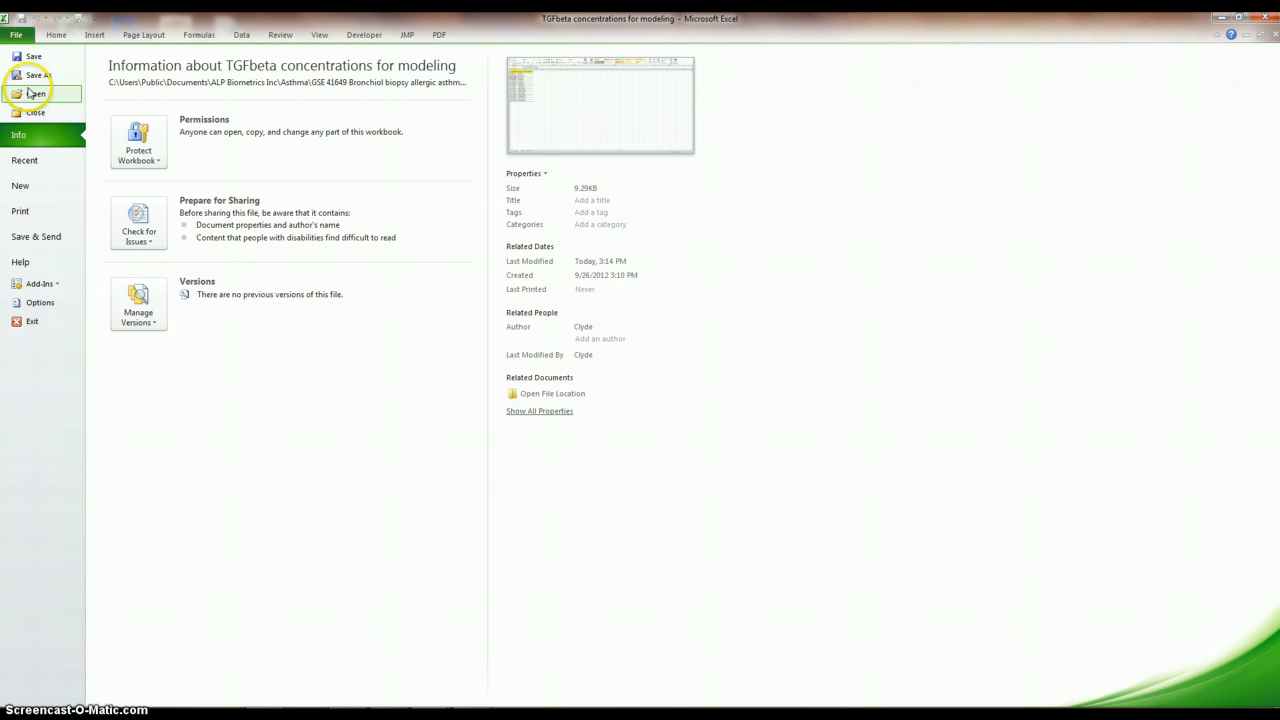
{"action": "left_click", "coordinate": [36, 94]}
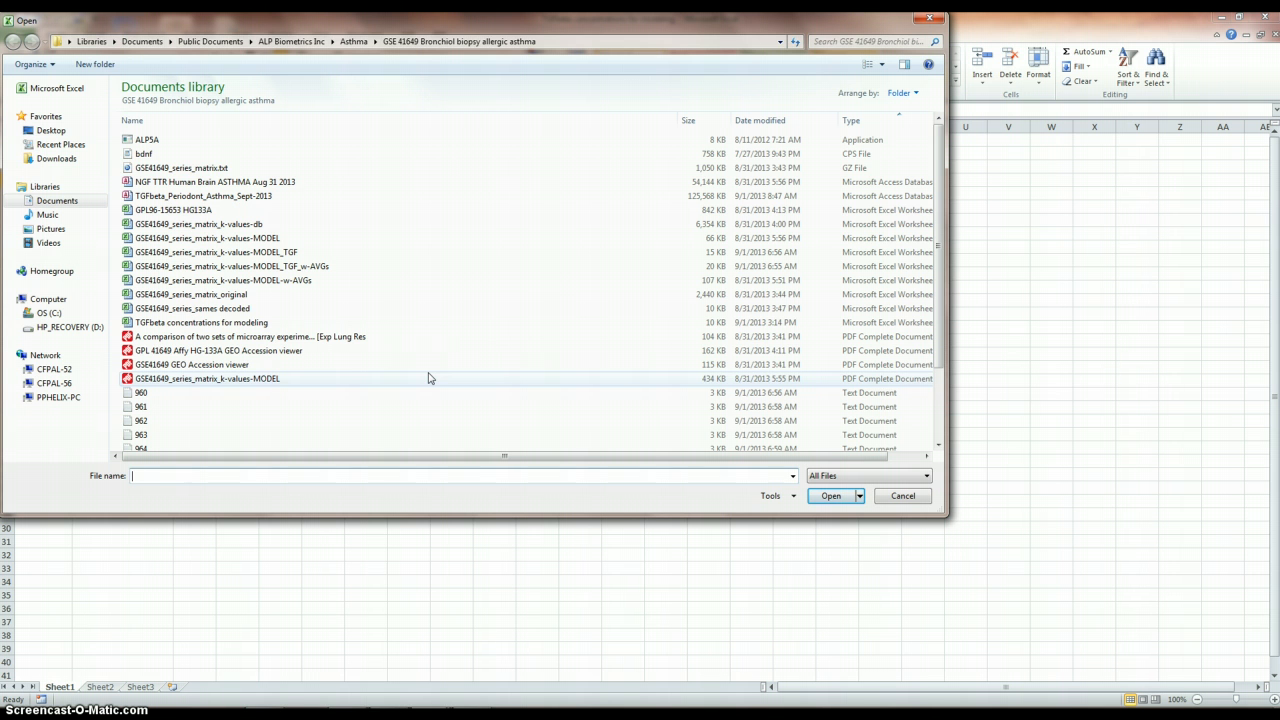
{"action": "left_click", "coordinate": [458, 40]}
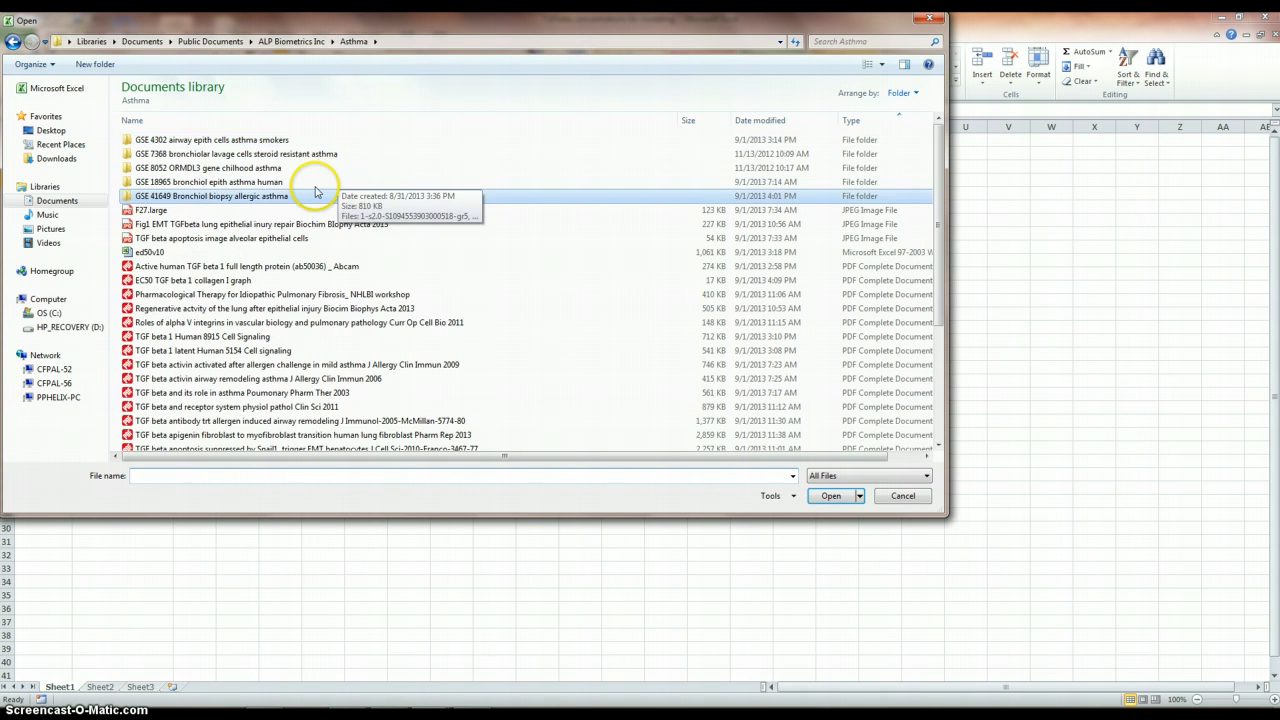
{"action": "left_click", "coordinate": [212, 140]}
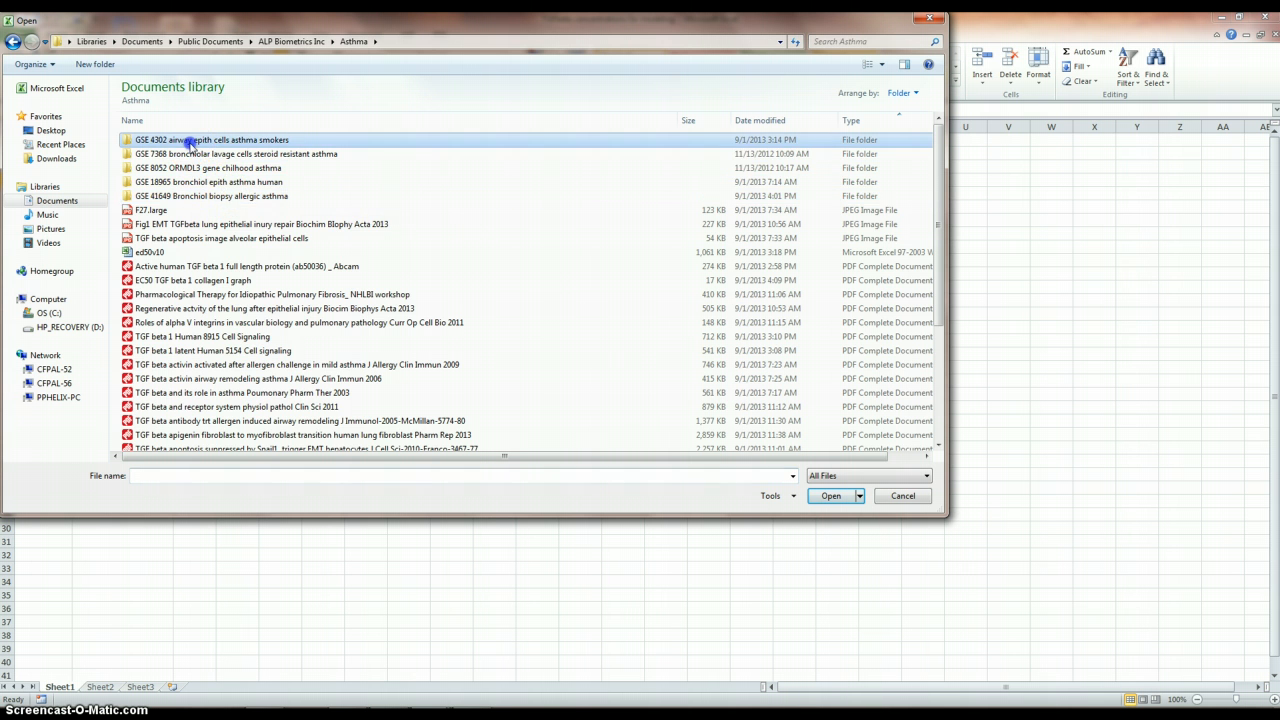
{"action": "double_click", "coordinate": [212, 140]}
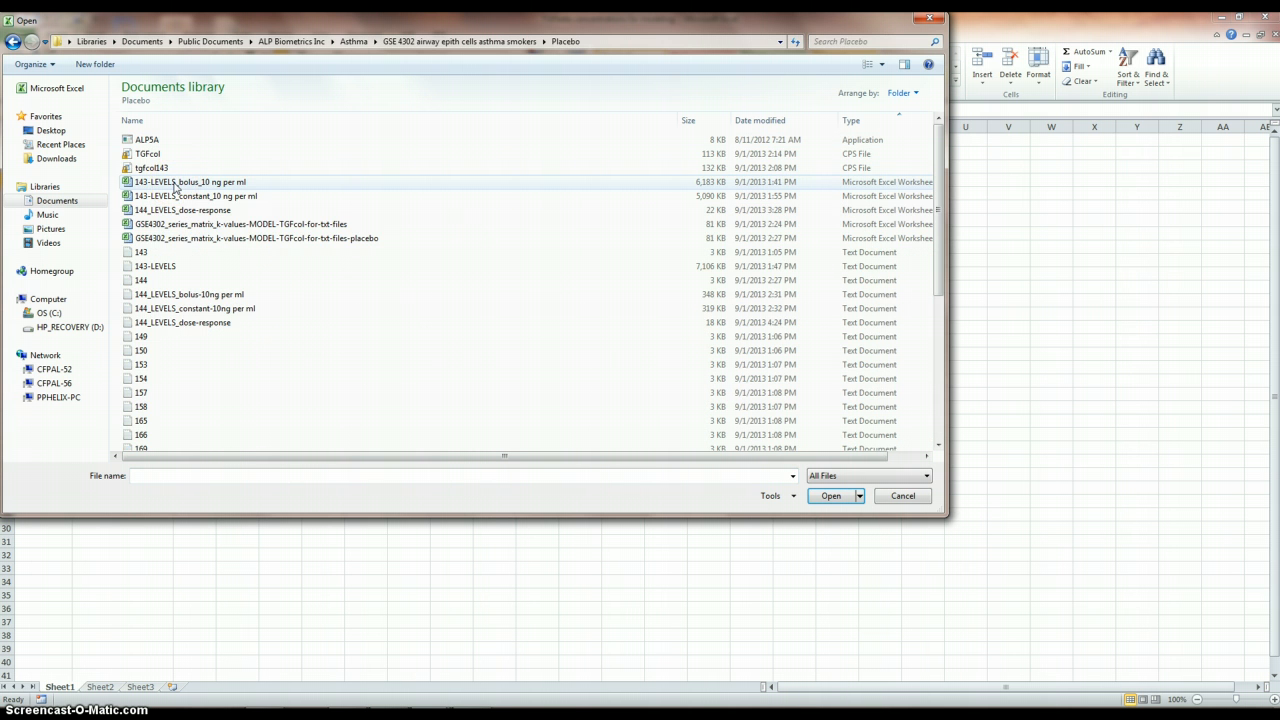
{"action": "mouse_move", "coordinate": [292, 348]}
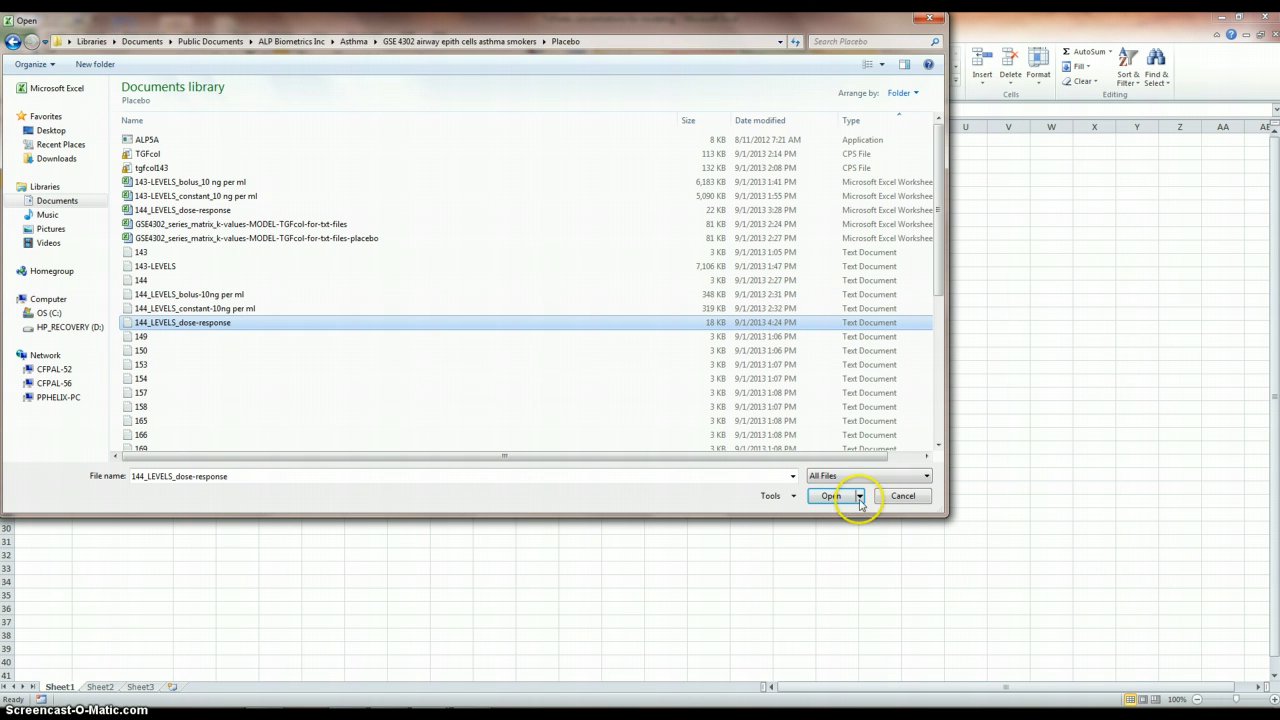
{"action": "left_click", "coordinate": [830, 496]}
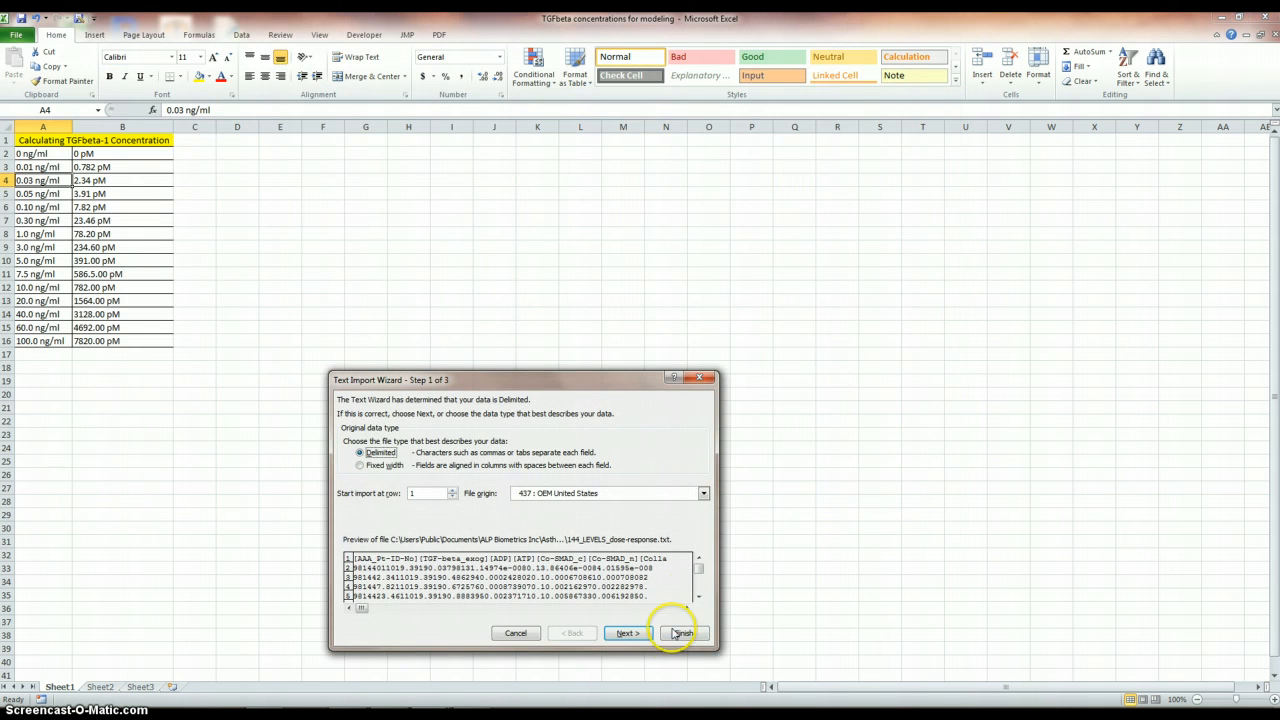
Finish the text import with defaults and copy the log10(dose) column from the charted workbook.
{"action": "left_click", "coordinate": [680, 632]}
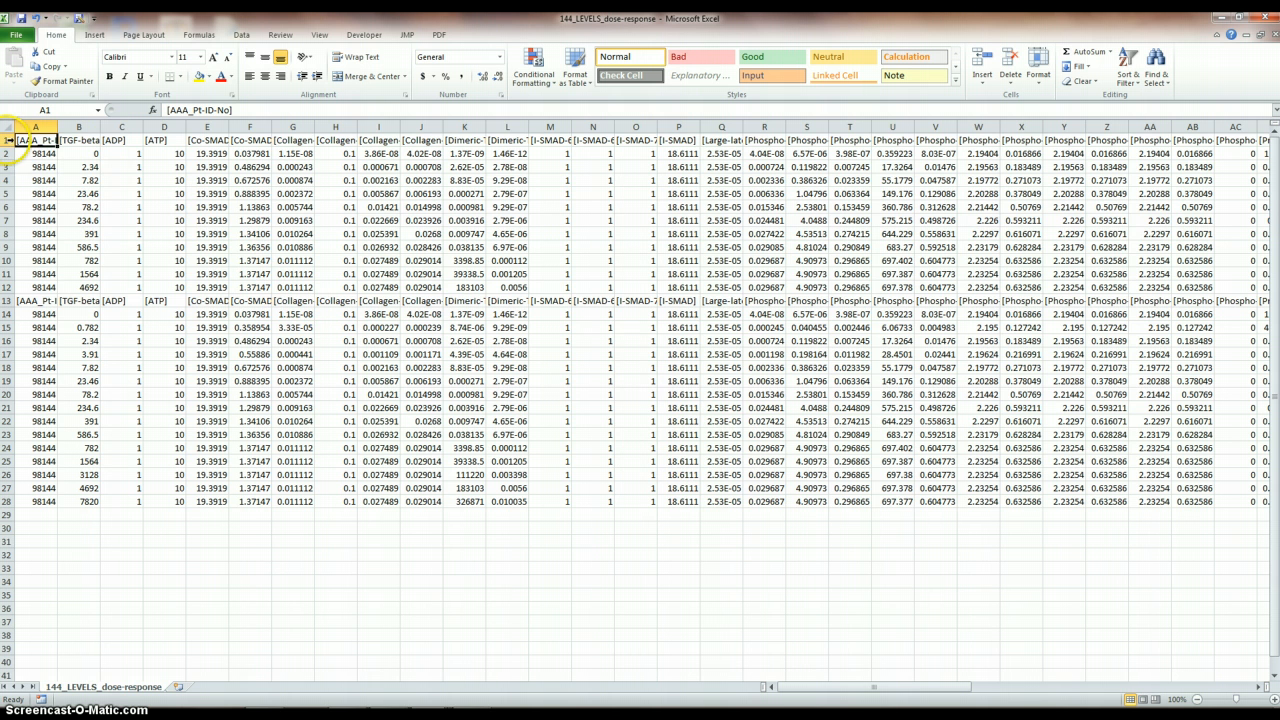
{"action": "right_click", "coordinate": [120, 206]}
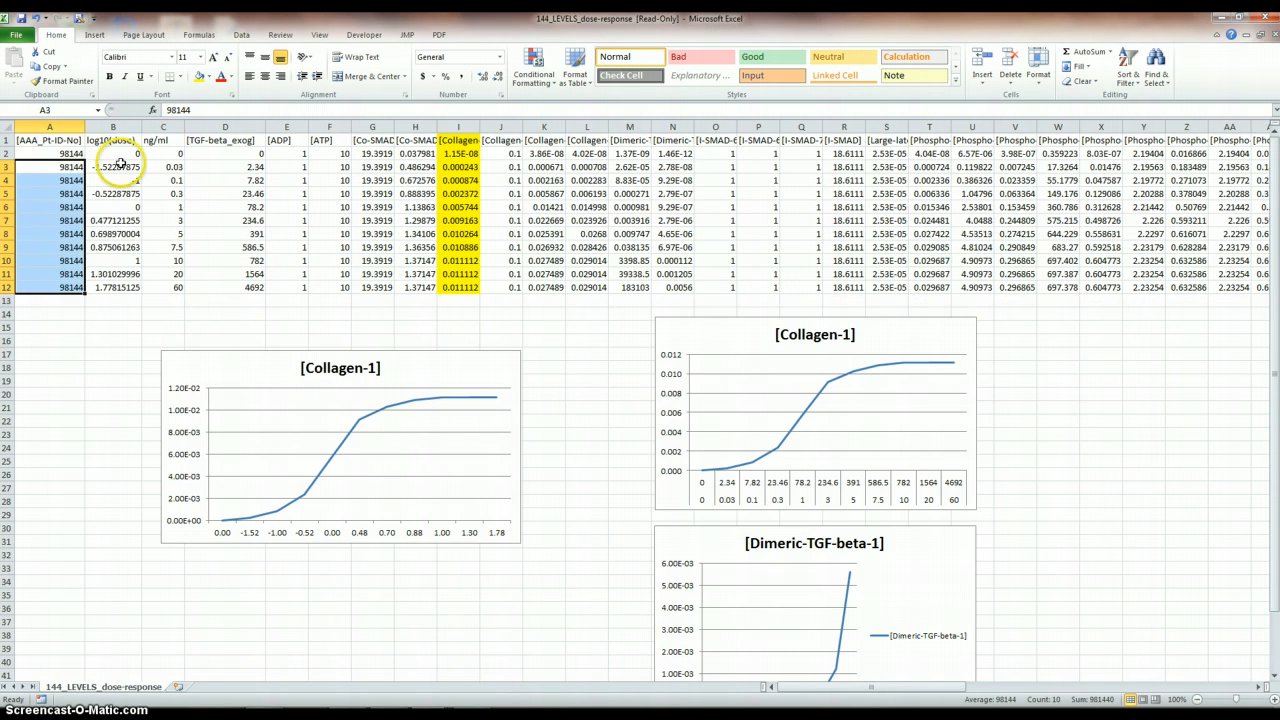
{"action": "left_click", "coordinate": [112, 140]}
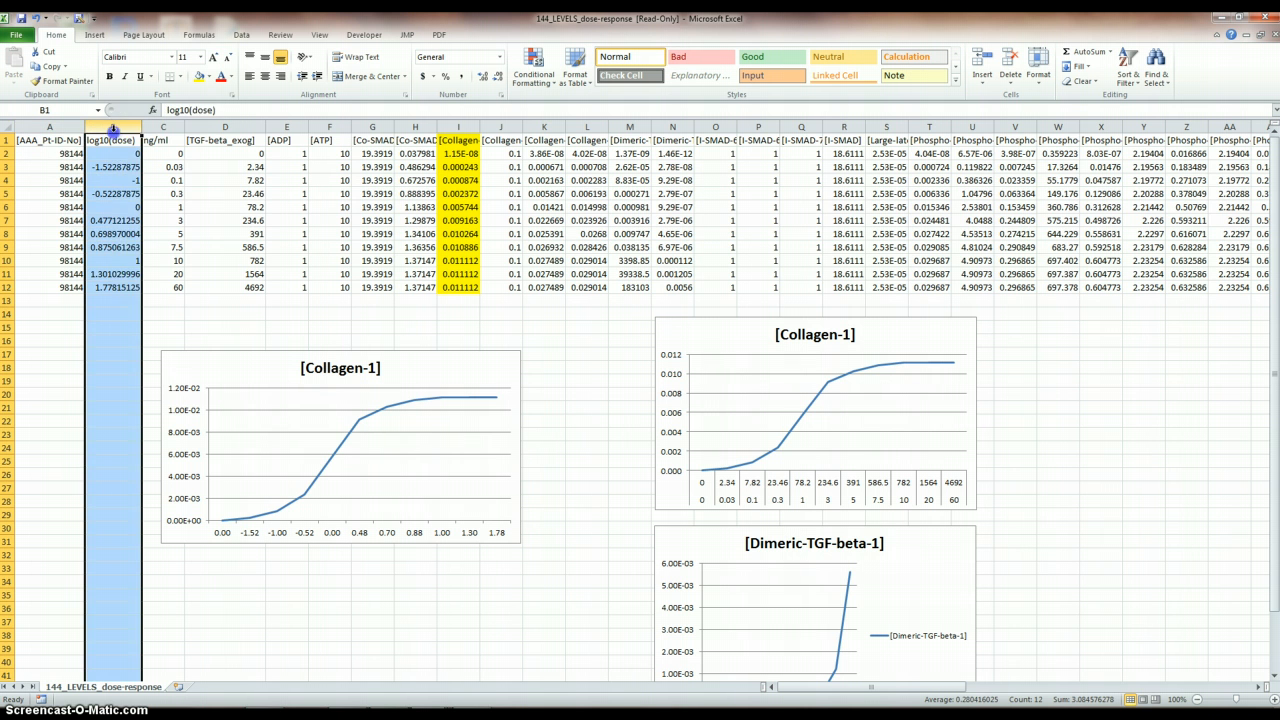
{"action": "right_click", "coordinate": [112, 140]}
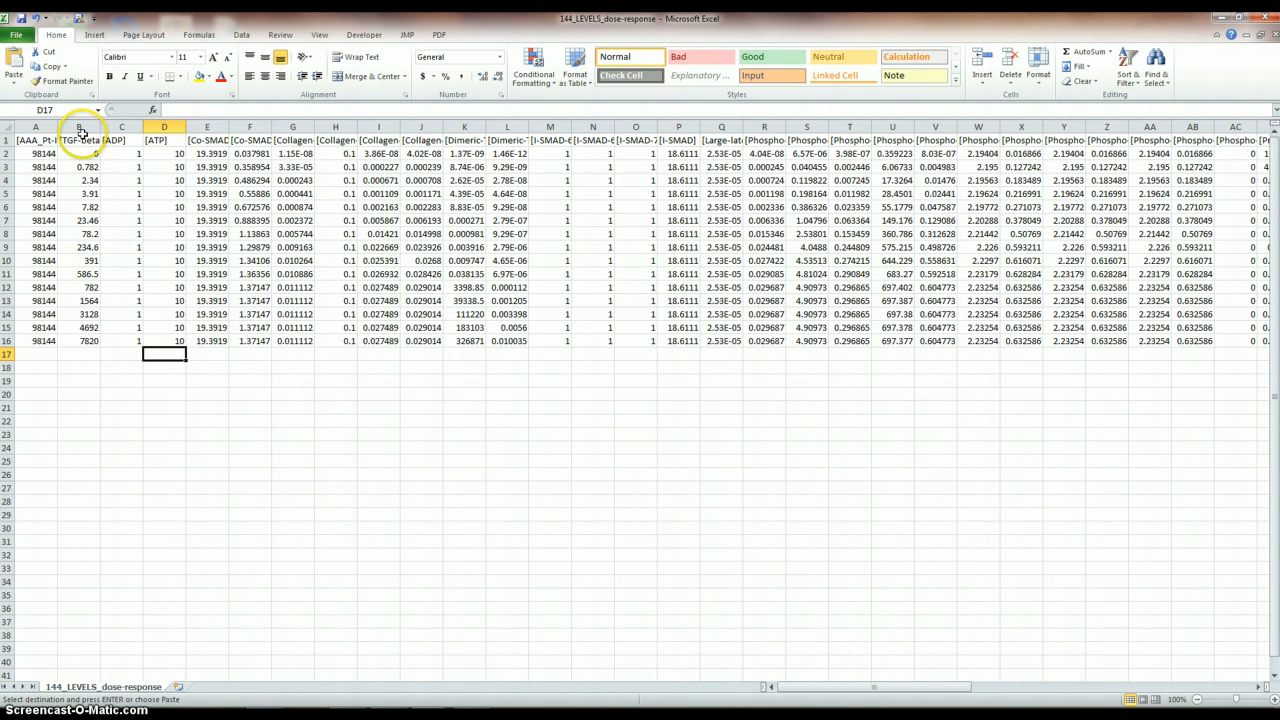
Insert the copied log10(dose) column as column B of the imported data.
{"action": "right_click", "coordinate": [80, 128]}
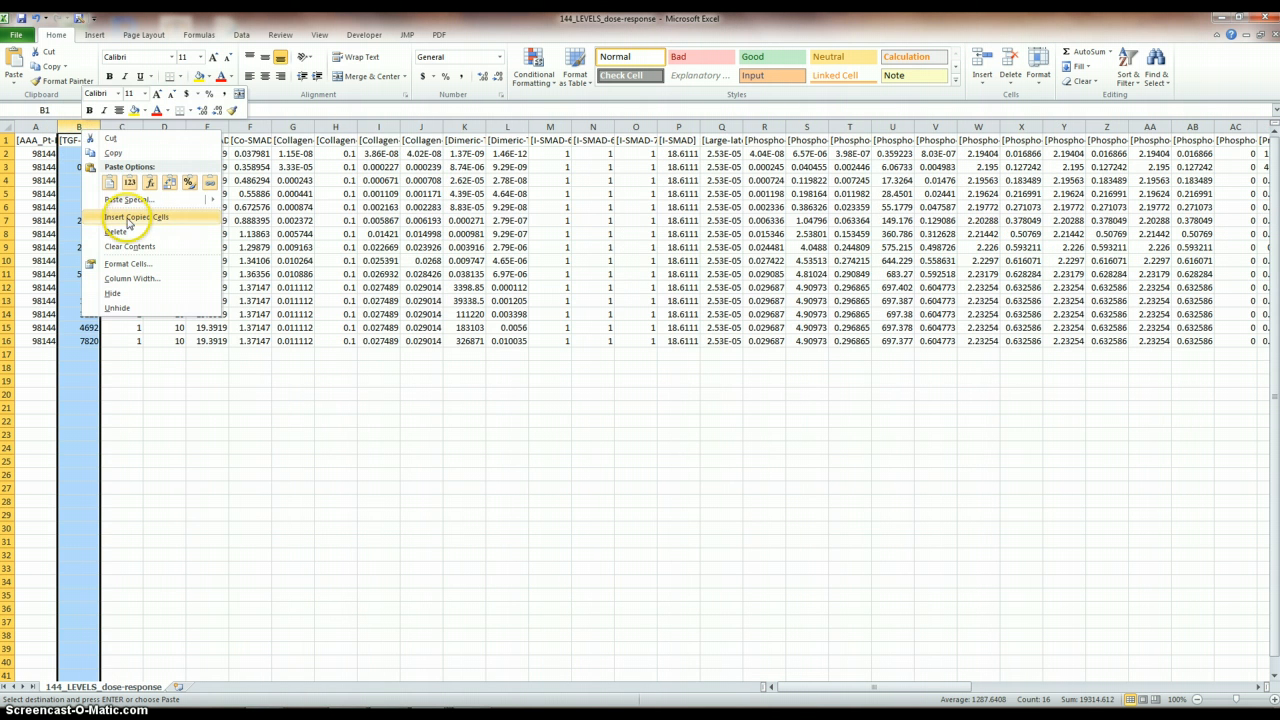
{"action": "left_click", "coordinate": [136, 216]}
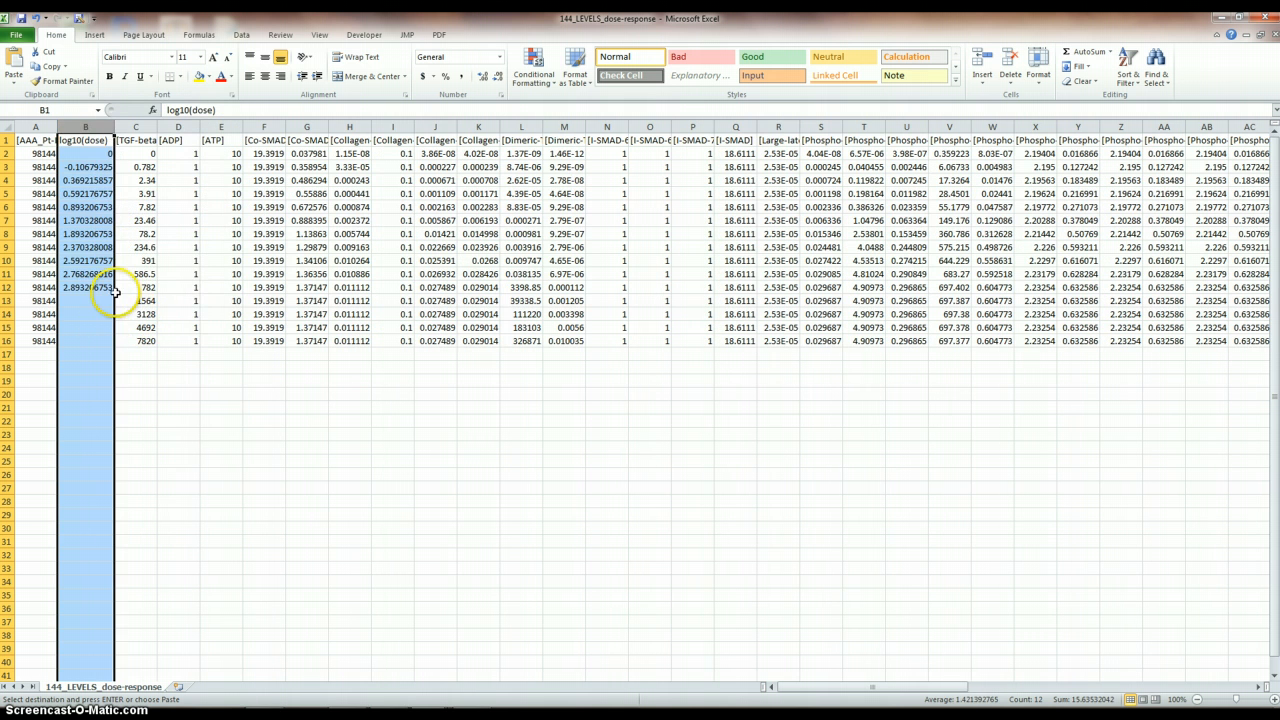
{"action": "right_click", "coordinate": [84, 288]}
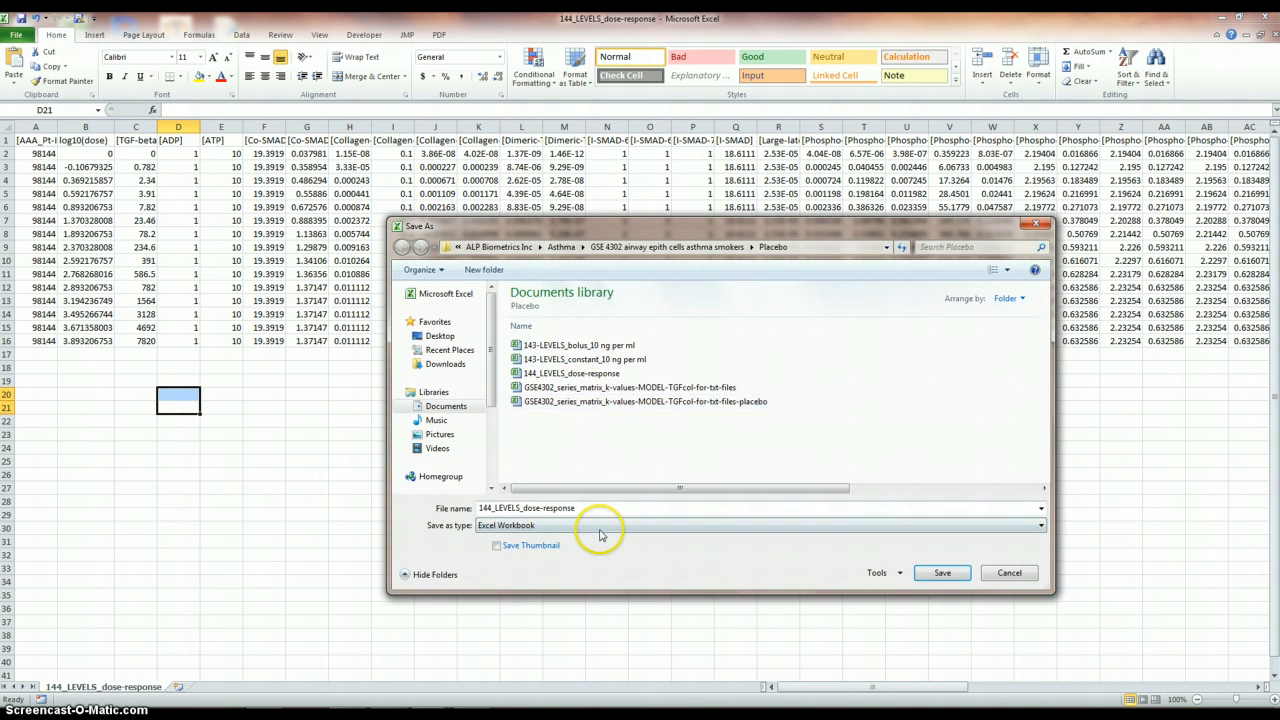
Save the data as Excel workbook 144_LEVELS_dose-response_ALL.
{"action": "left_click", "coordinate": [592, 508]}
{"action": "type", "text": "_AL"}
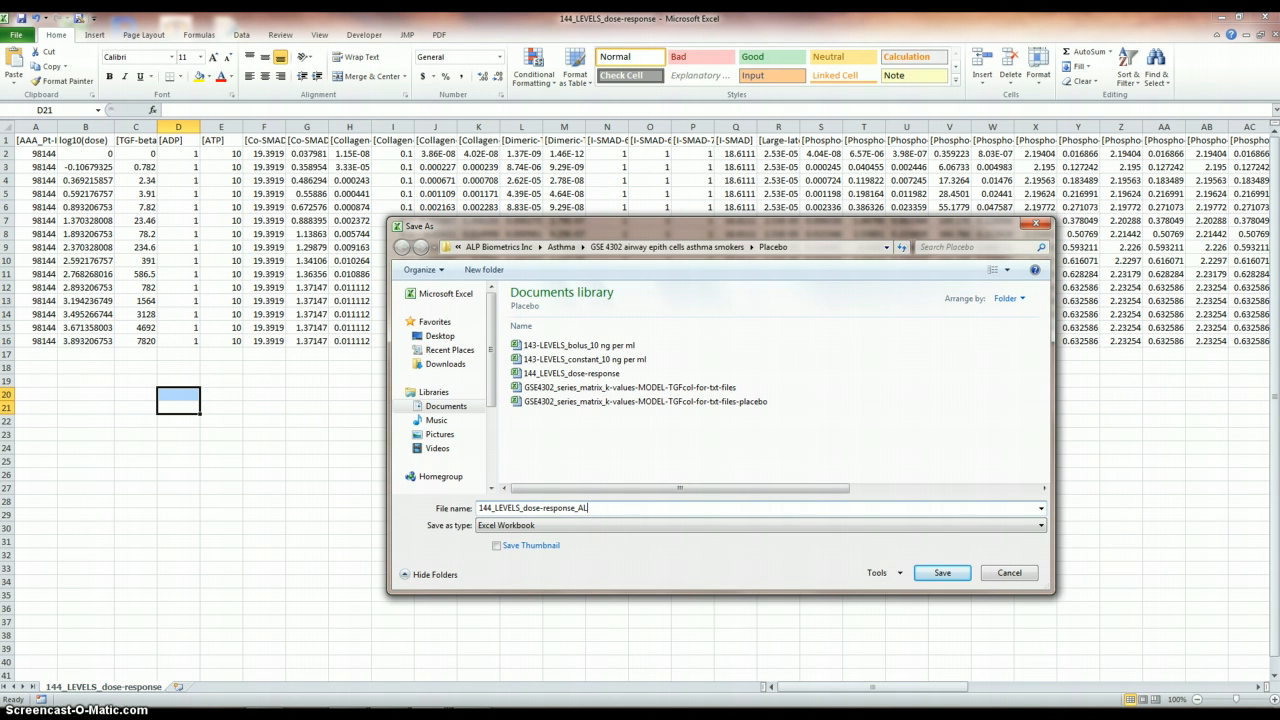
{"action": "left_click", "coordinate": [940, 572]}
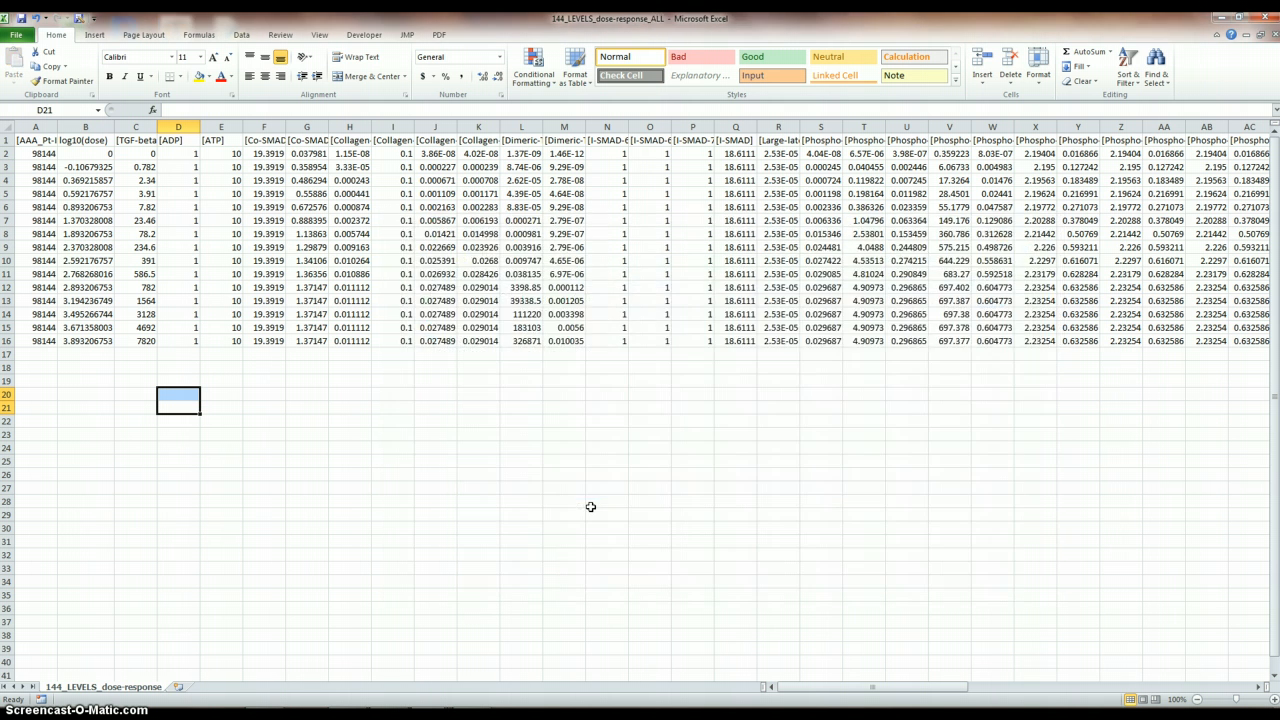
{"action": "mouse_move", "coordinate": [392, 432]}
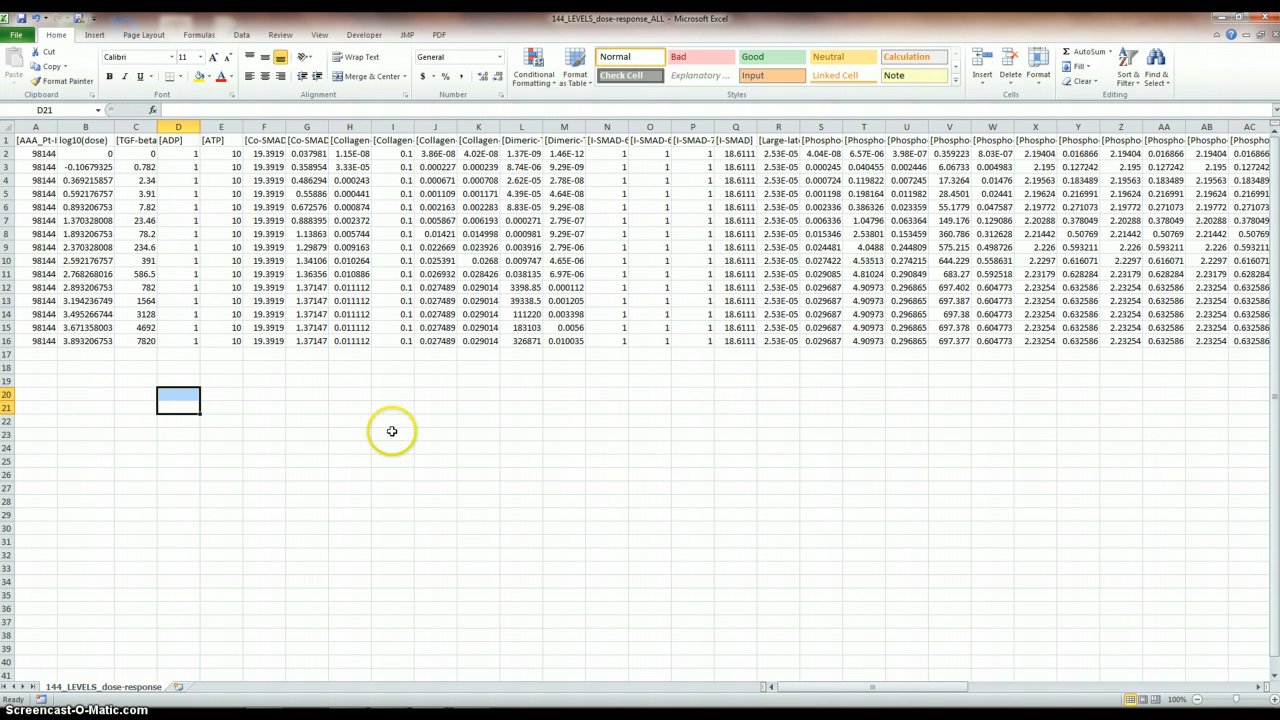
{"action": "mouse_move", "coordinate": [430, 206]}
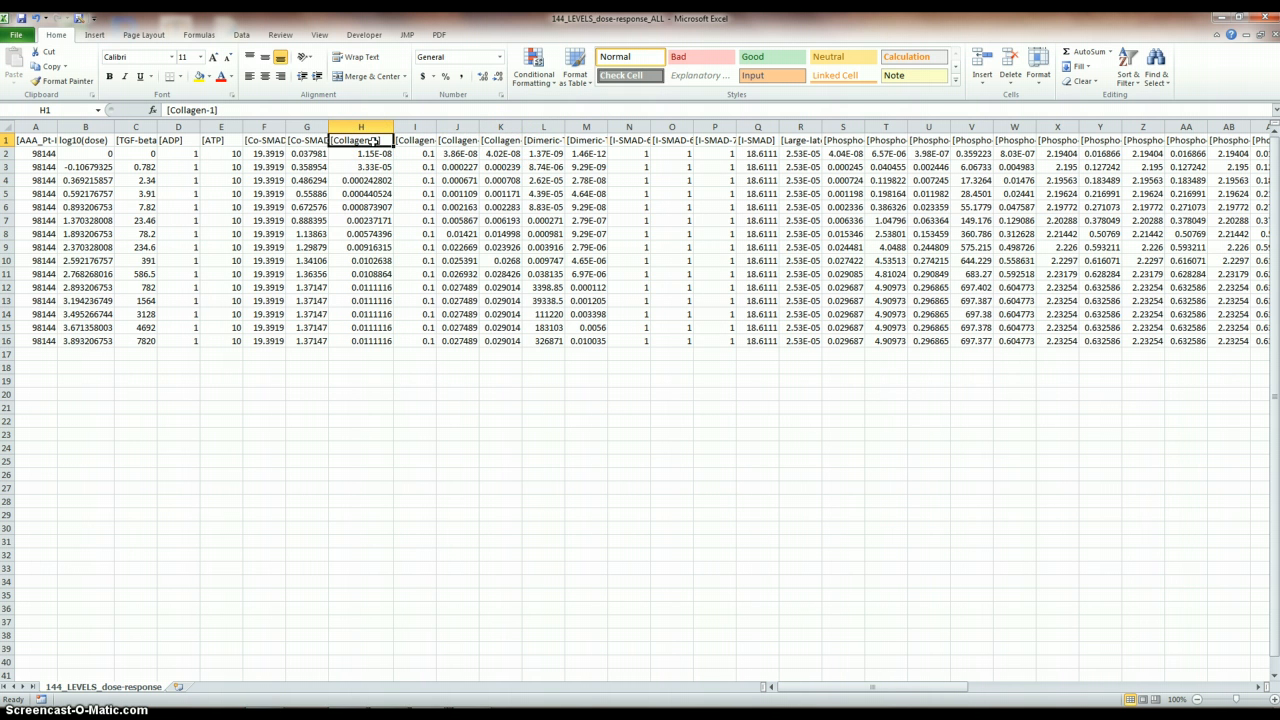
Insert a 2-D line chart of the Collagen-1 values in column H.
{"action": "left_click_drag", "start_coordinate": [360, 152], "coordinate": [360, 274]}
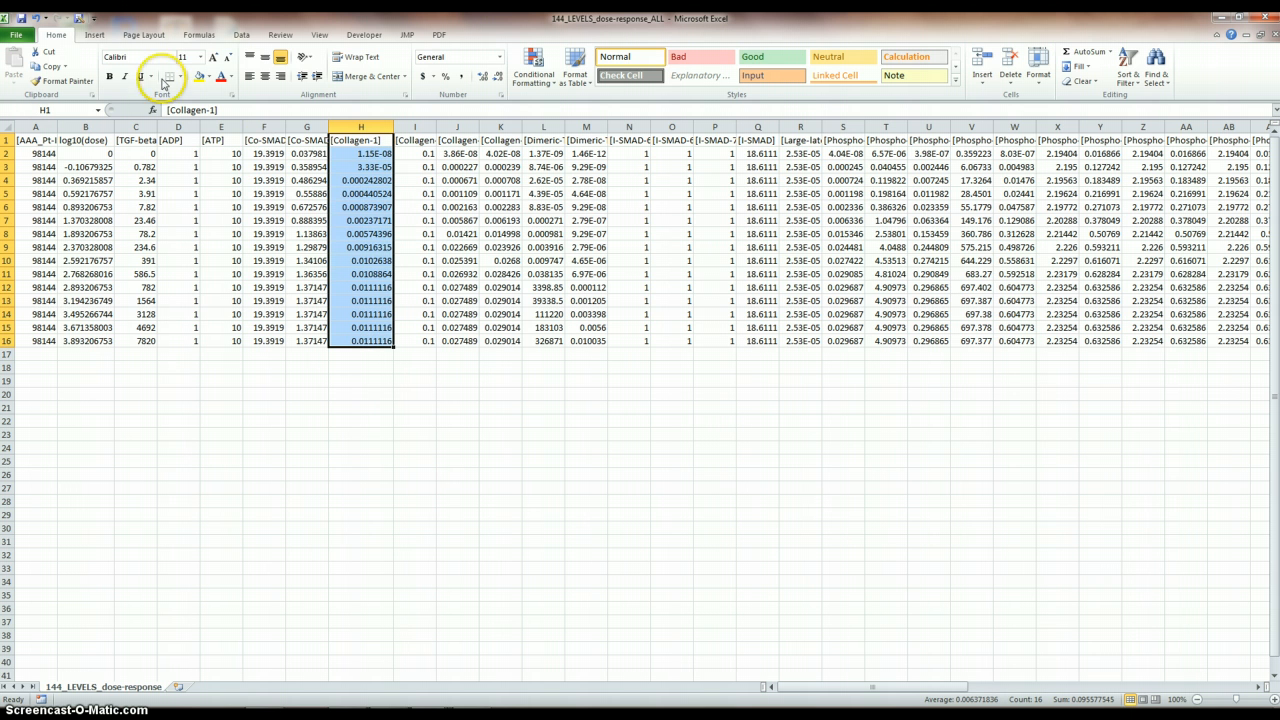
{"action": "left_click", "coordinate": [280, 62]}
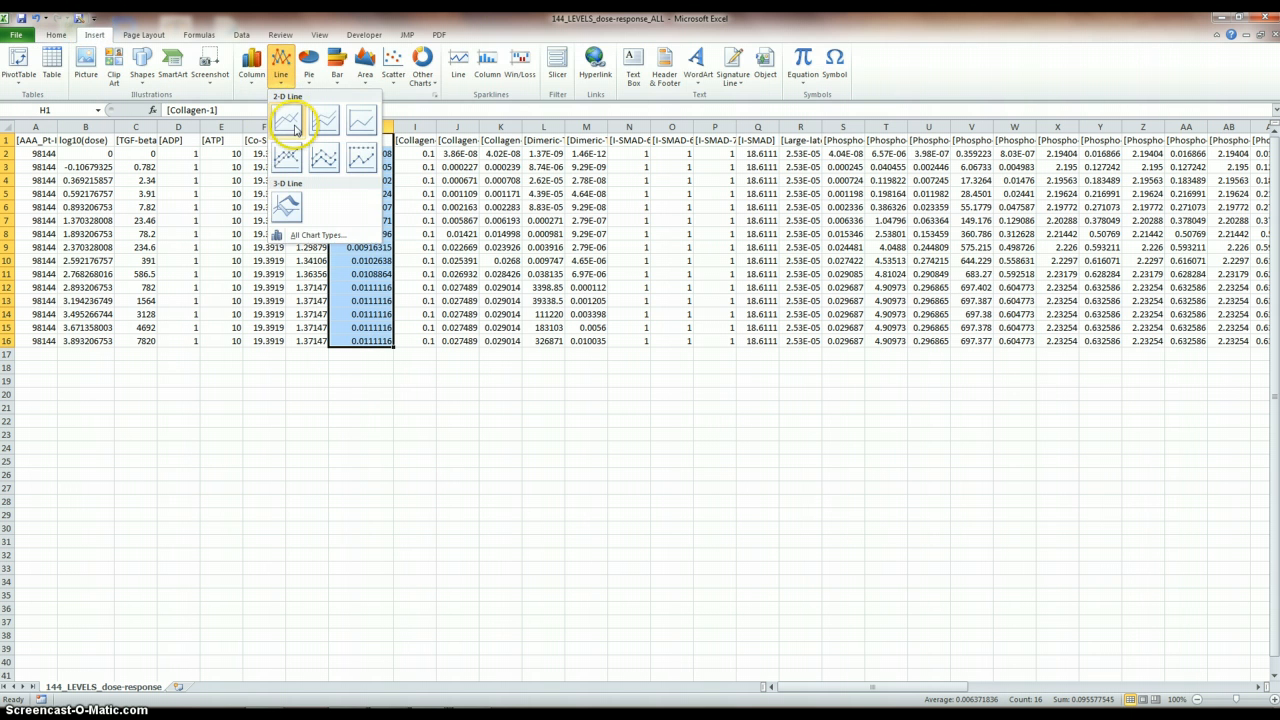
{"action": "left_click", "coordinate": [288, 118]}
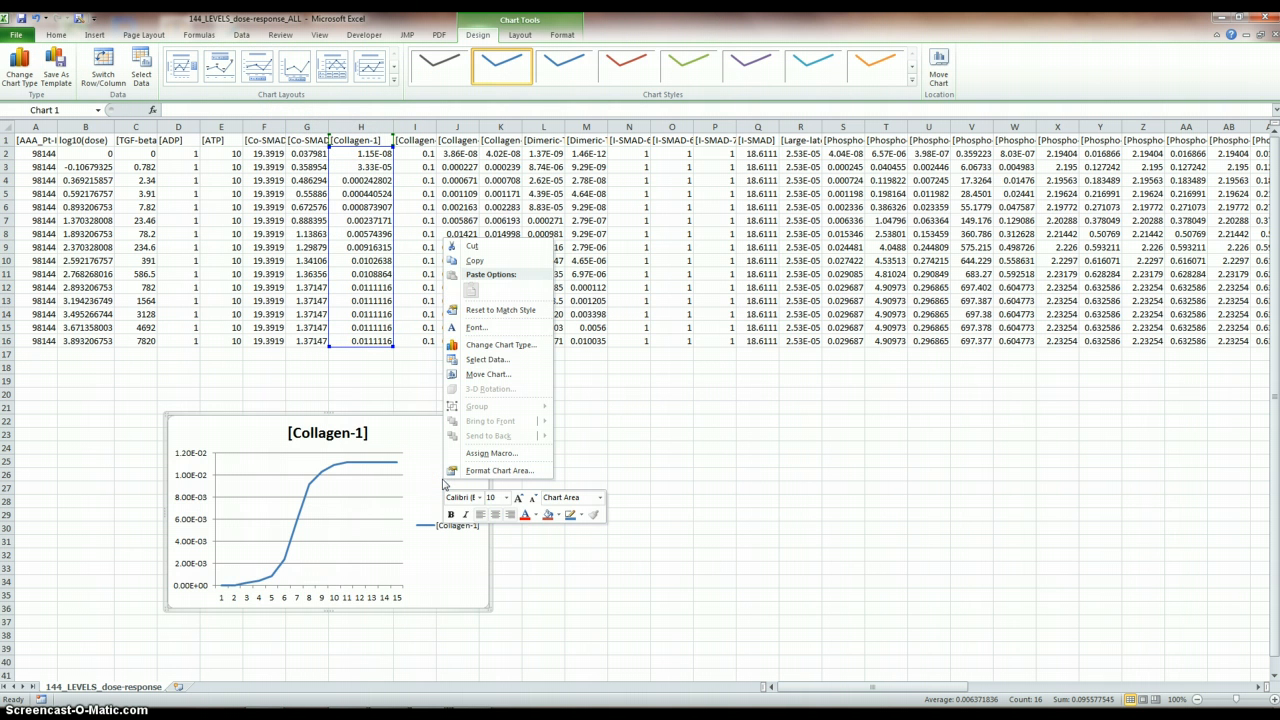
{"action": "mouse_move", "coordinate": [490, 360]}
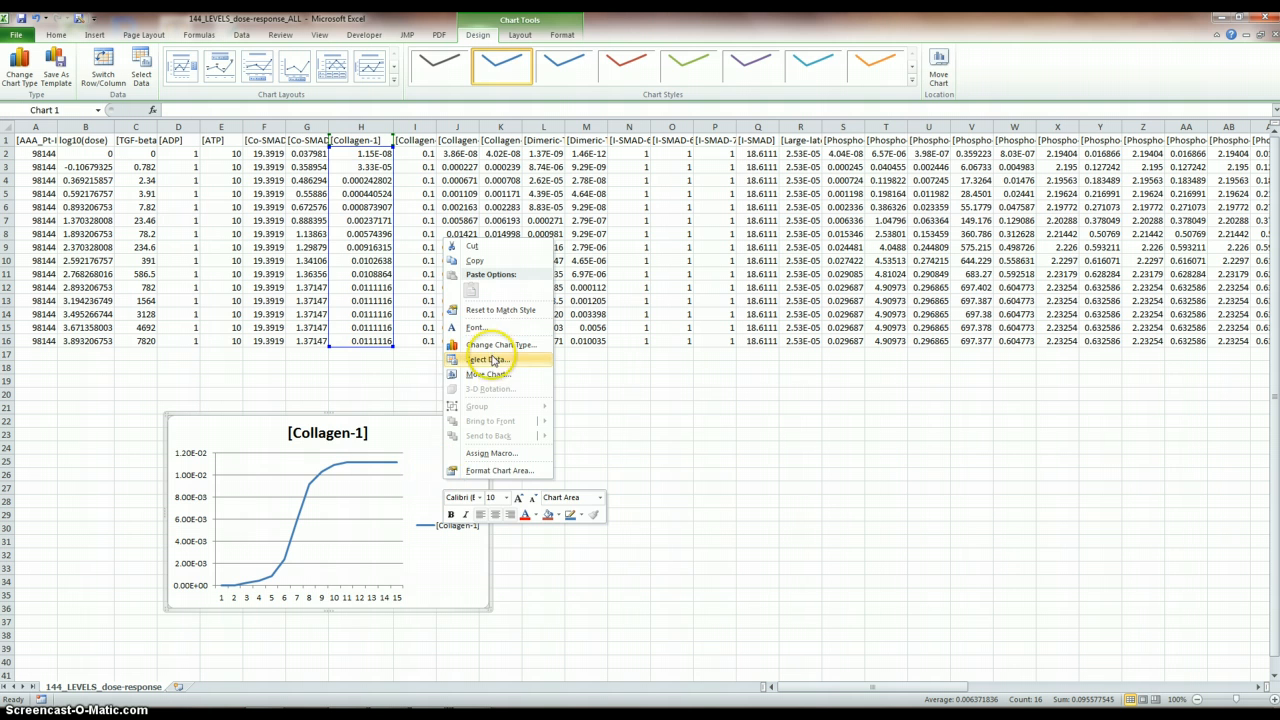
Label the chart's horizontal axis with the log10(dose) column via Select Data.
{"action": "left_click", "coordinate": [488, 360]}
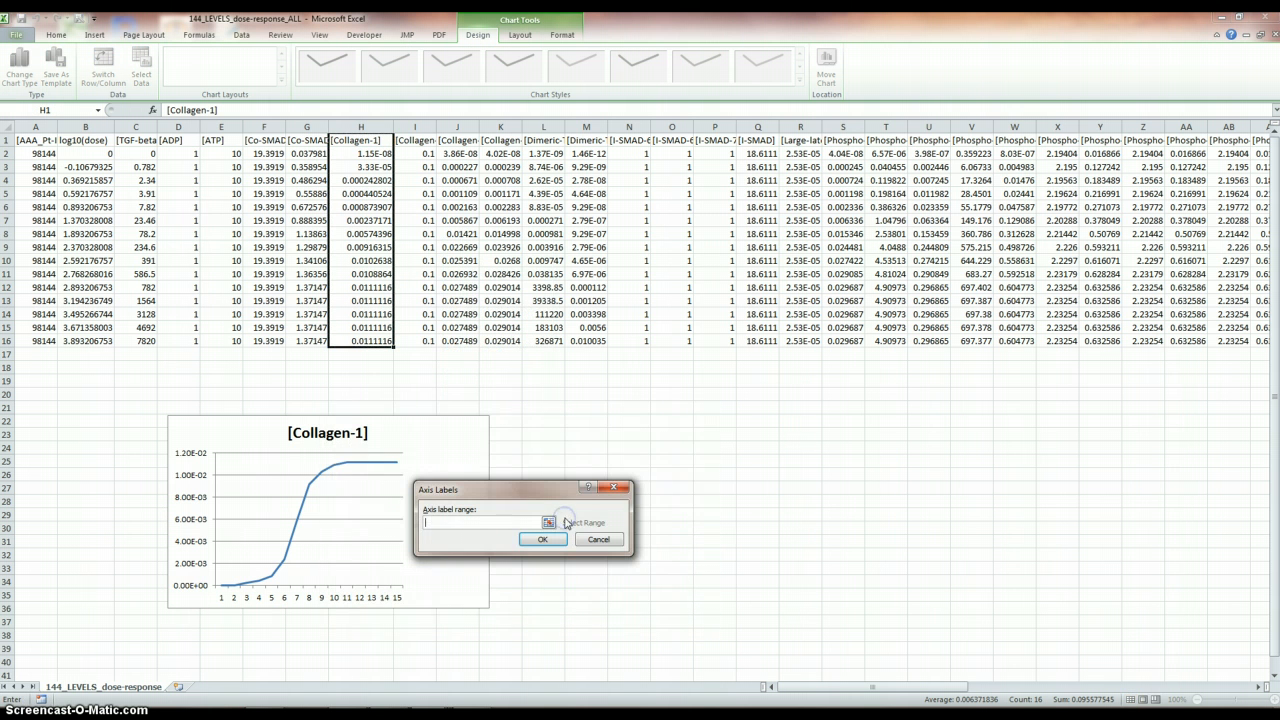
{"action": "left_click", "coordinate": [84, 152]}
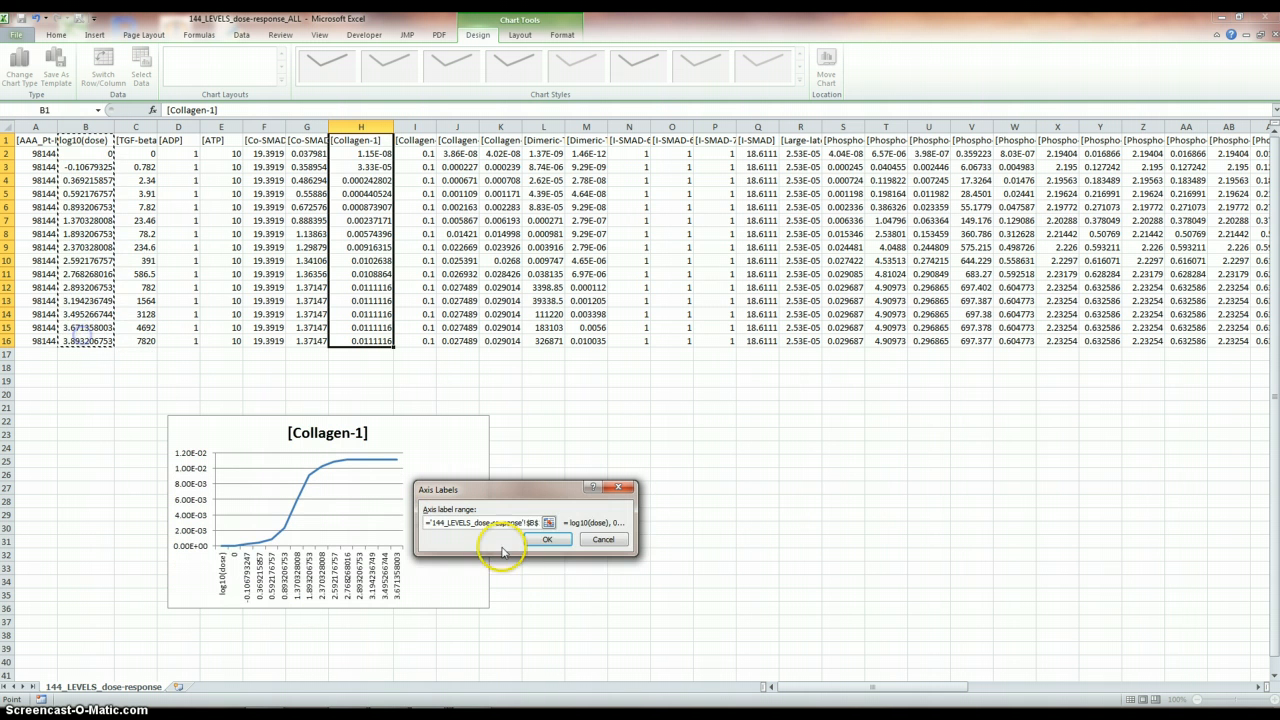
{"action": "left_click", "coordinate": [546, 540]}
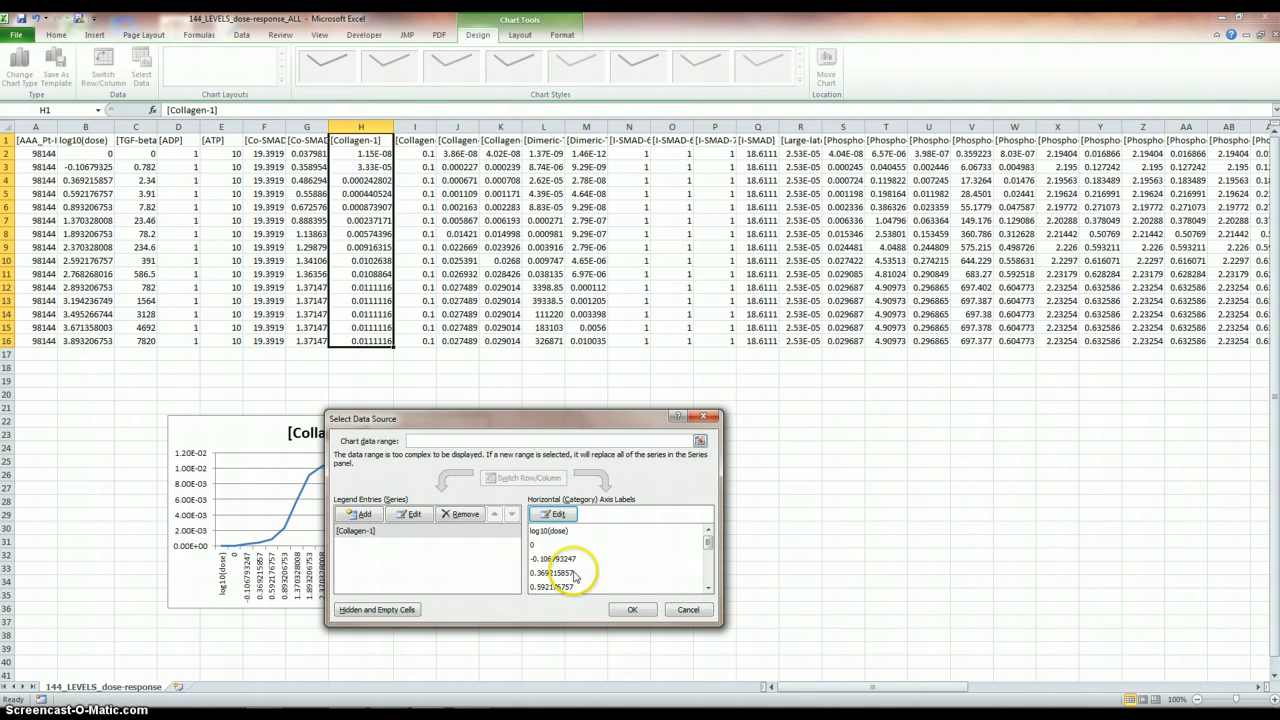
{"action": "left_click", "coordinate": [556, 514]}
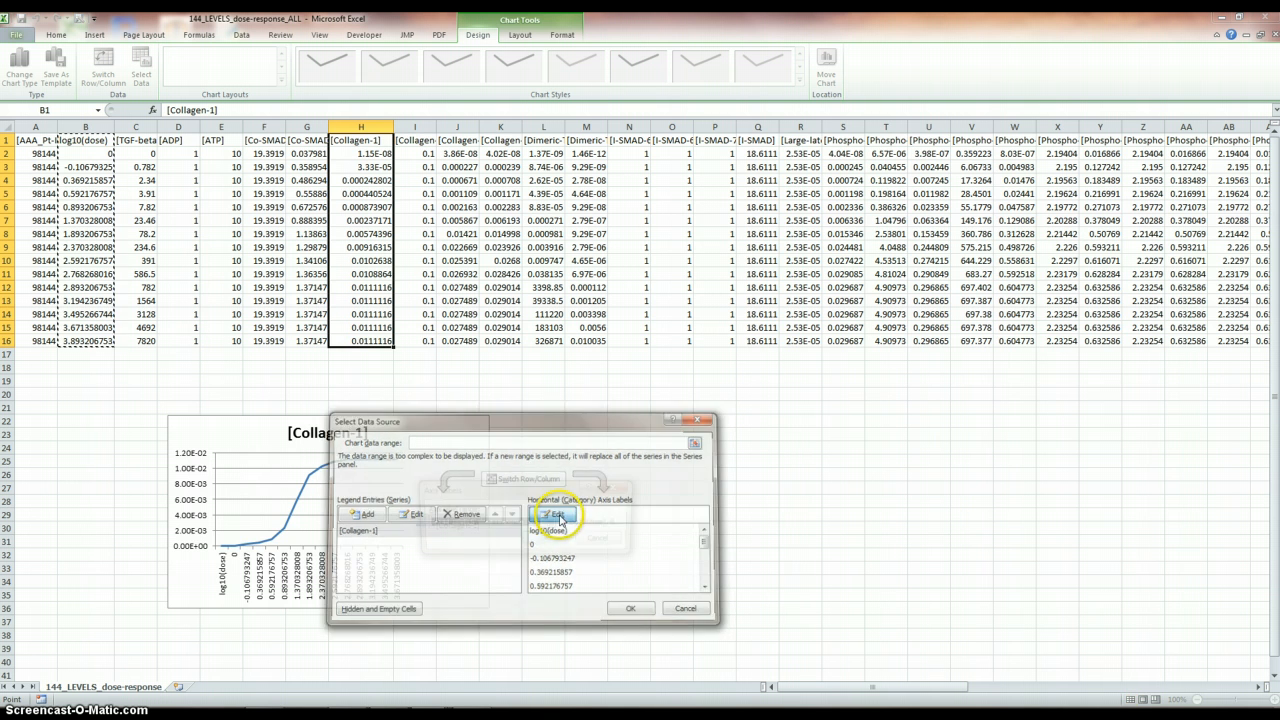
{"action": "left_click", "coordinate": [552, 512]}
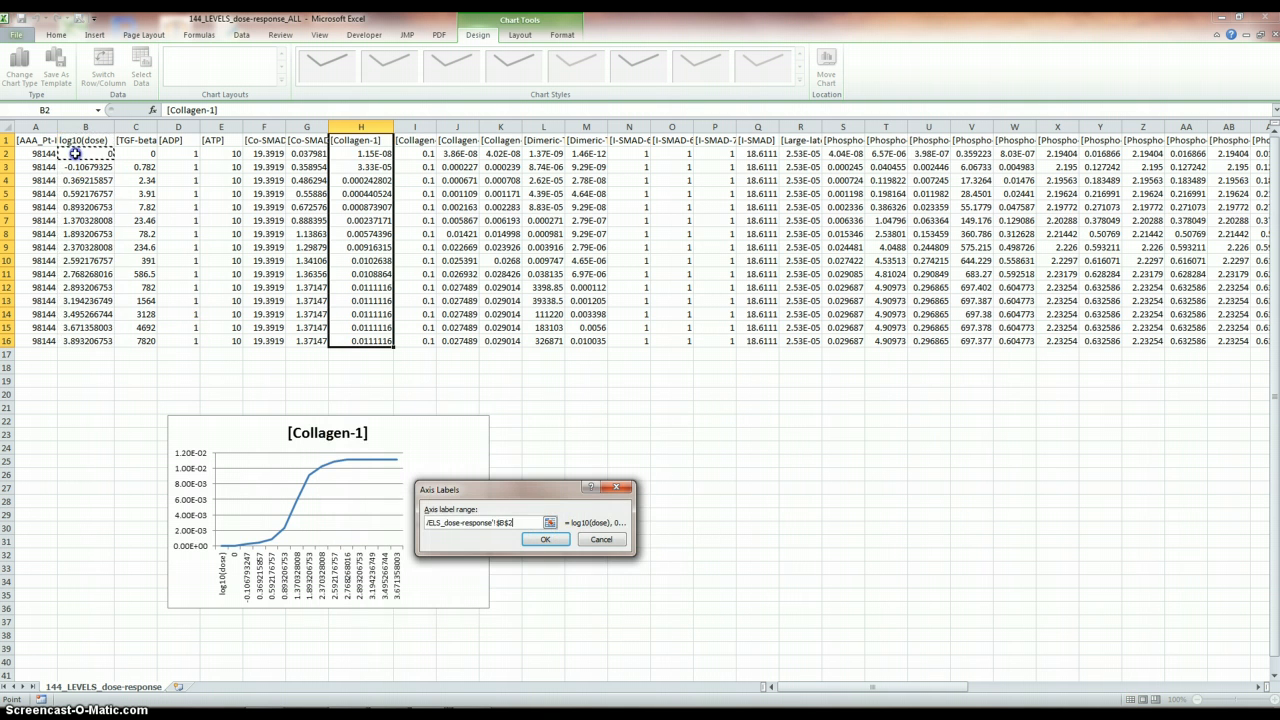
{"action": "left_click", "coordinate": [544, 540]}
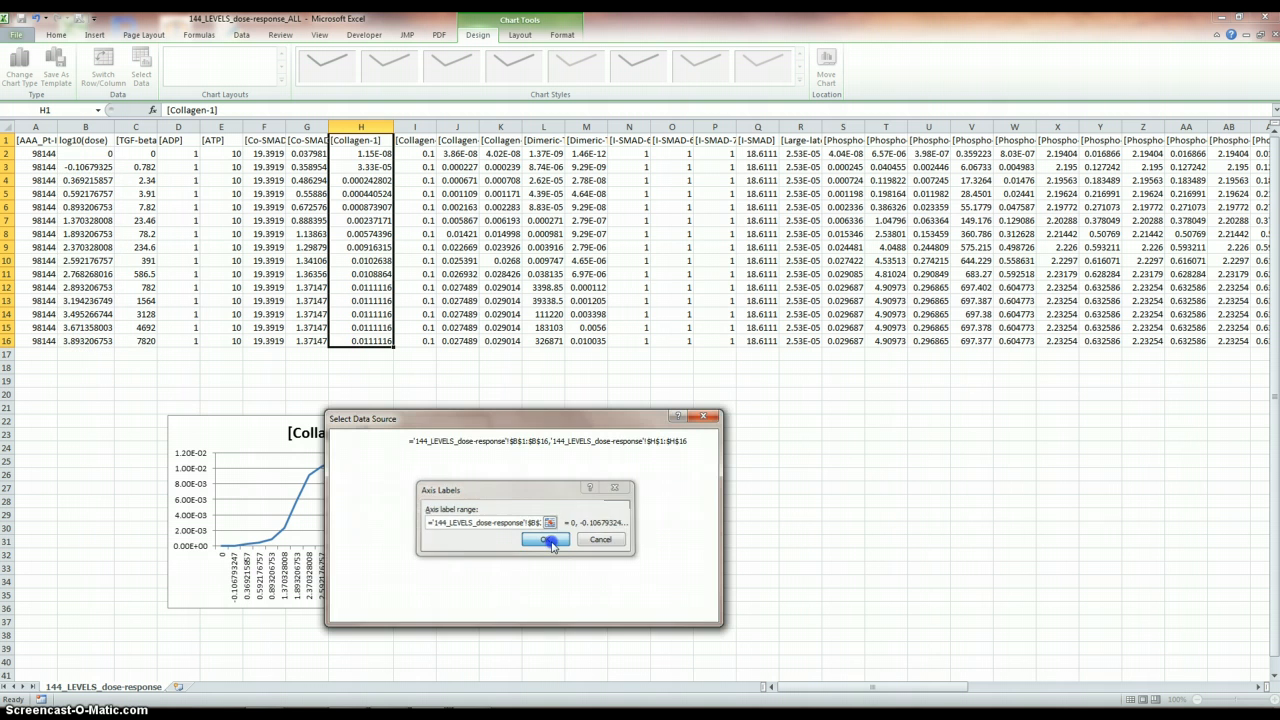
{"action": "left_click", "coordinate": [548, 540]}
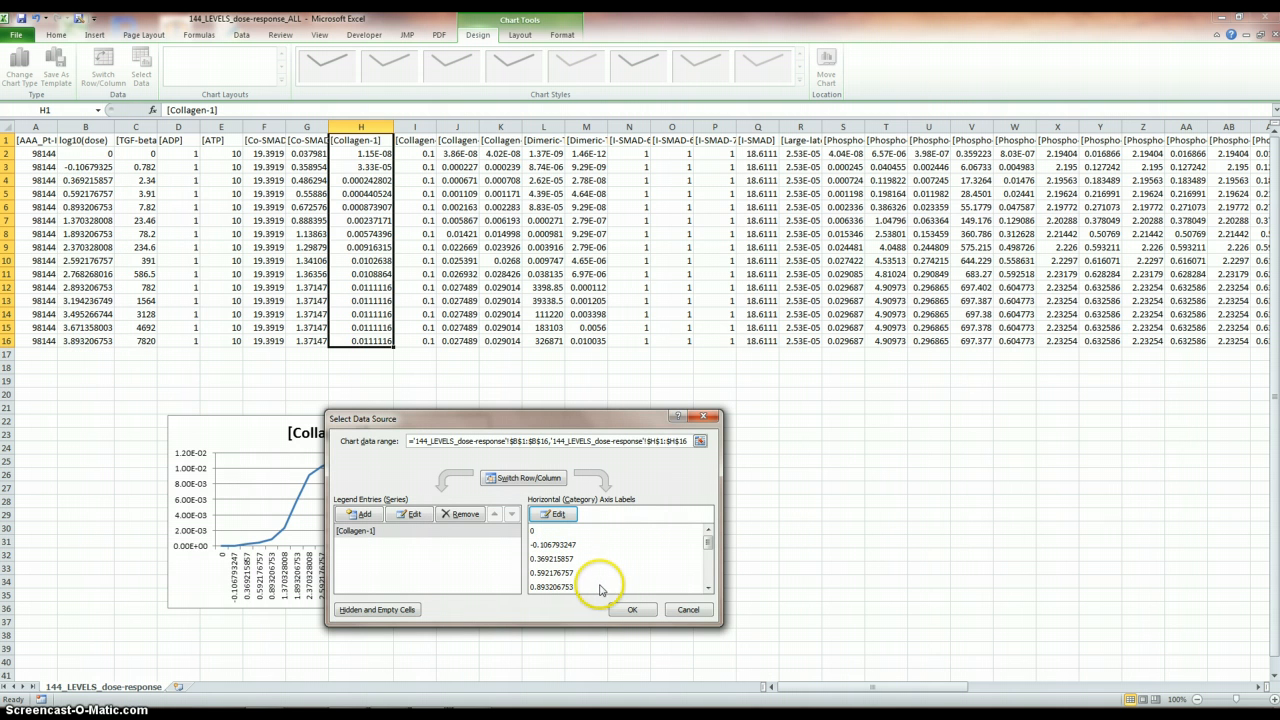
{"action": "left_click", "coordinate": [632, 608]}
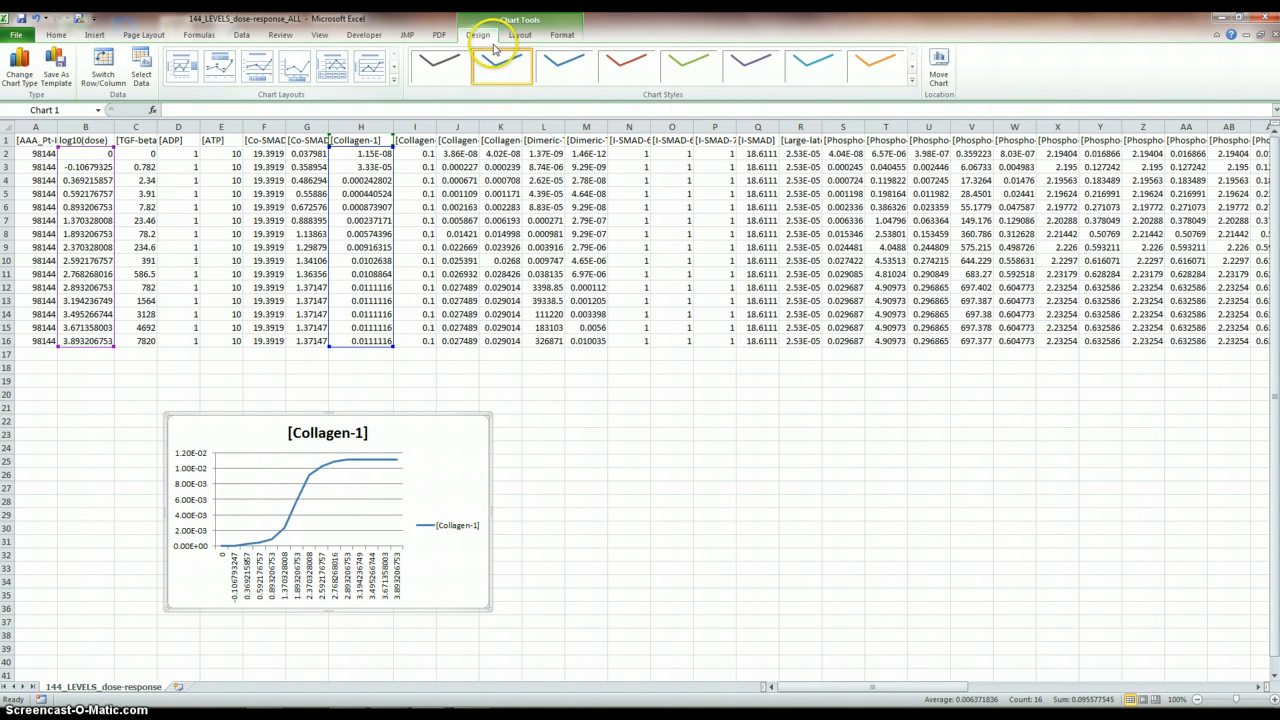
Remove the chart legend and drag the chart further right under the table.
{"action": "left_click", "coordinate": [264, 64]}
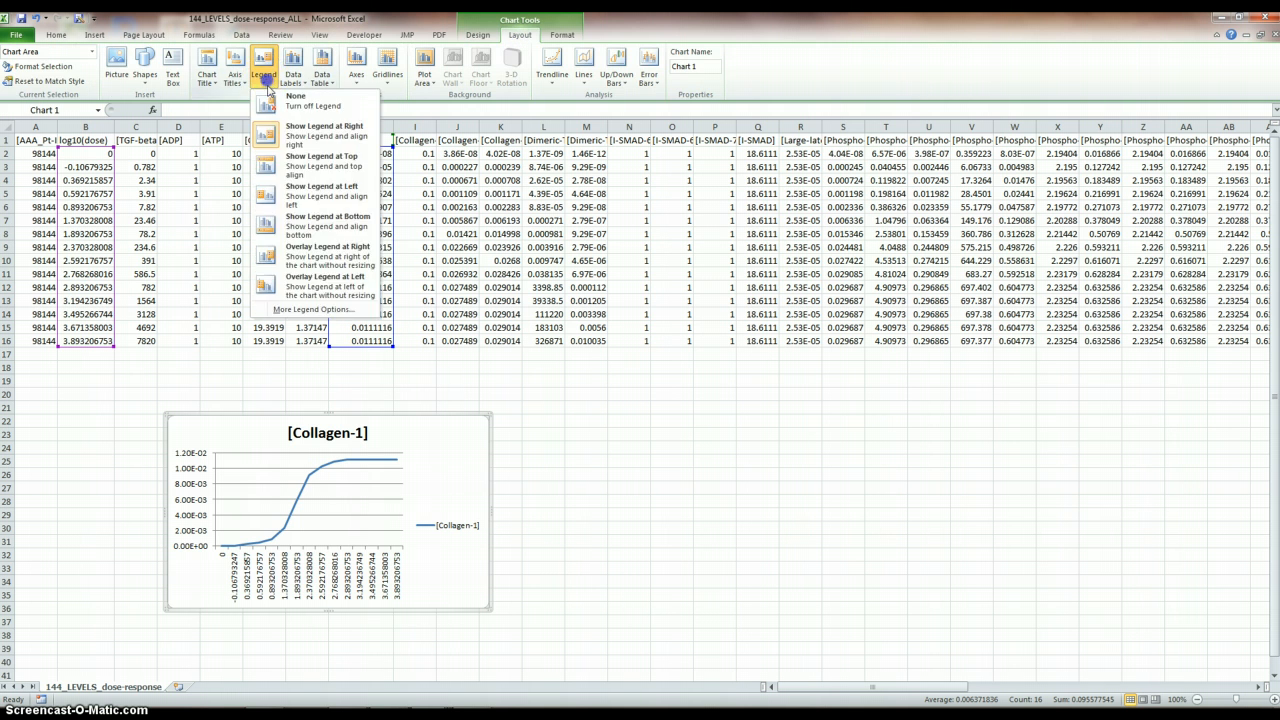
{"action": "left_click", "coordinate": [296, 96]}
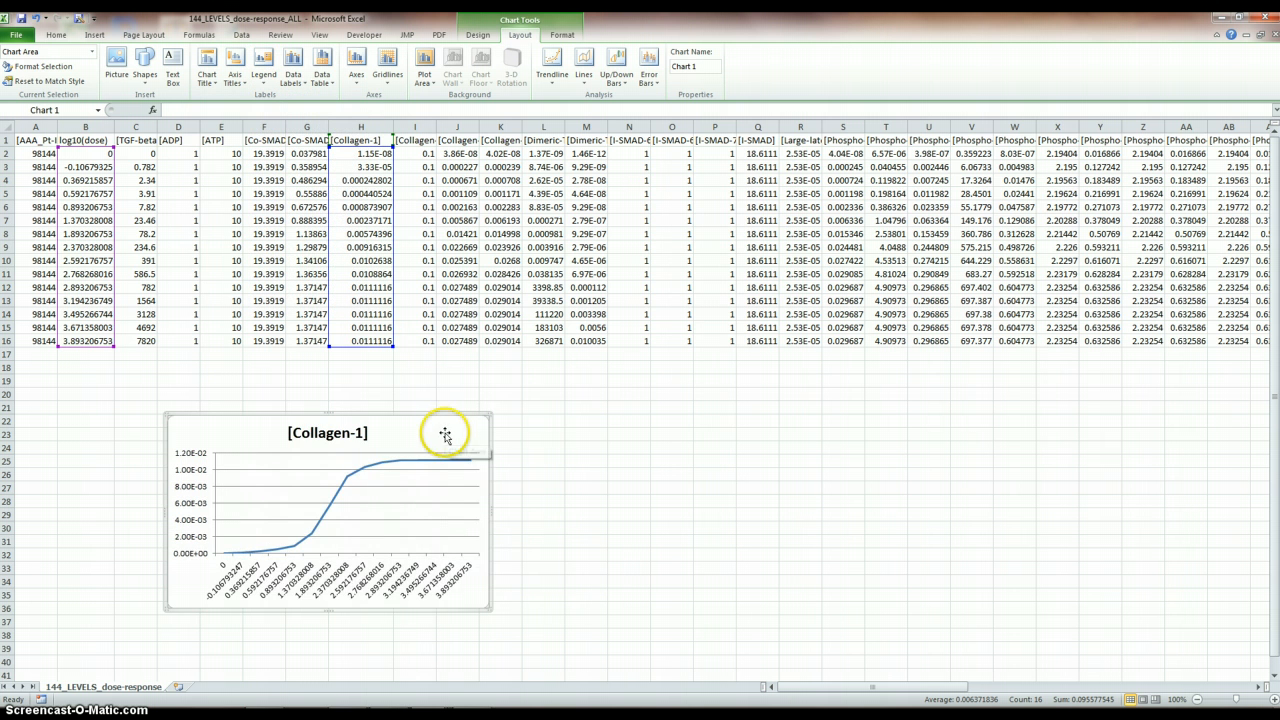
{"action": "left_click_drag", "start_coordinate": [444, 434], "coordinate": [764, 644]}
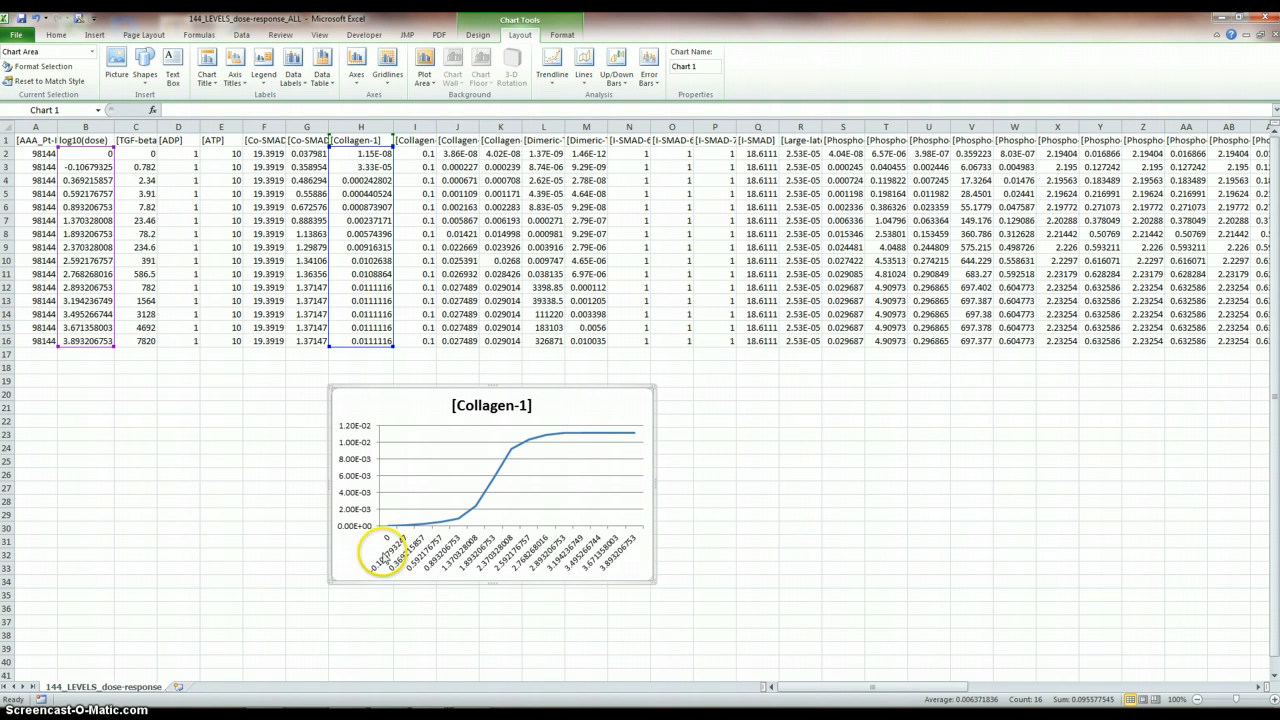
{"action": "mouse_move", "coordinate": [440, 552]}
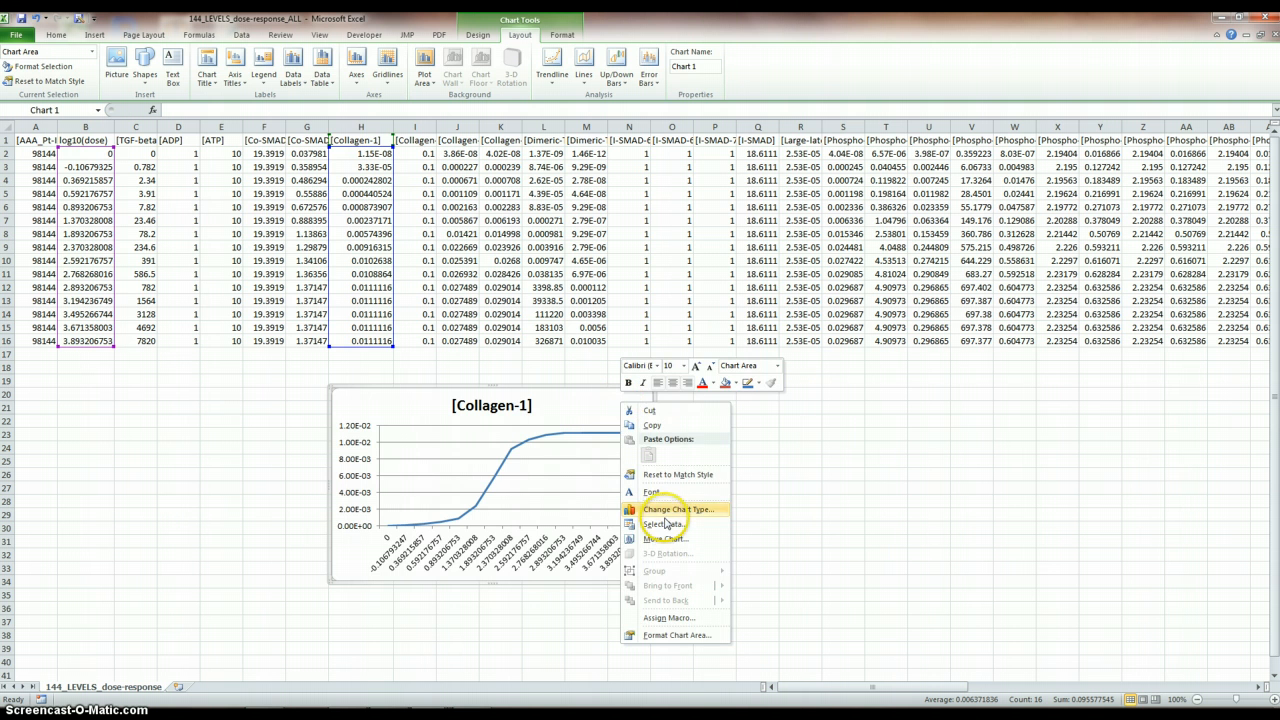
Switch the horizontal axis labels to the dose column C3:C16, 0 through 7820.
{"action": "left_click", "coordinate": [664, 524]}
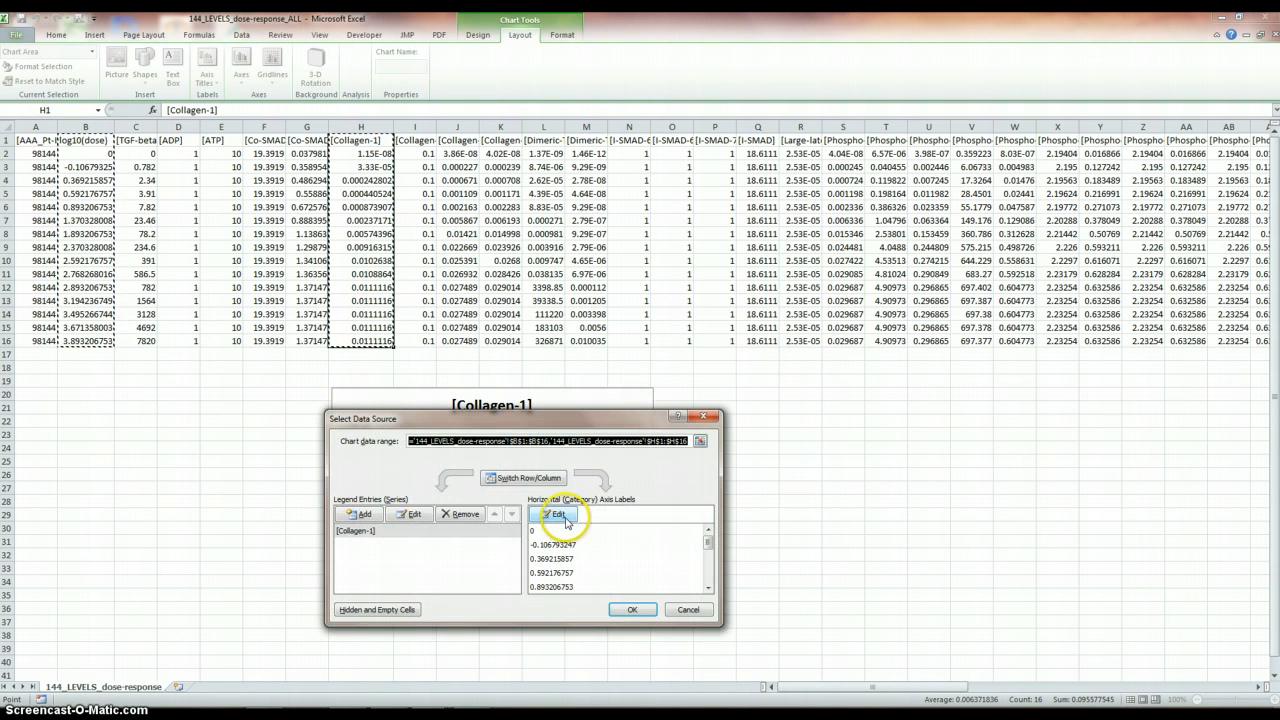
{"action": "left_click", "coordinate": [556, 514]}
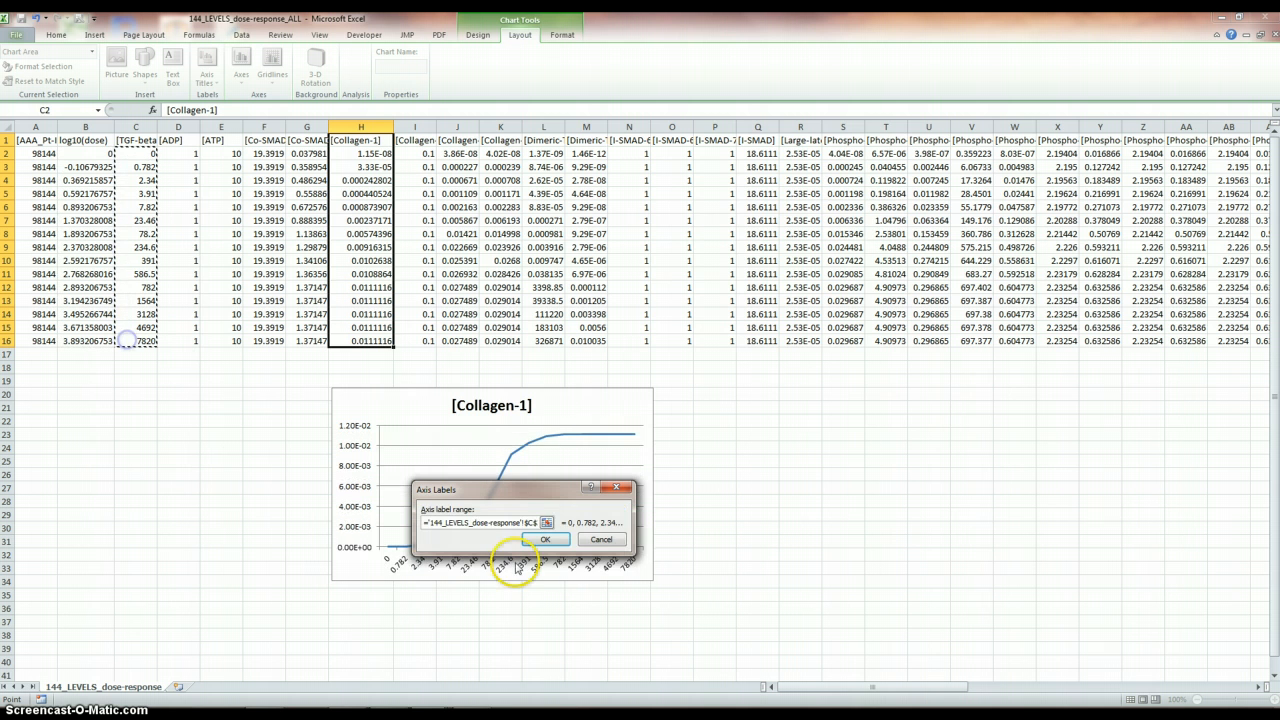
{"action": "left_click", "coordinate": [544, 540]}
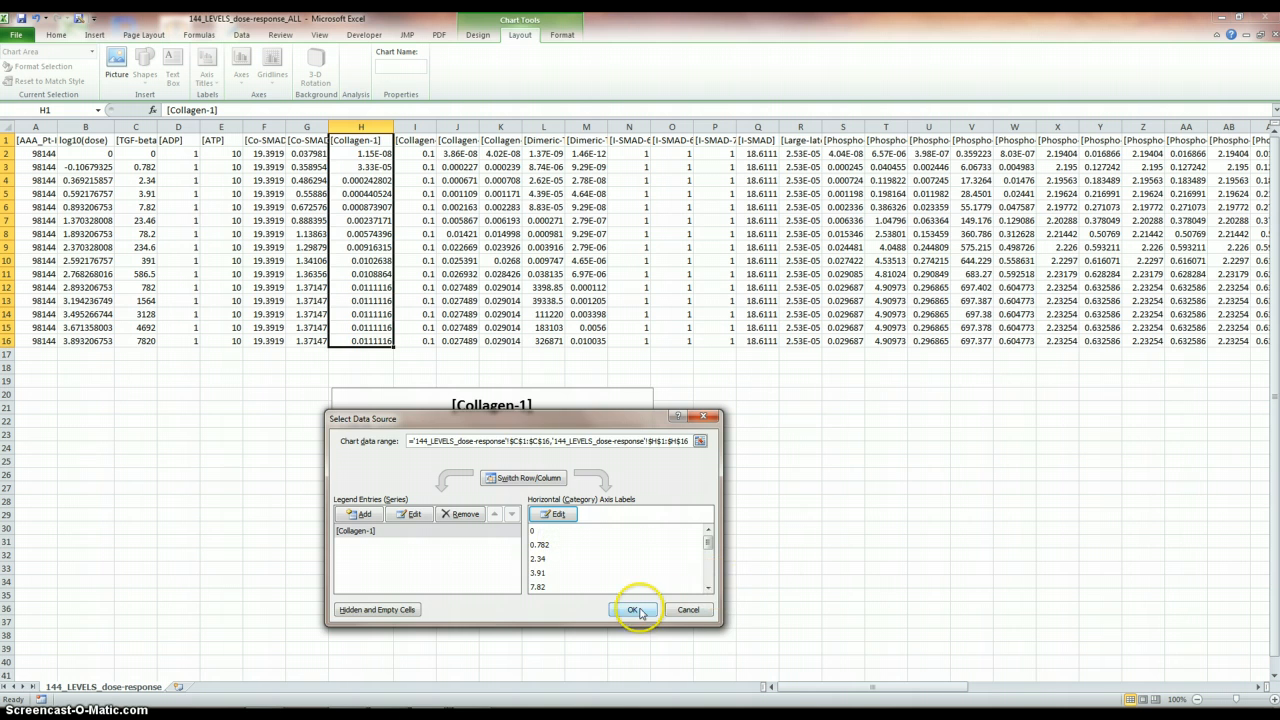
{"action": "left_click", "coordinate": [632, 610]}
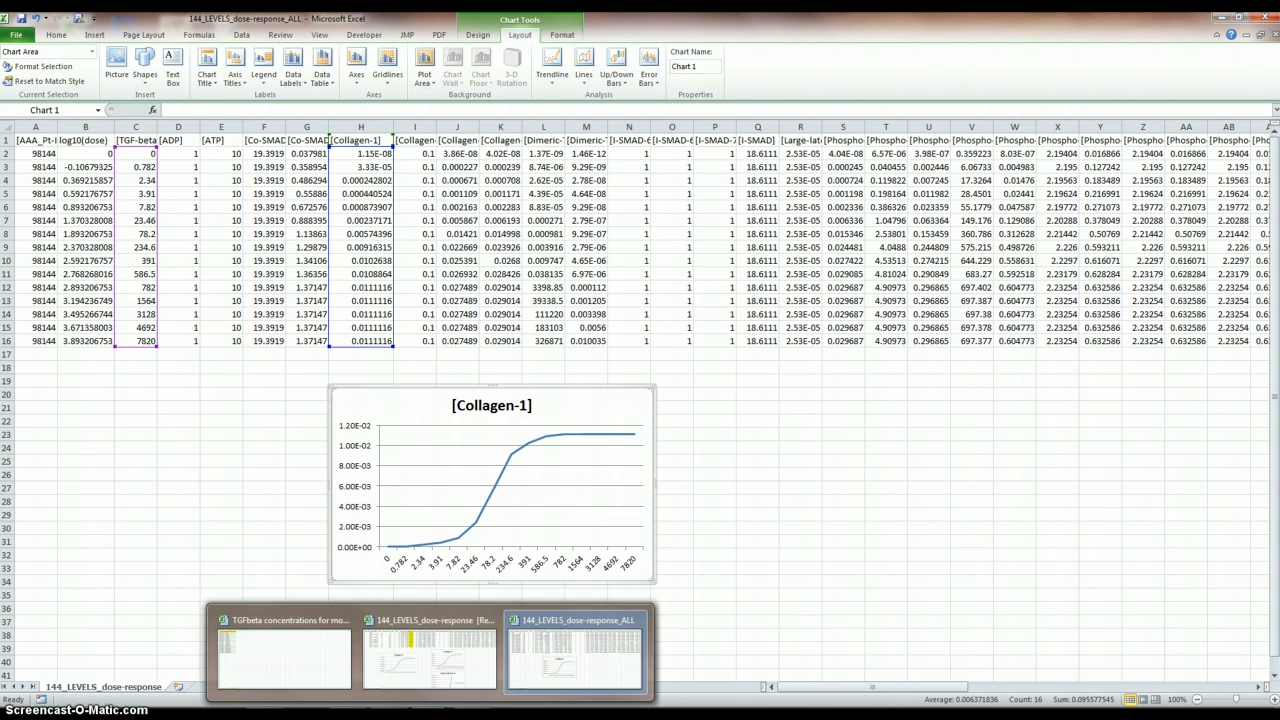
Insert a column at C holding the ng/ml concentrations, 0 to 100.0 ng/ml, from the other workbook.
{"action": "left_click", "coordinate": [284, 656]}
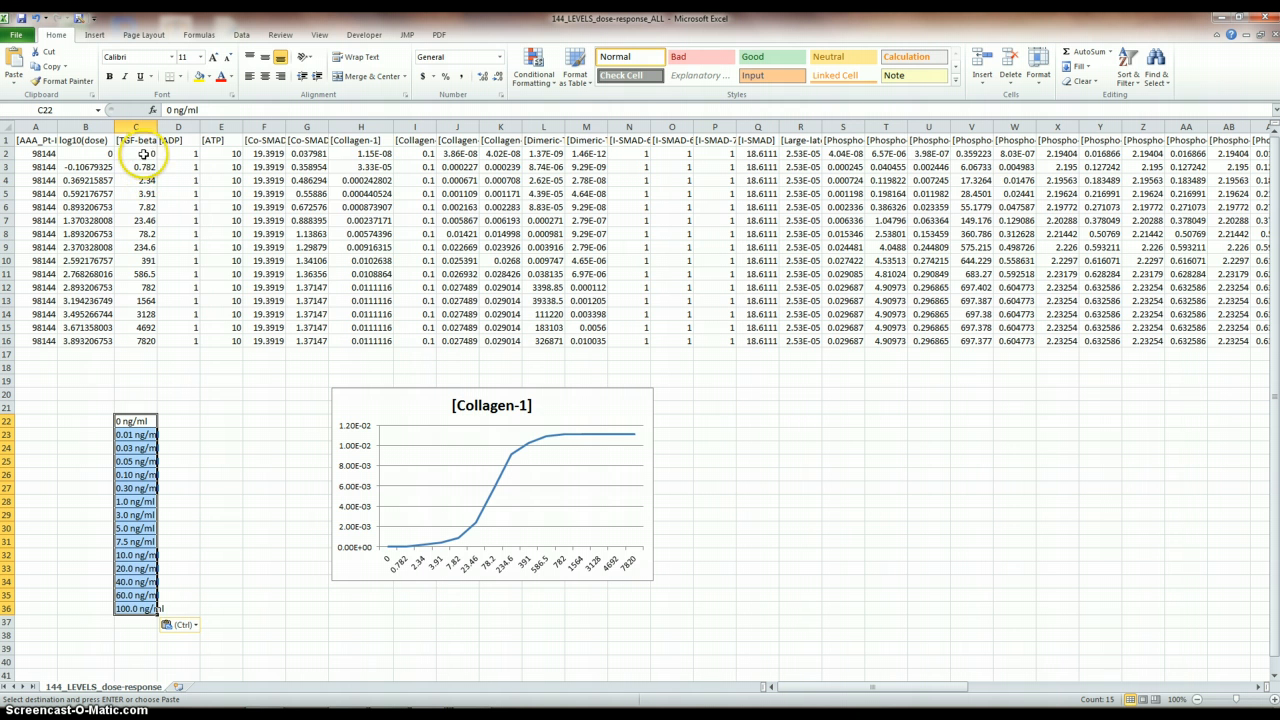
{"action": "right_click", "coordinate": [136, 140]}
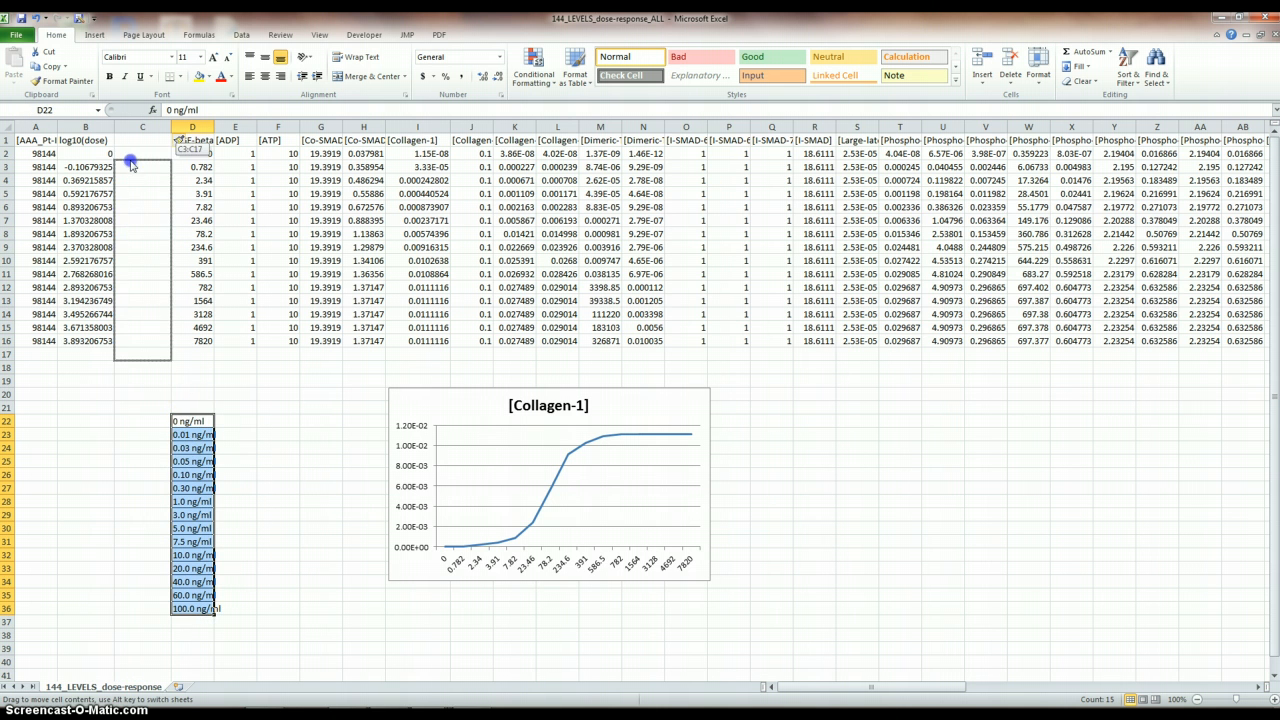
{"action": "left_click", "coordinate": [1156, 64]}
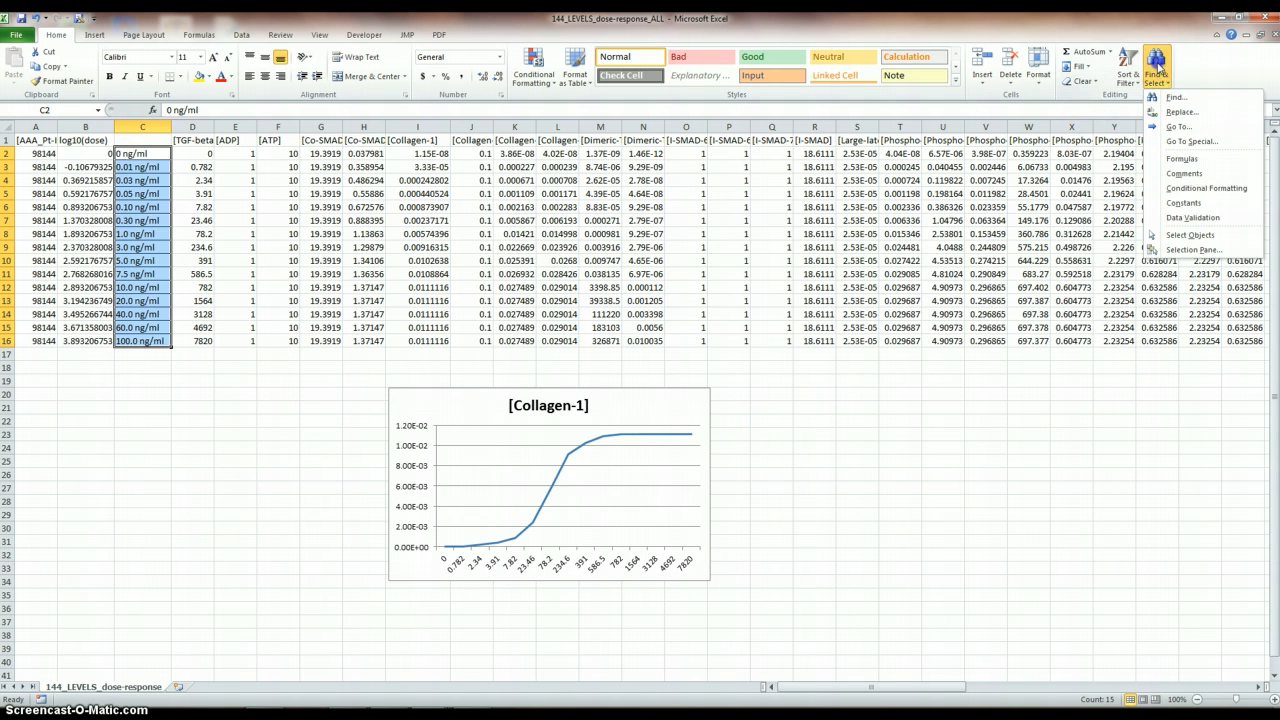
Replace All "ng/ml" with nothing so the column holds plain numbers 0 to 100.
{"action": "left_click", "coordinate": [1184, 112]}
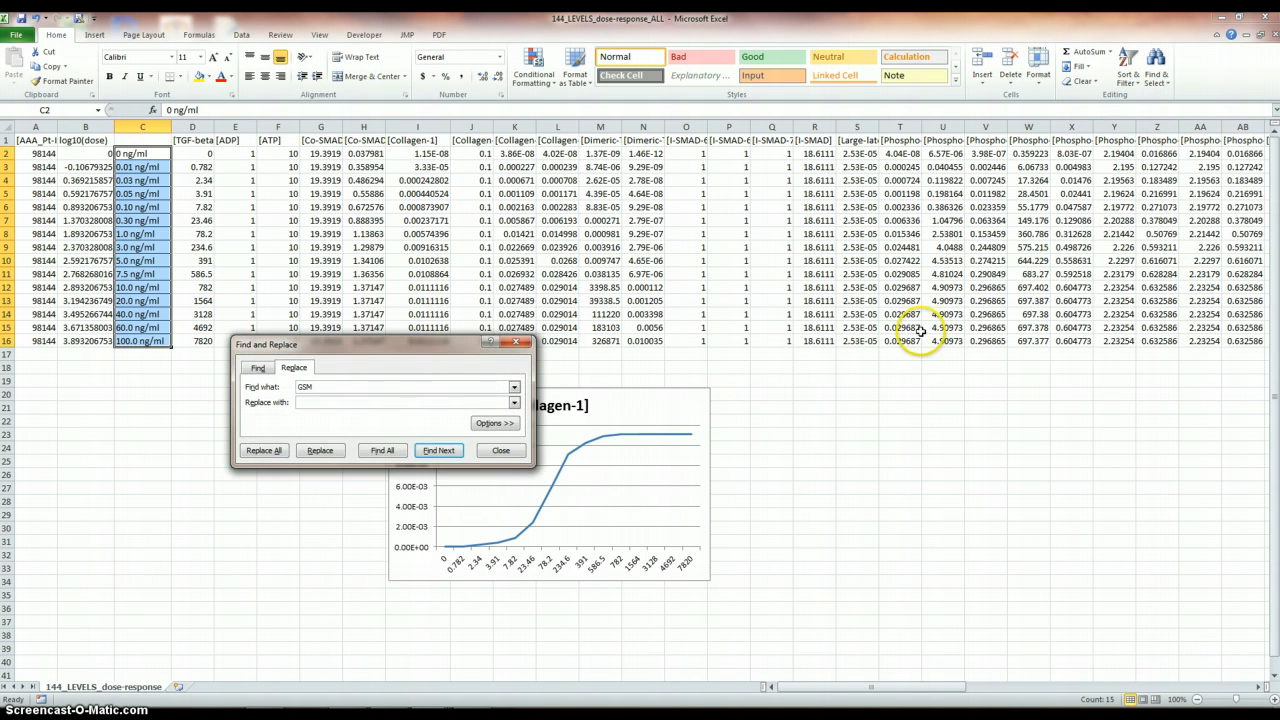
{"action": "left_click", "coordinate": [258, 368]}
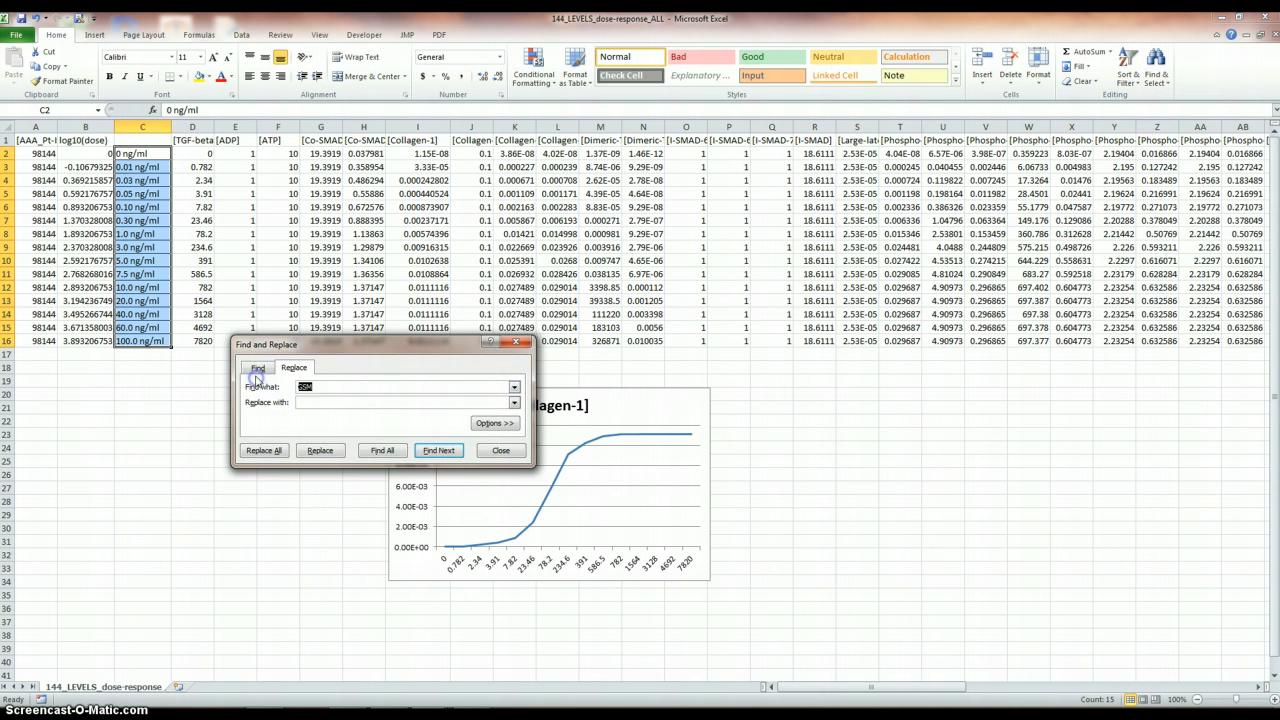
{"action": "type", "text": "ng/ml"}
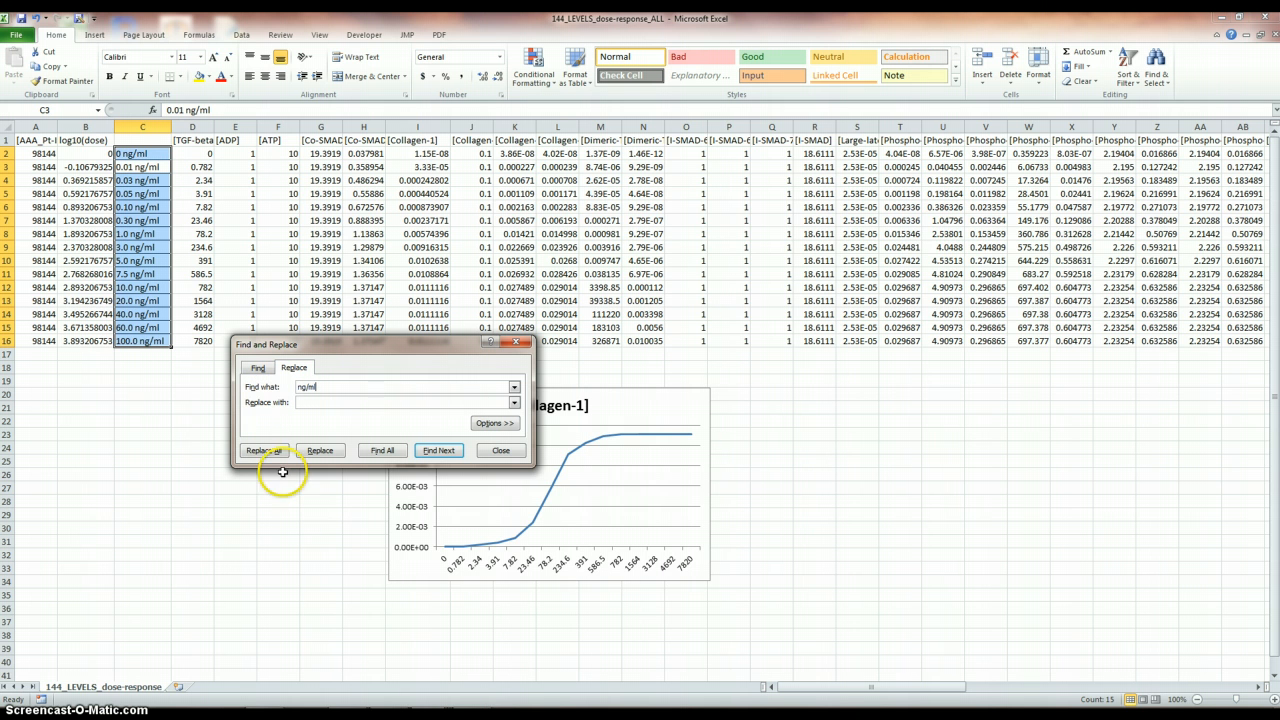
{"action": "left_click", "coordinate": [264, 450]}
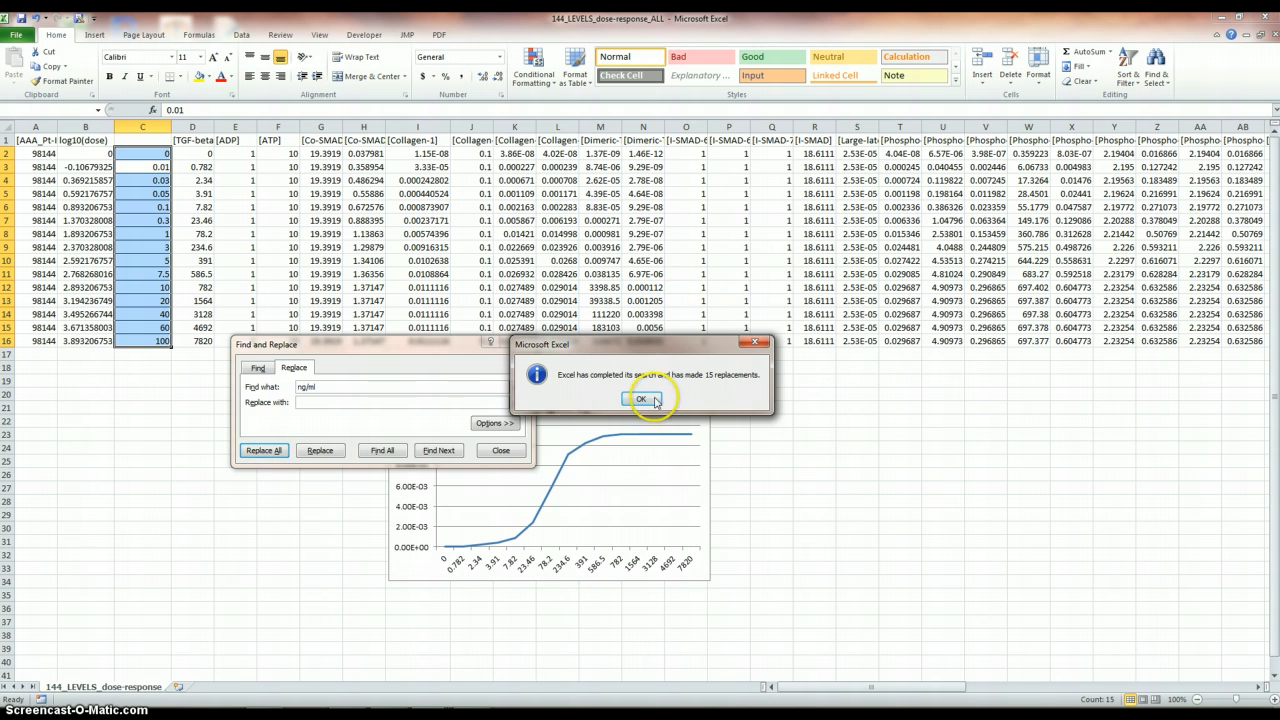
{"action": "left_click", "coordinate": [640, 400]}
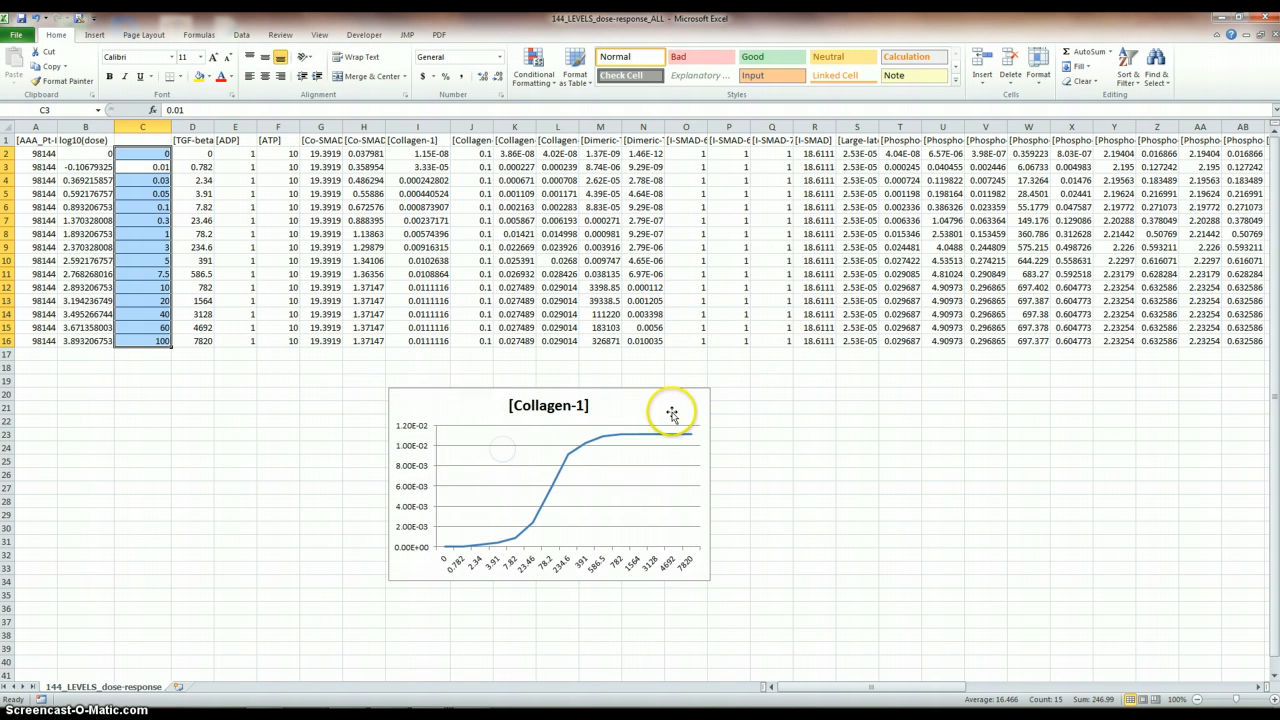
Set the horizontal axis labels to C3:D16, showing ng/ml and dose as two rows.
{"action": "right_click", "coordinate": [672, 410]}
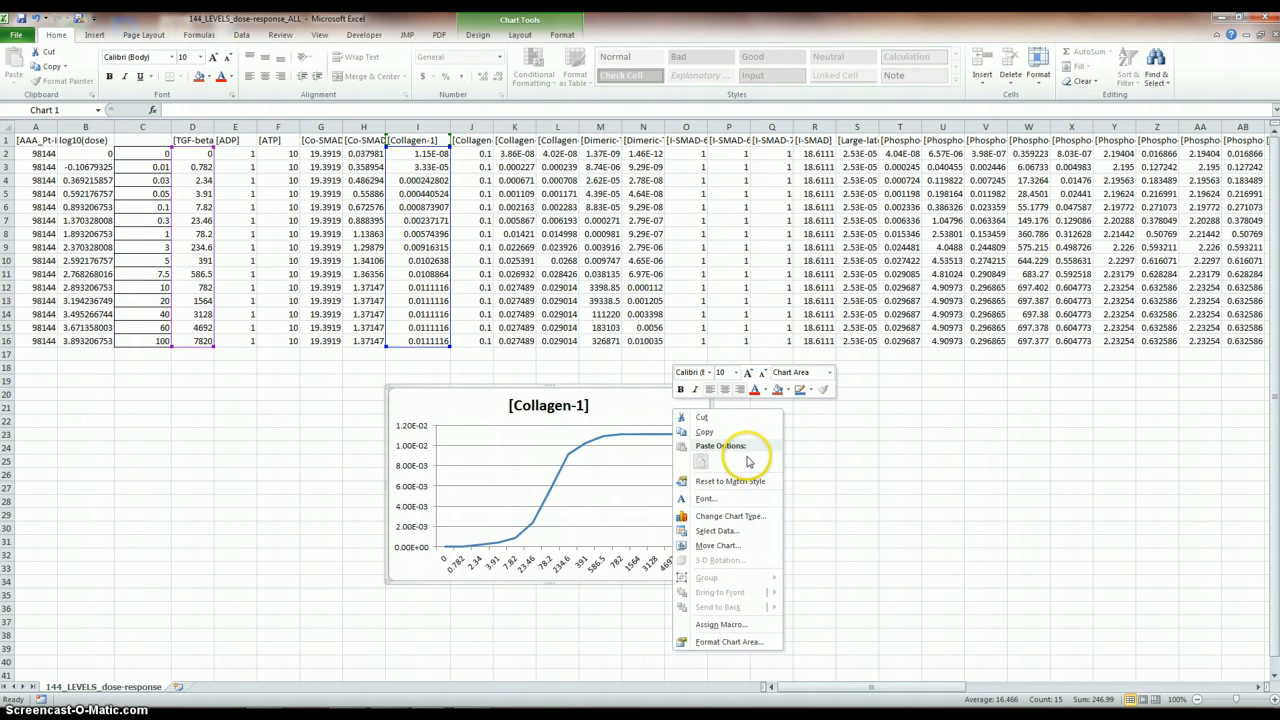
{"action": "left_click", "coordinate": [716, 530]}
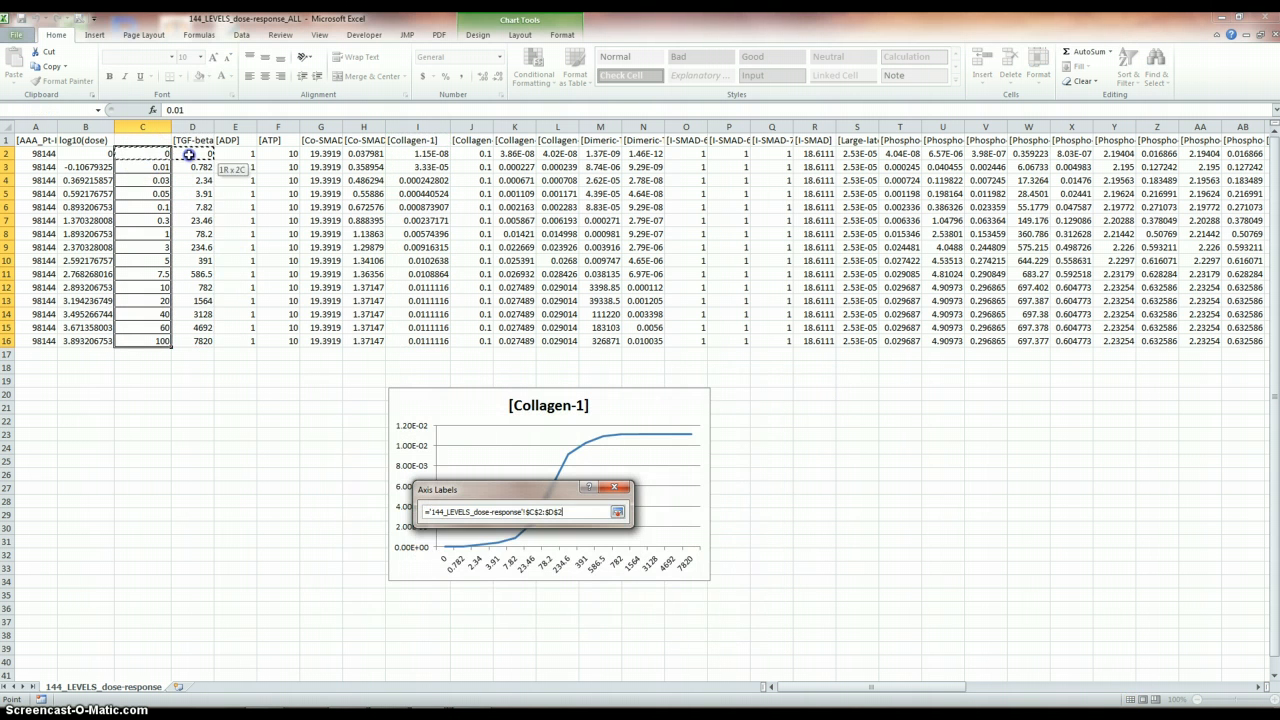
{"action": "left_click", "coordinate": [544, 540]}
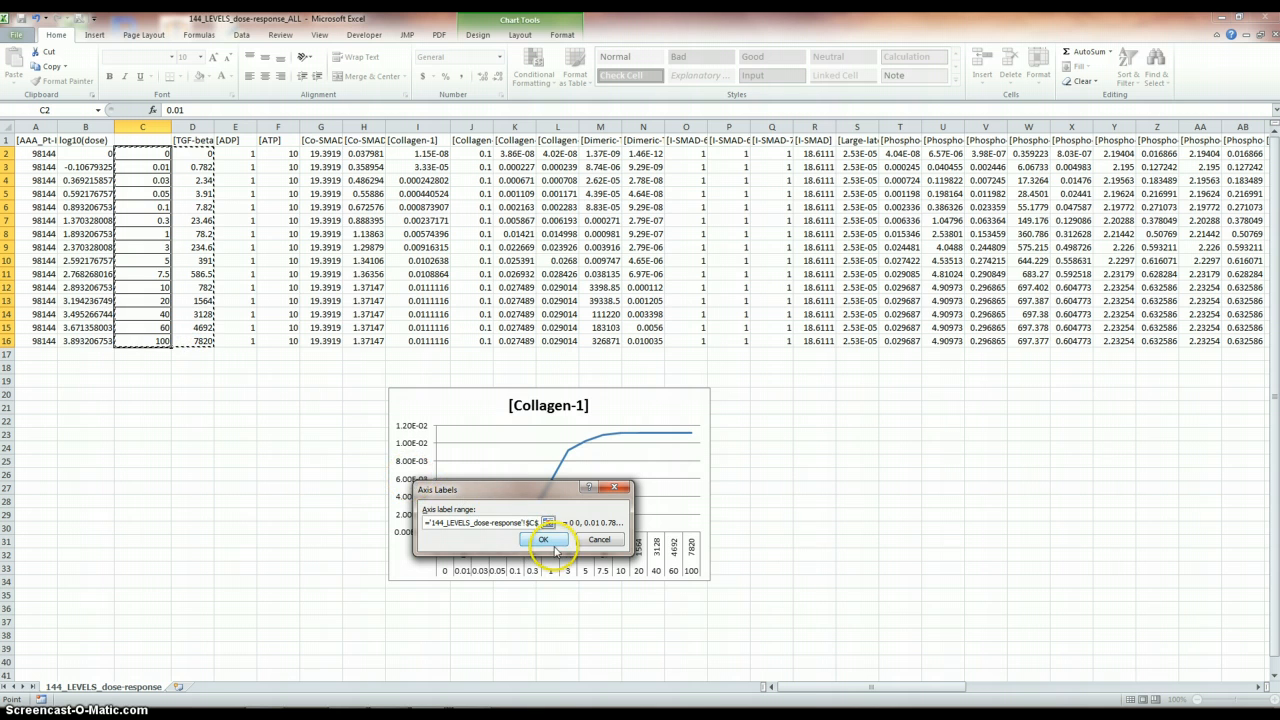
{"action": "left_click", "coordinate": [544, 540]}
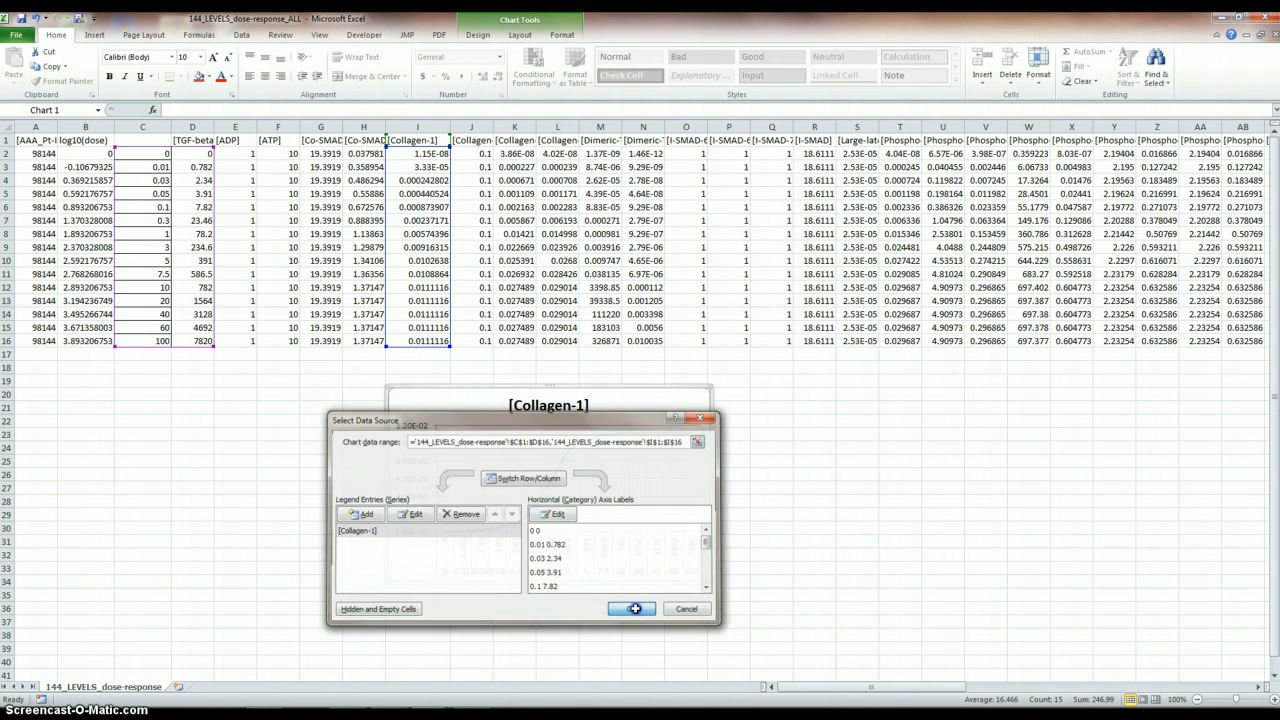
{"action": "left_click", "coordinate": [632, 608]}
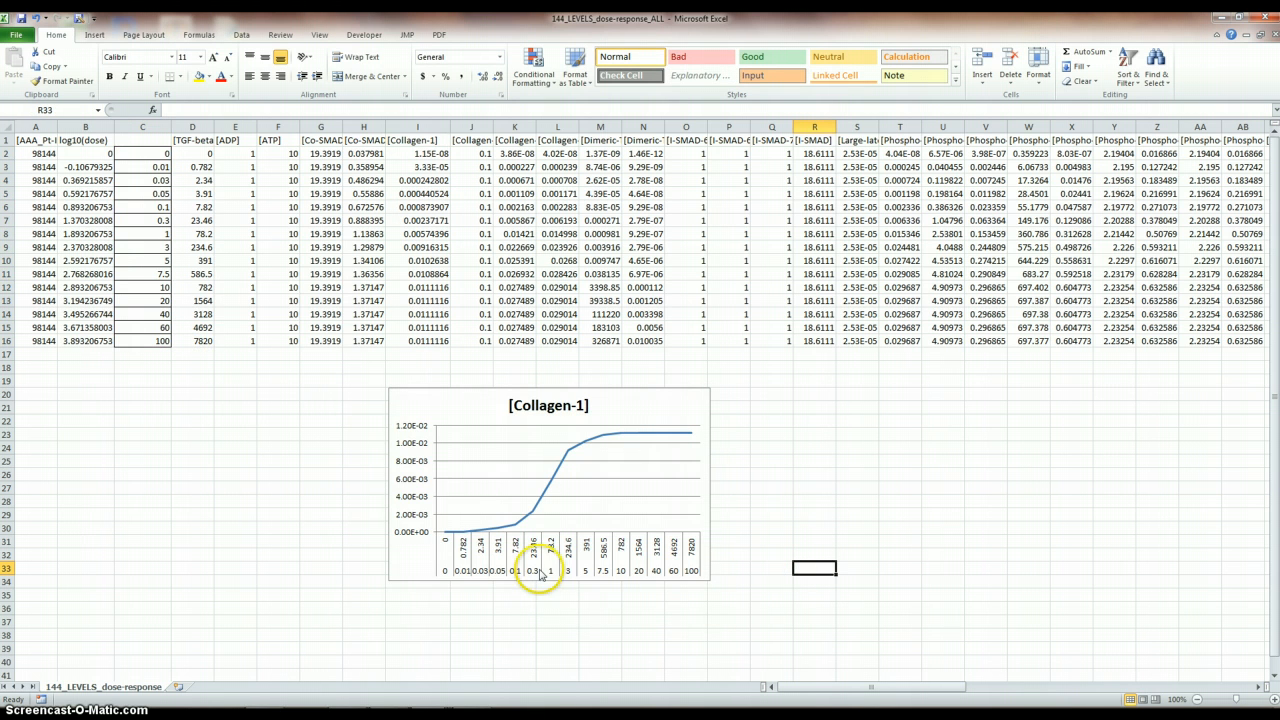
{"action": "mouse_move", "coordinate": [644, 556]}
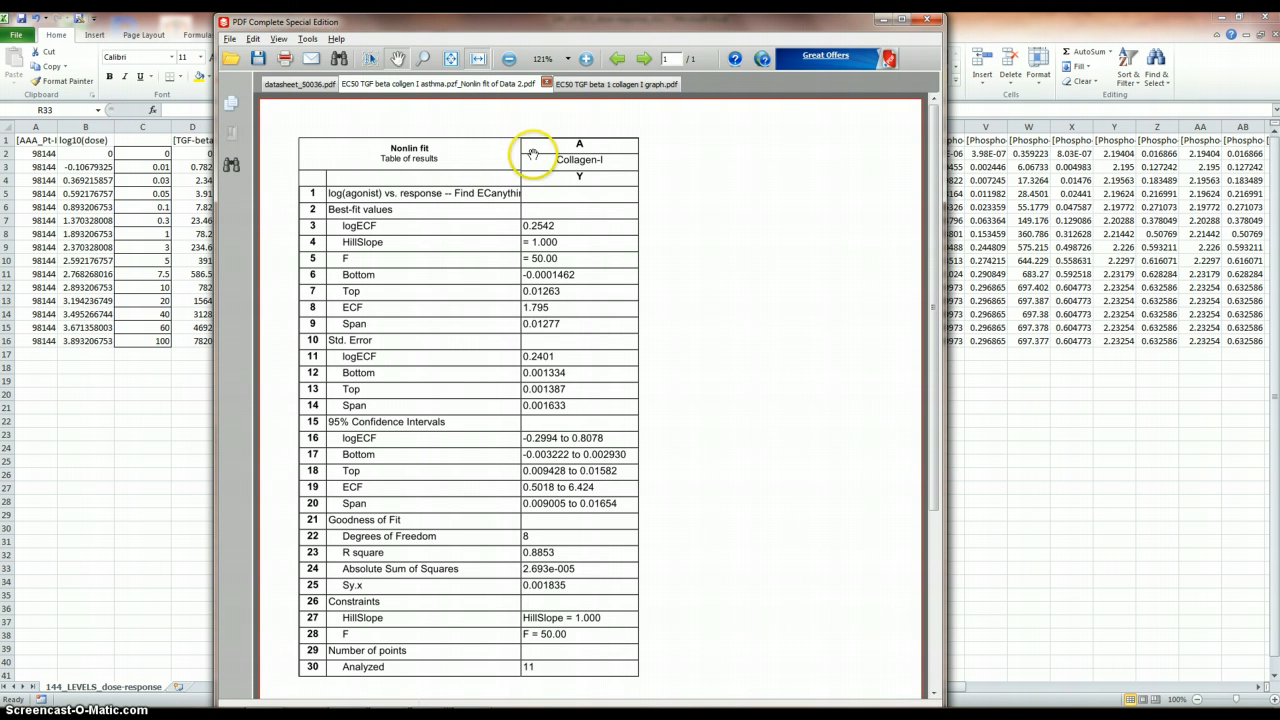
Switch to the GraphPad PDF showing the Collagen I dose-response curve with its 1.795 fit.
{"action": "left_click", "coordinate": [602, 84]}
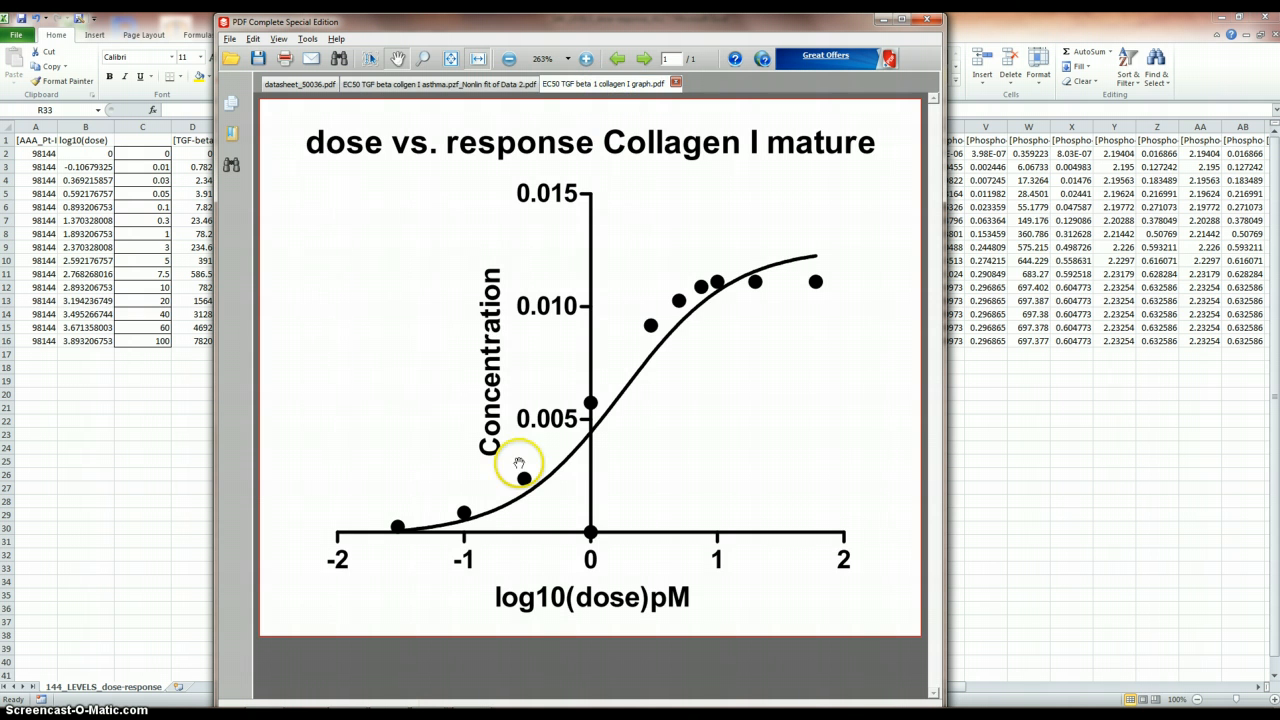
{"action": "mouse_move", "coordinate": [624, 396]}
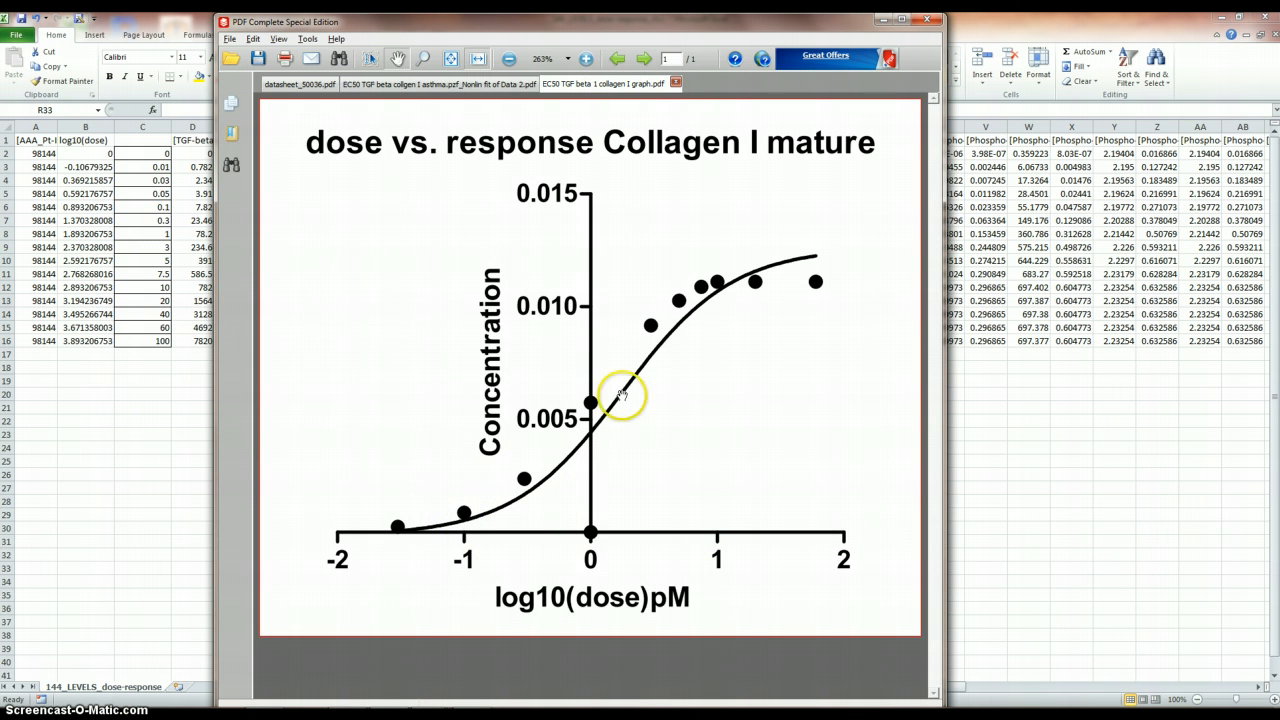